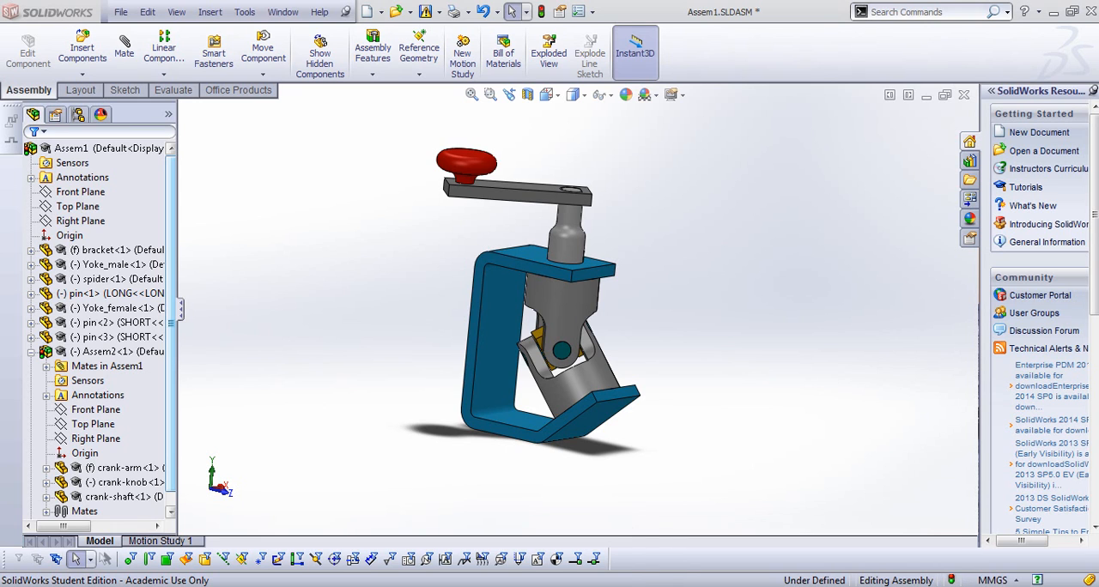
mouse_move(548, 51)
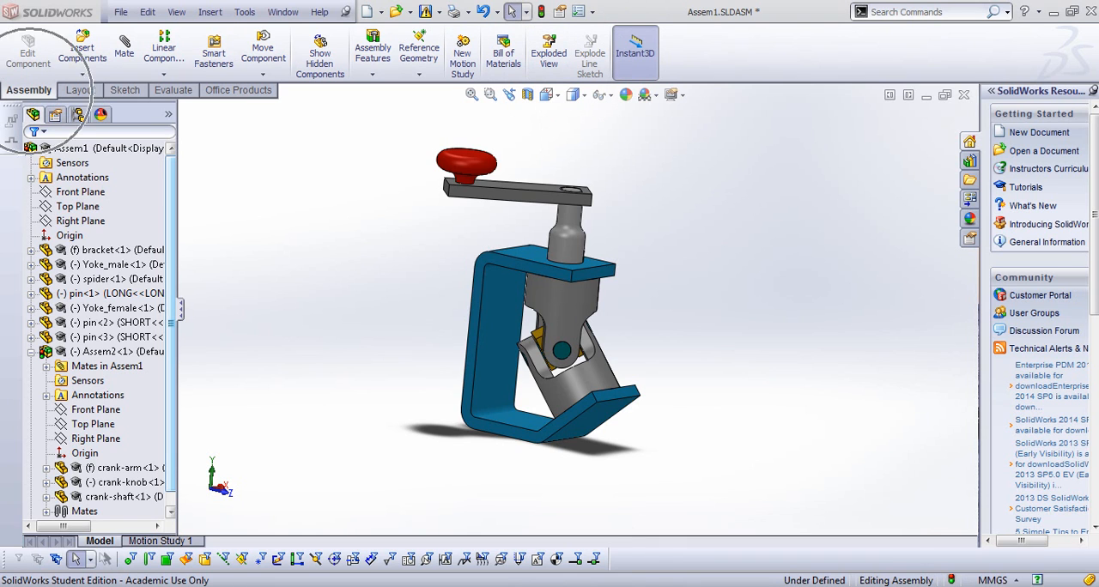
mouse_move(548, 50)
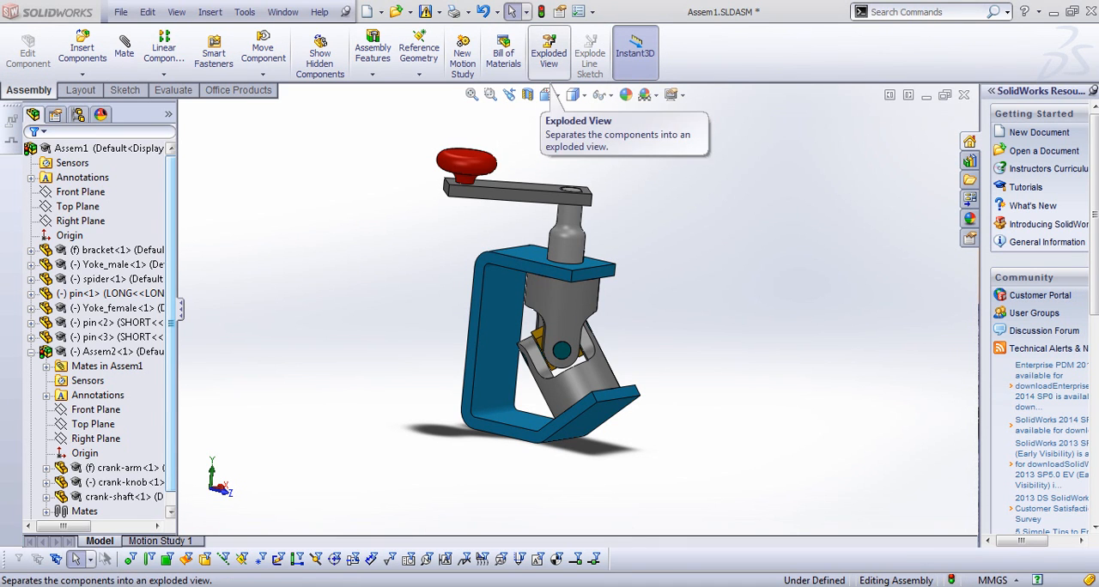
- Explode the clamp's crank, knob, bracket, yokes and pins apart in explode steps Chain1–Chain3 and accept
left_click(548, 48)
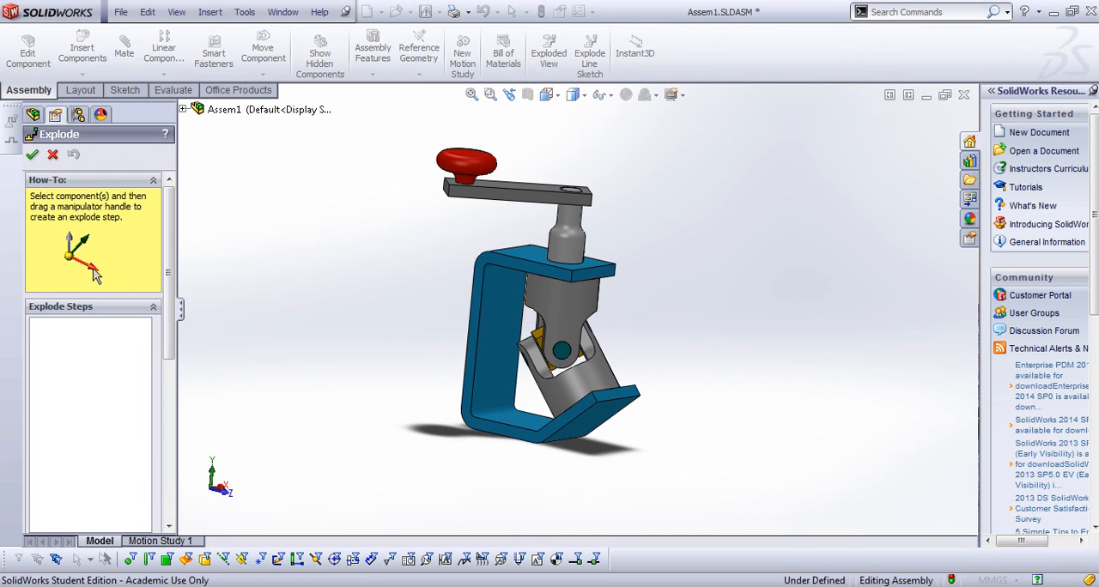
mouse_move(477, 163)
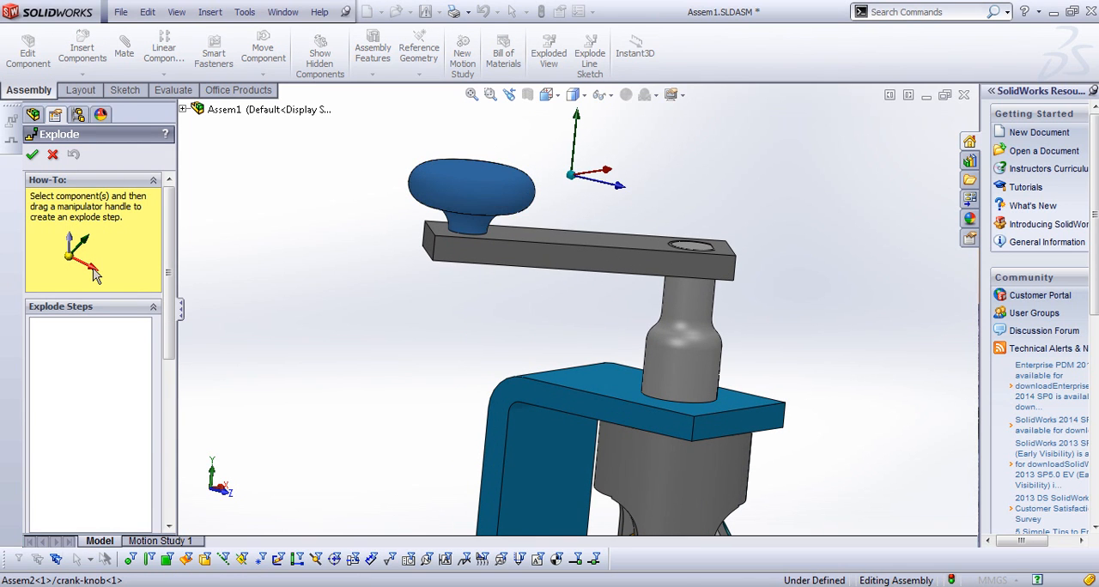
mouse_move(471, 189)
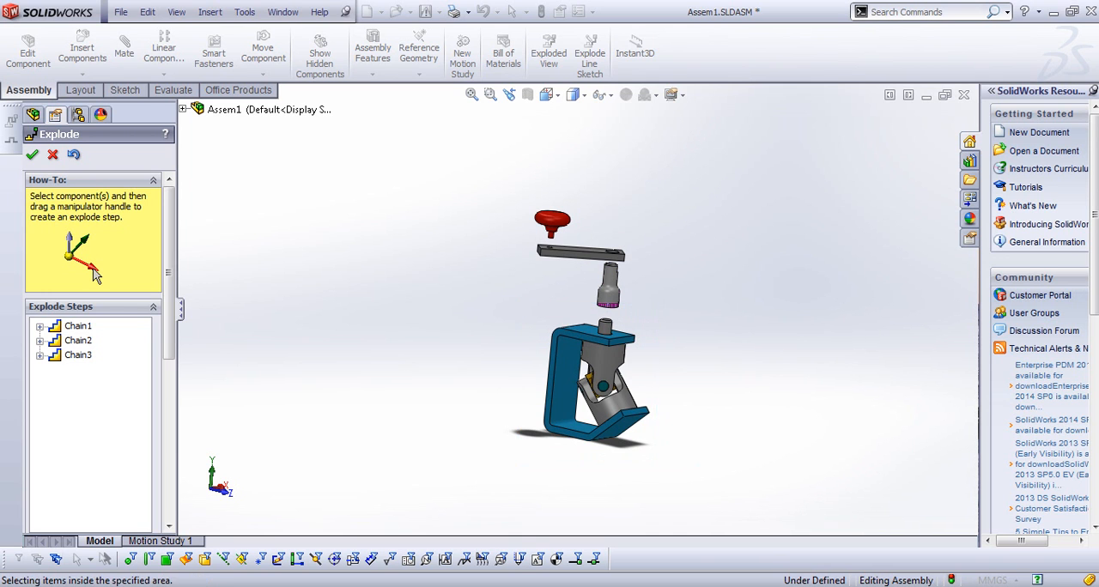
left_click(584, 387)
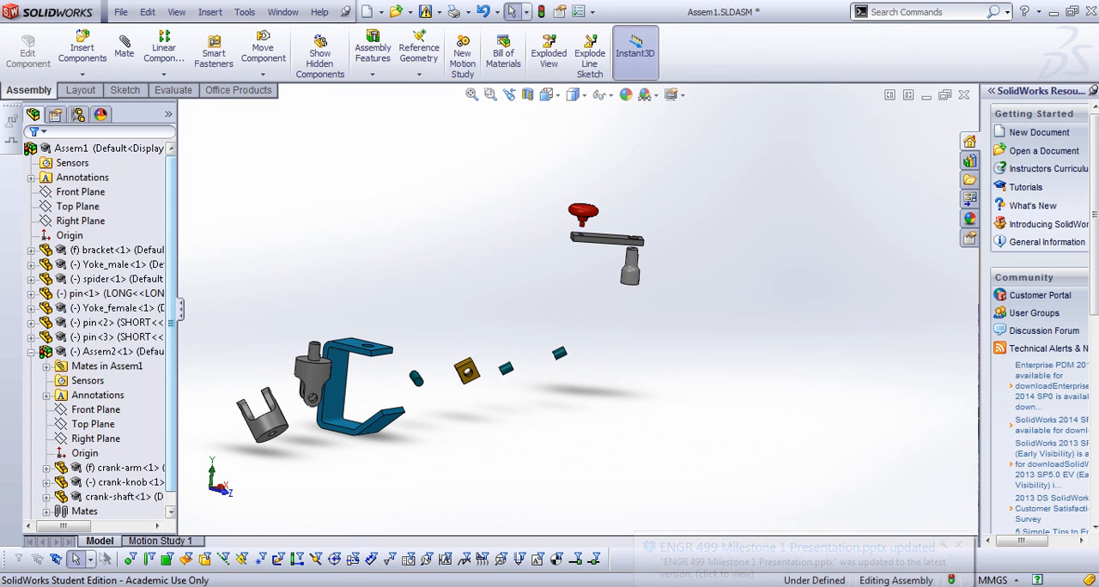
mouse_move(467, 371)
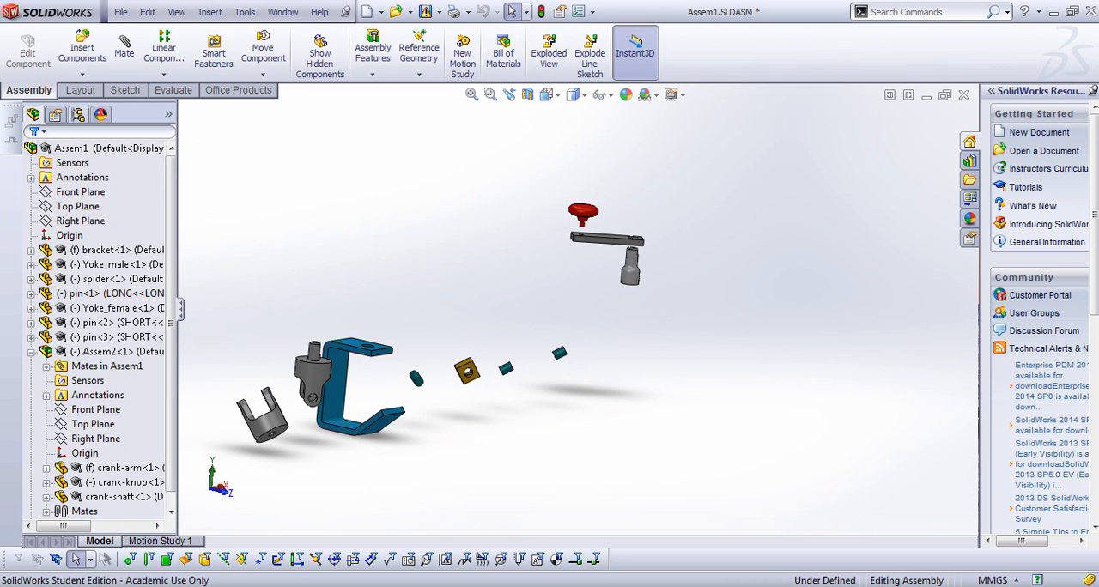
mouse_move(77, 114)
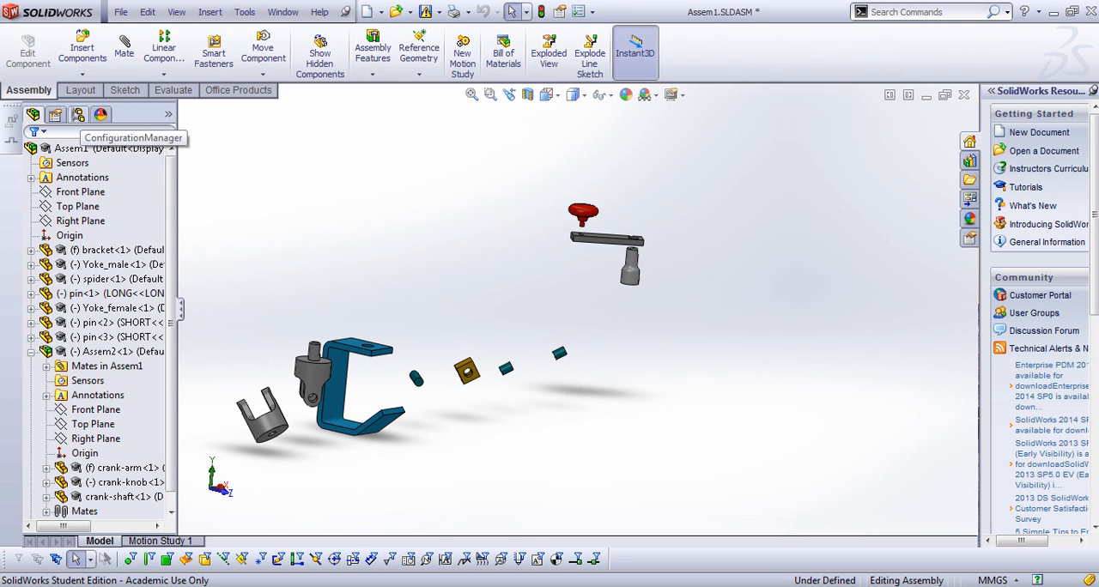
- From the ConfigurationManager, collapse ExplView1 back to the assembled clamp and explode it again
left_click(76, 114)
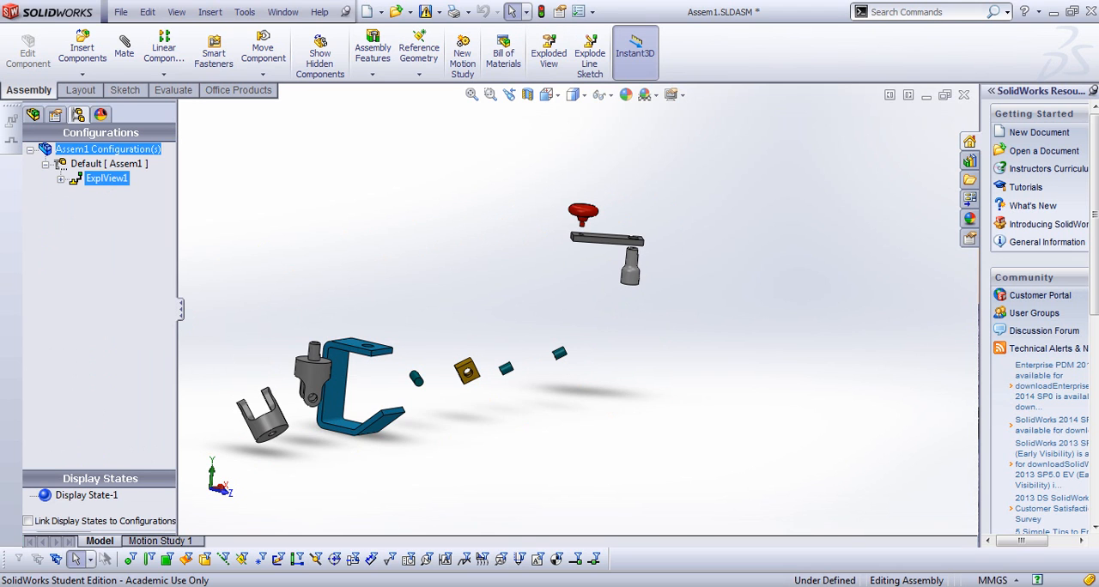
right_click(107, 178)
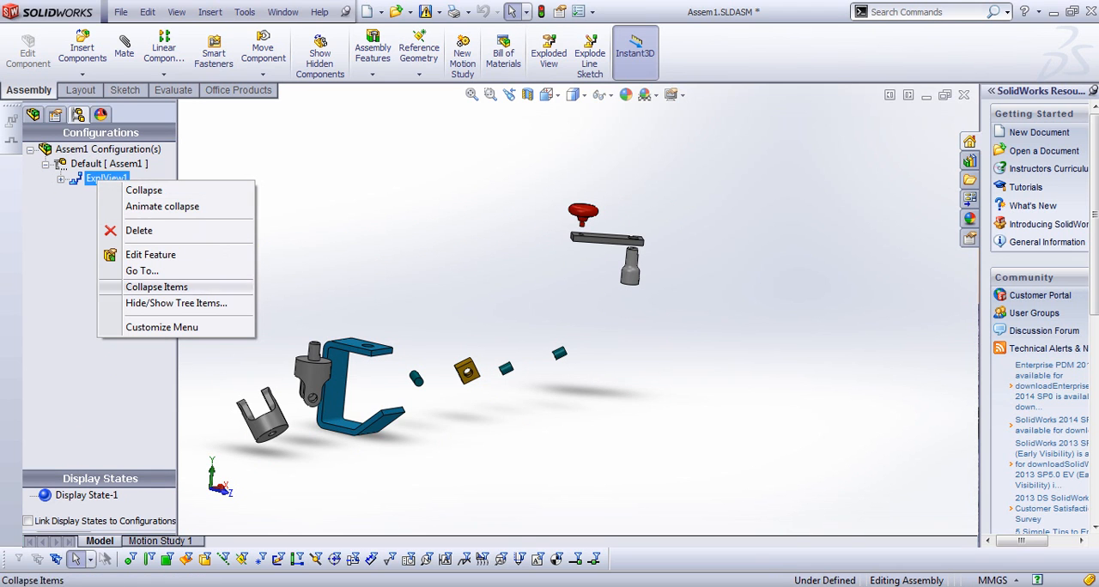
mouse_move(151, 254)
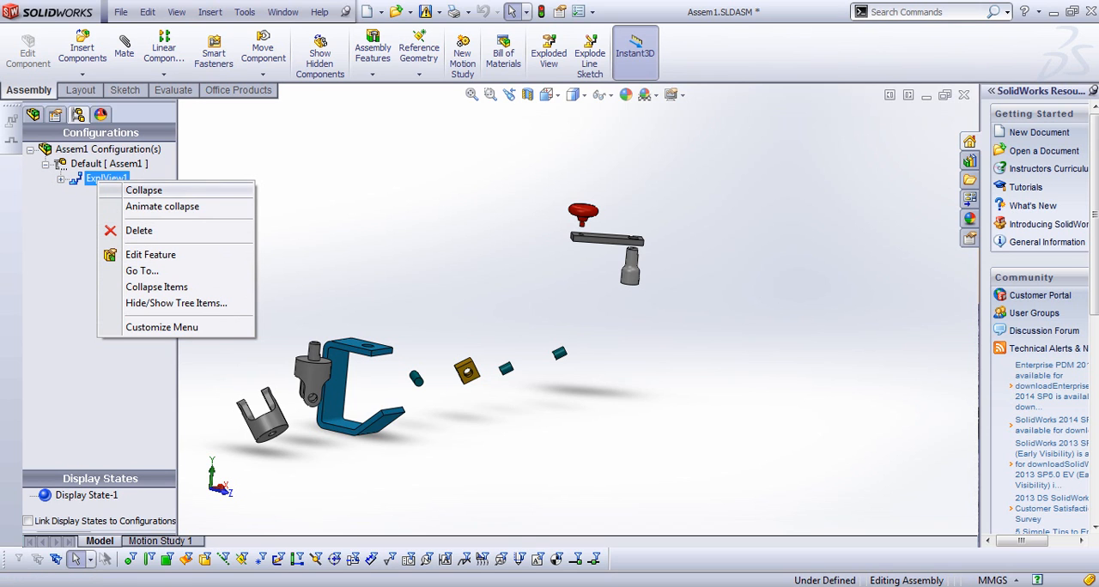
left_click(145, 190)
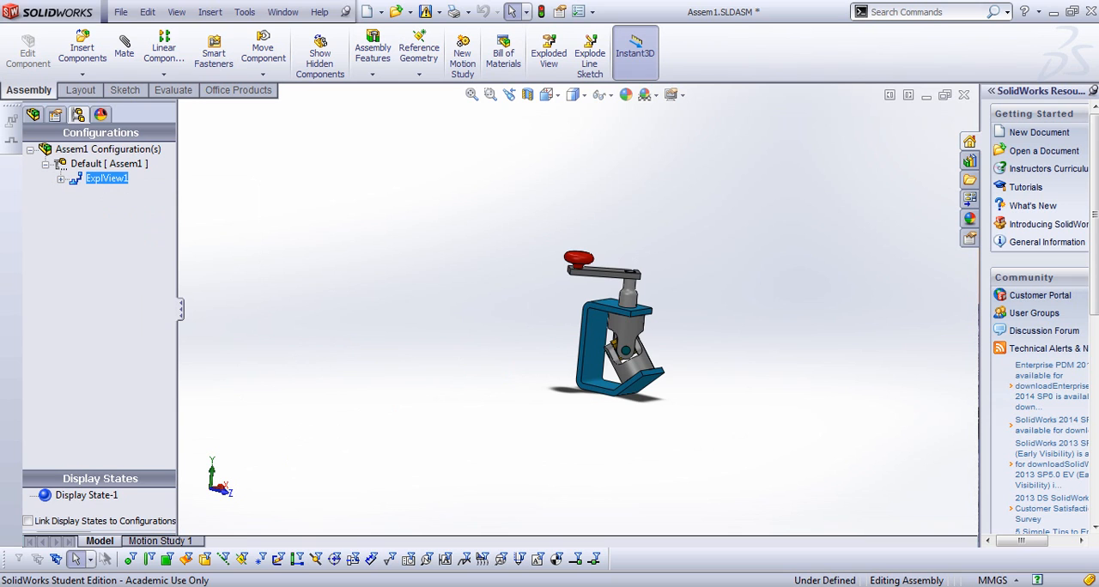
right_click(106, 179)
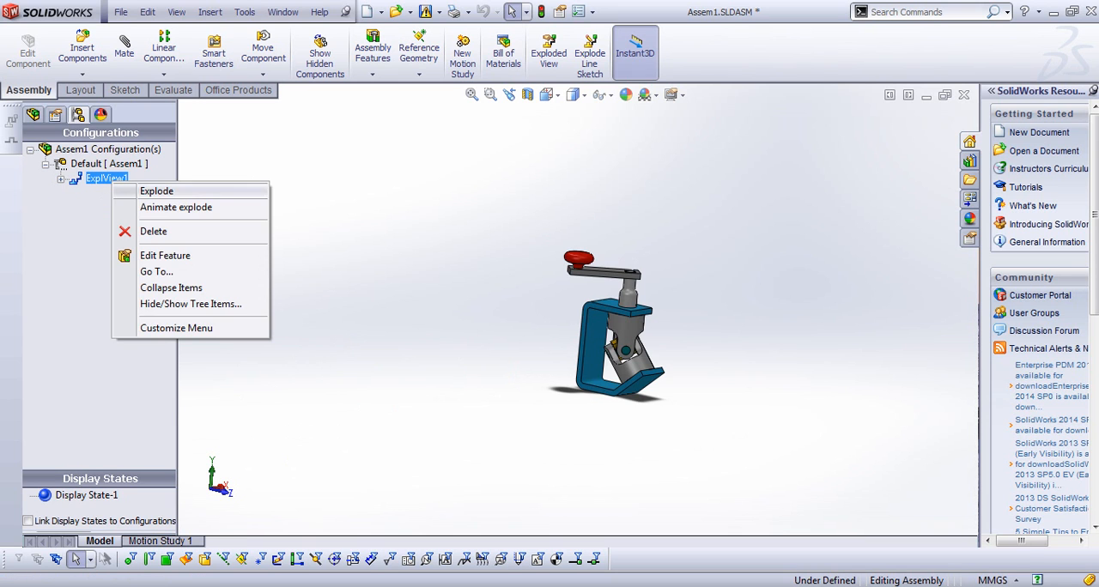
left_click(156, 191)
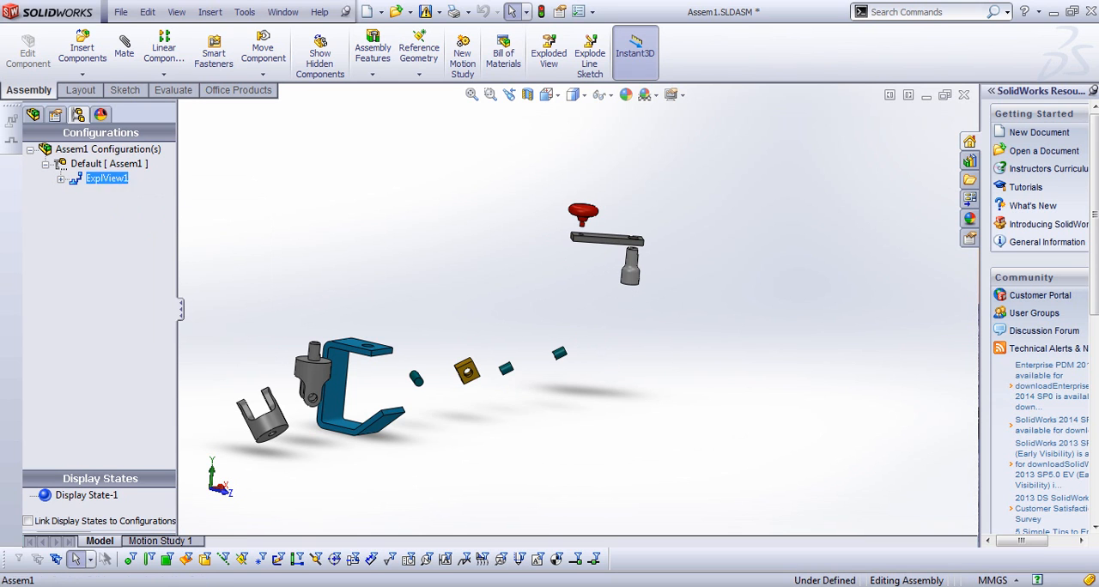
right_click(107, 178)
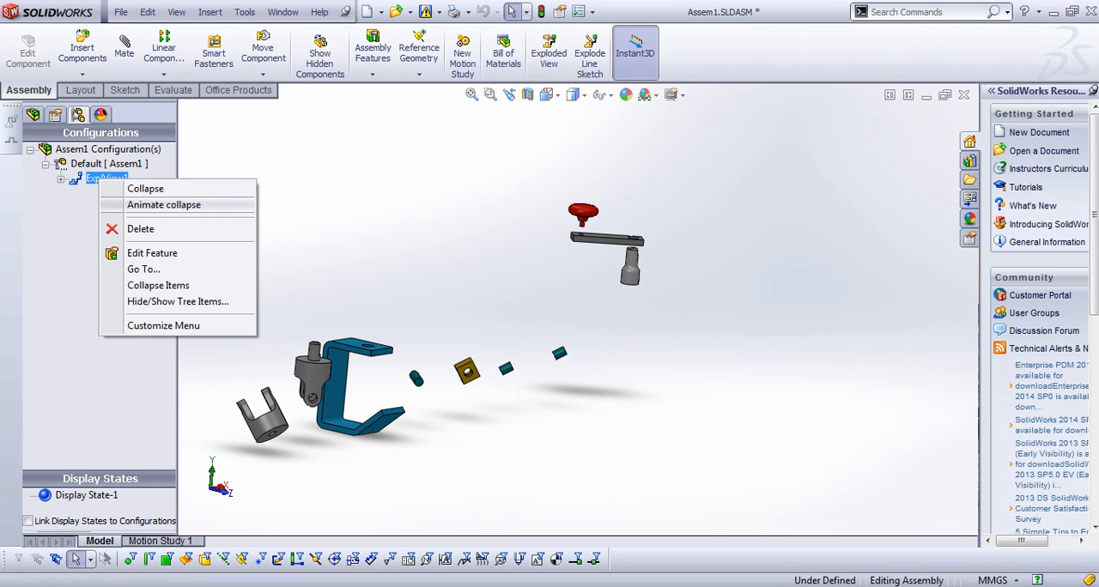
- Animate the clamp collapsing, stop it, and change the Animation Controller's playback mode
left_click(163, 204)
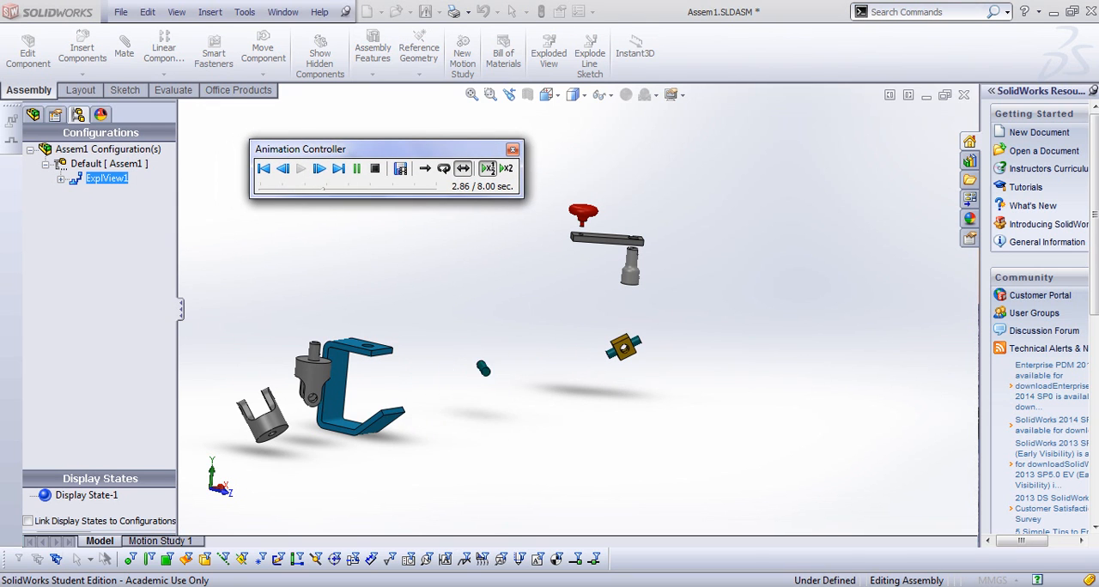
left_click(301, 168)
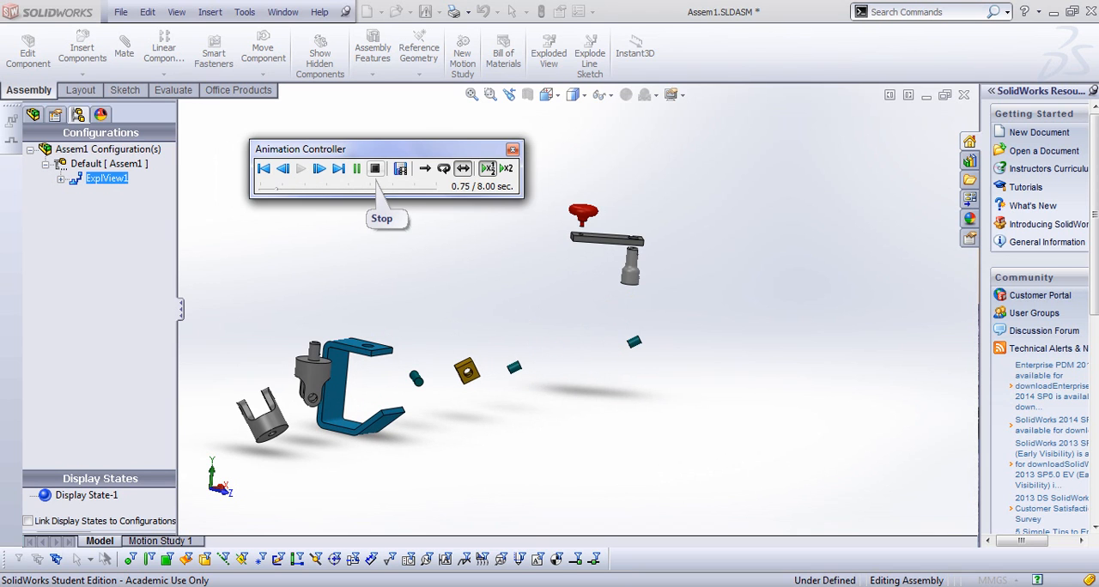
left_click(374, 168)
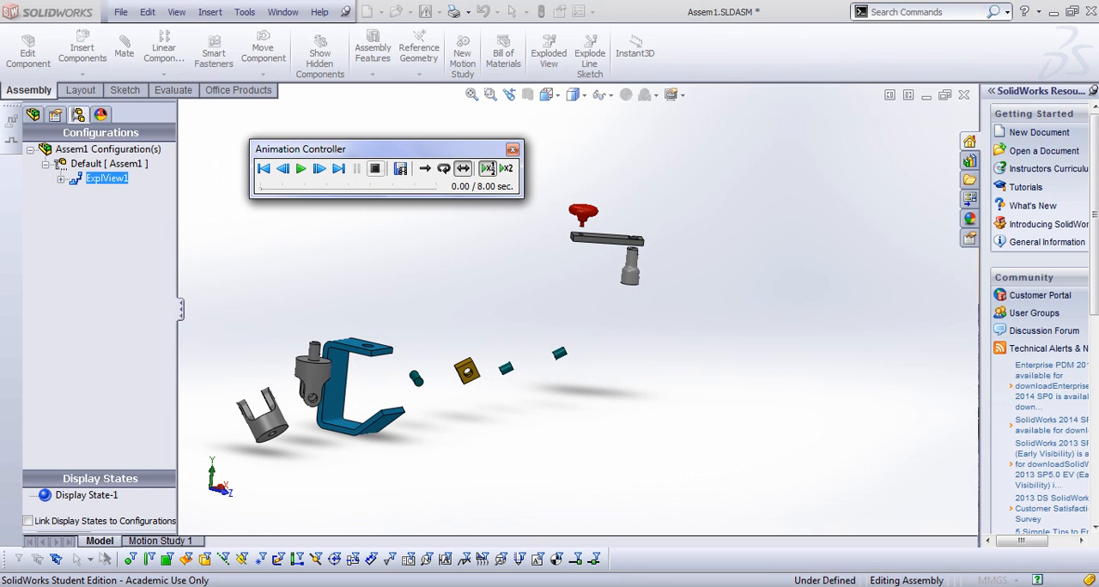
mouse_move(400, 169)
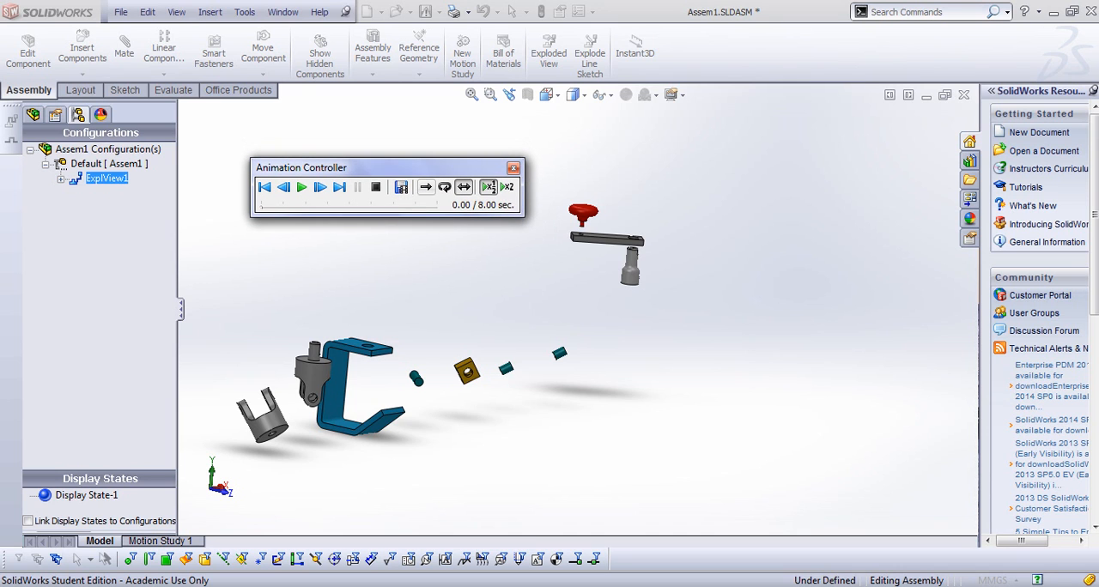
mouse_move(464, 188)
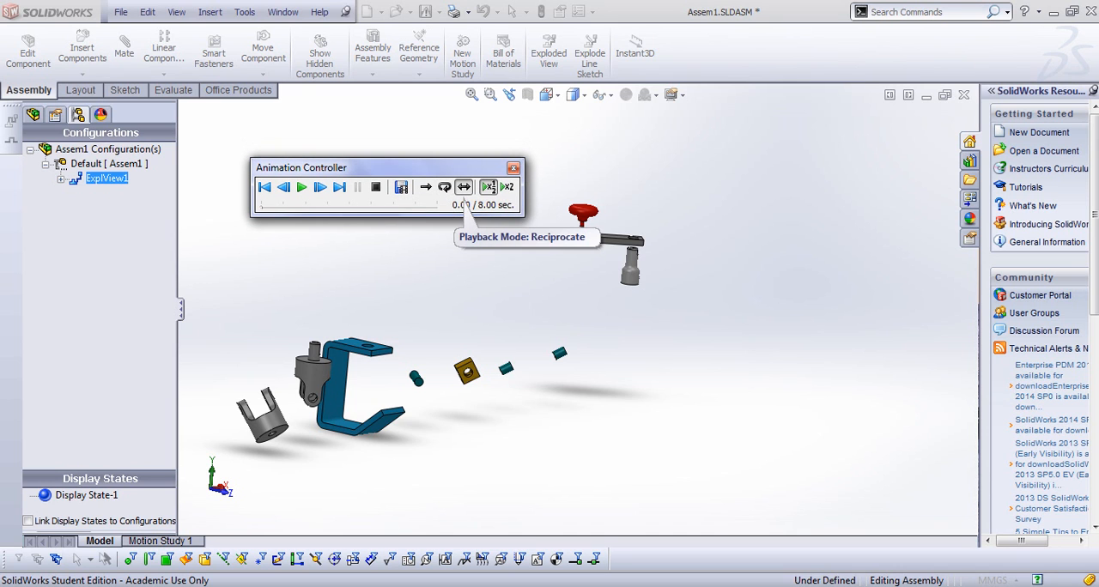
left_click(426, 187)
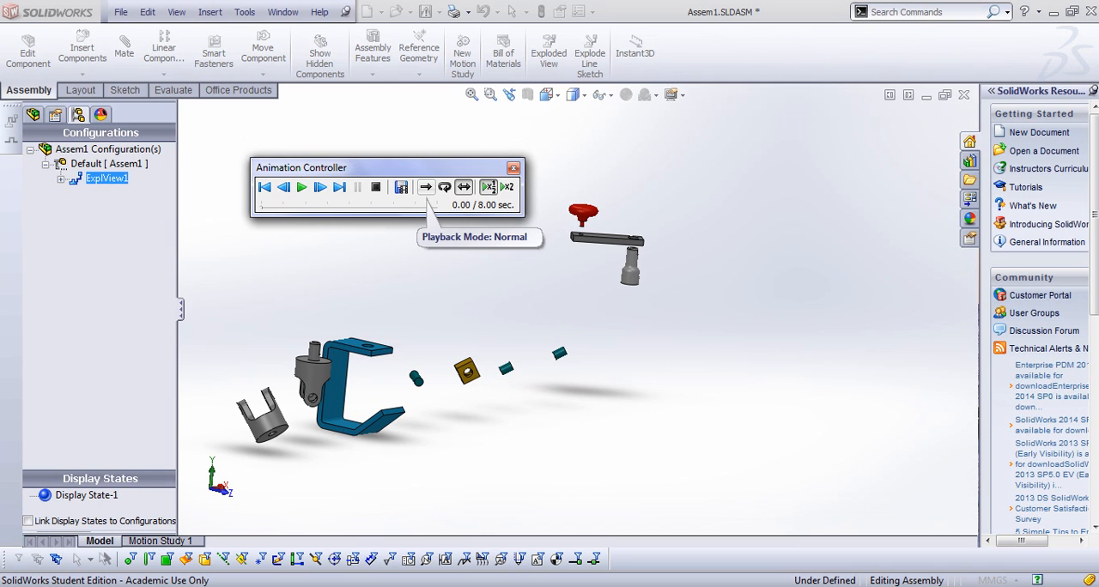
mouse_move(491, 187)
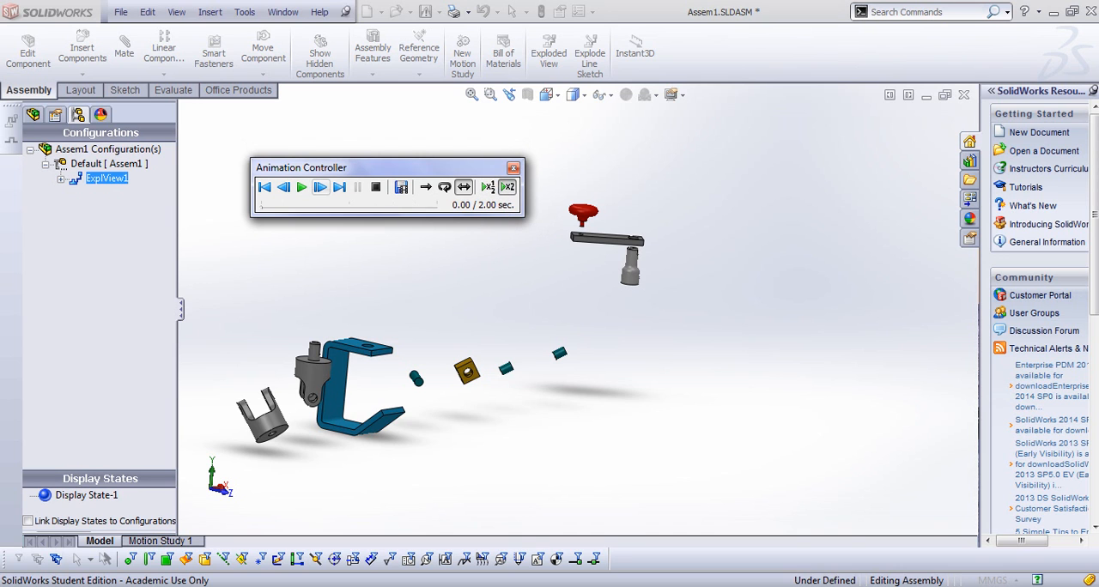
- Replay the explode animation at faster and normal speed, rewind it and play once more
left_click(302, 188)
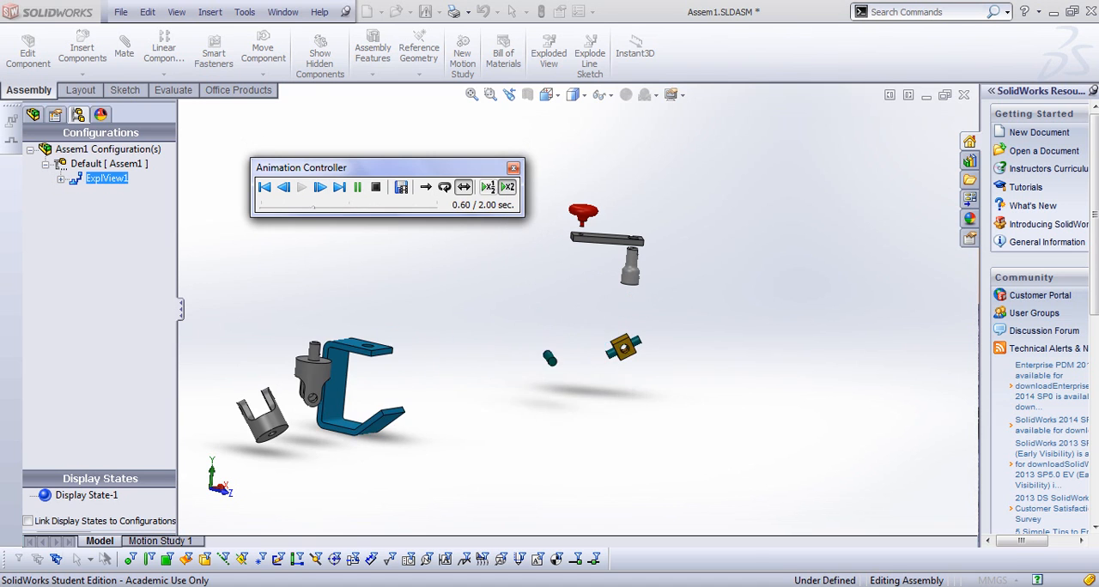
left_click(302, 187)
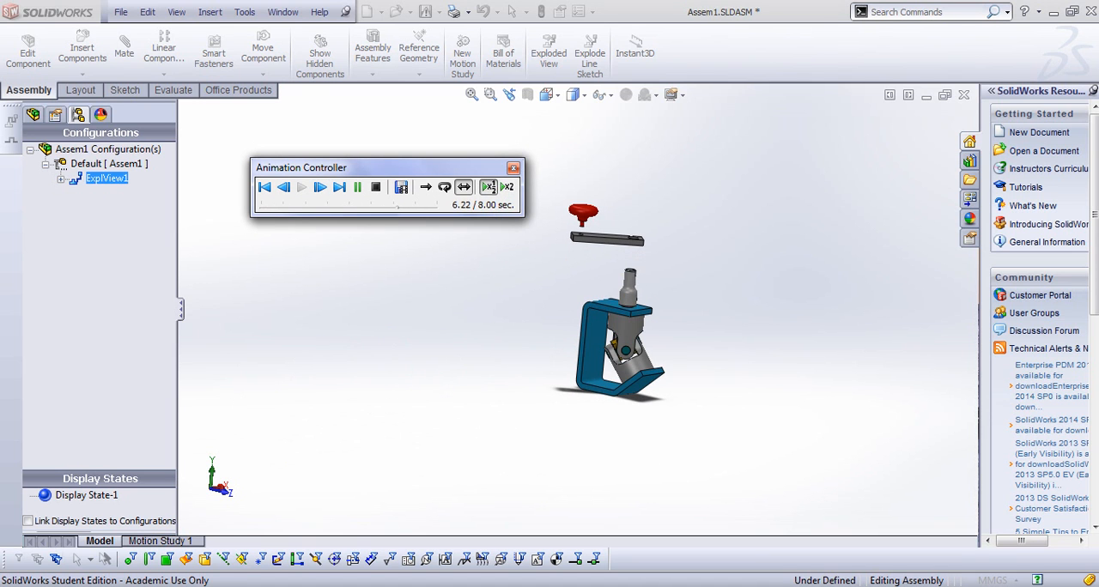
left_click(284, 187)
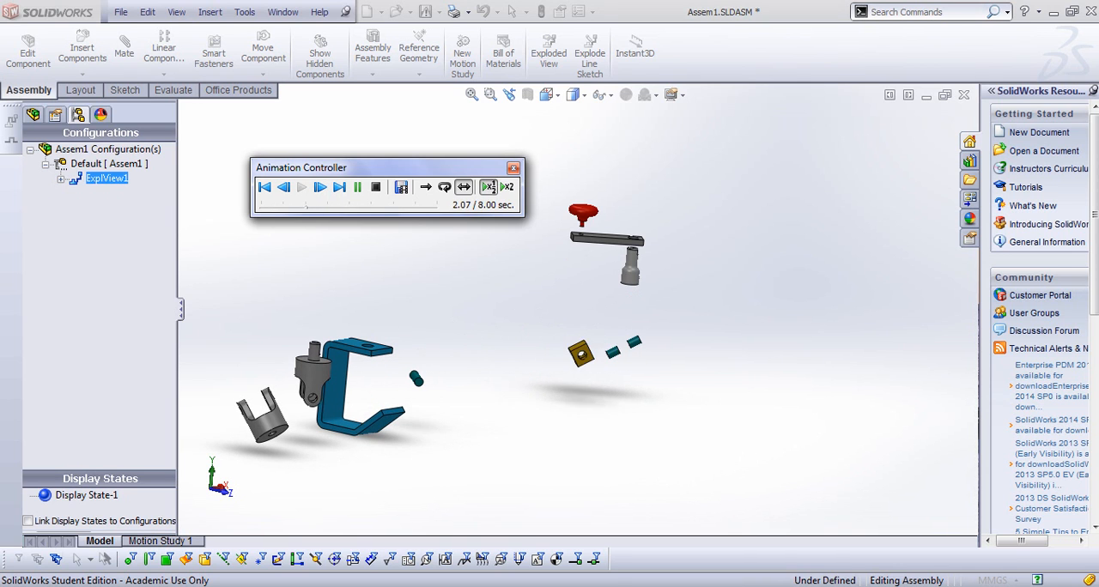
left_click(264, 187)
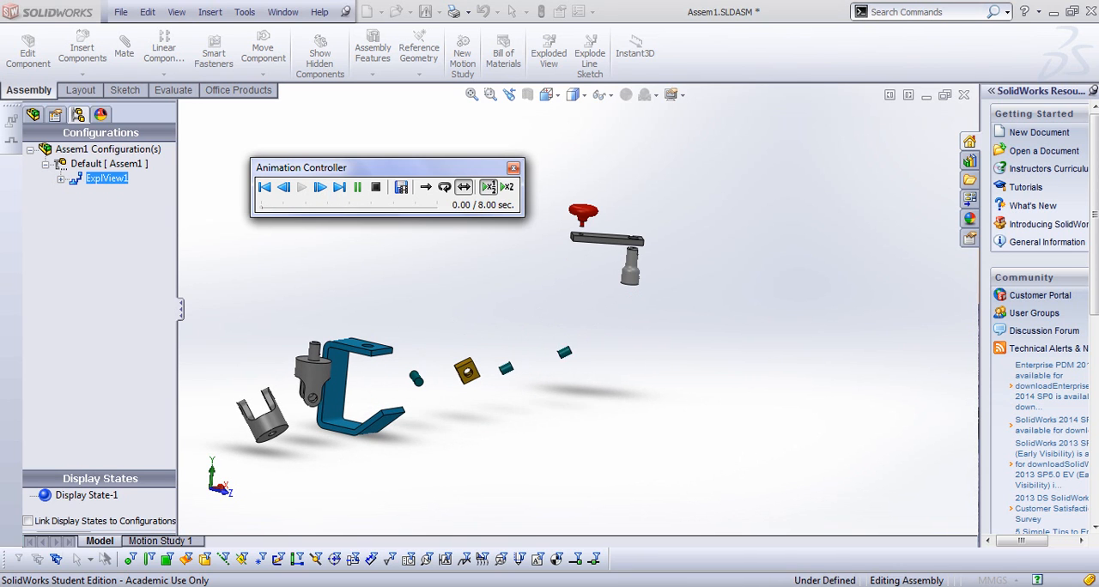
left_click(300, 187)
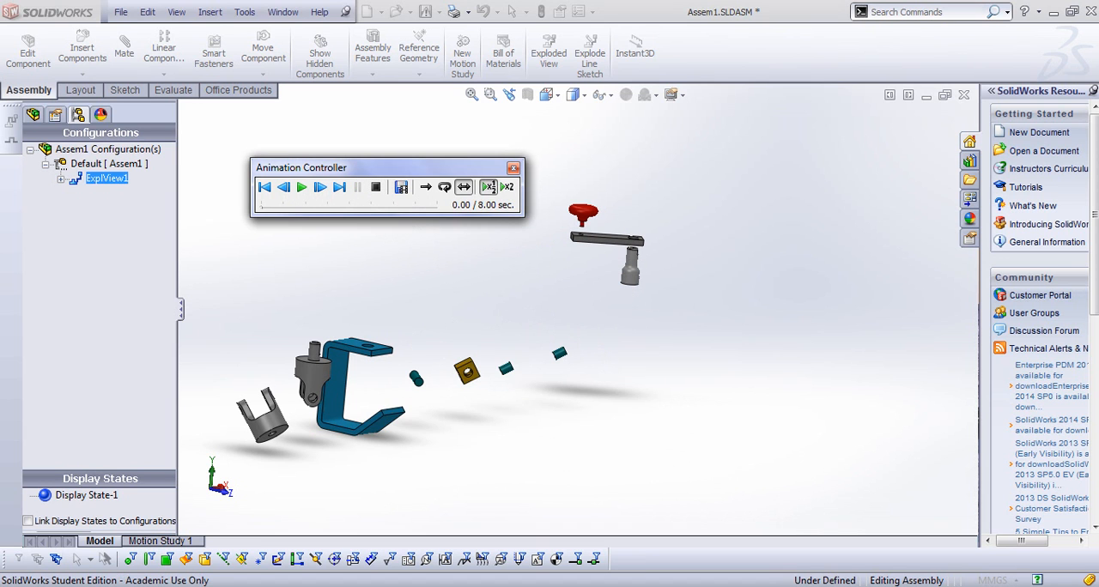
mouse_move(402, 188)
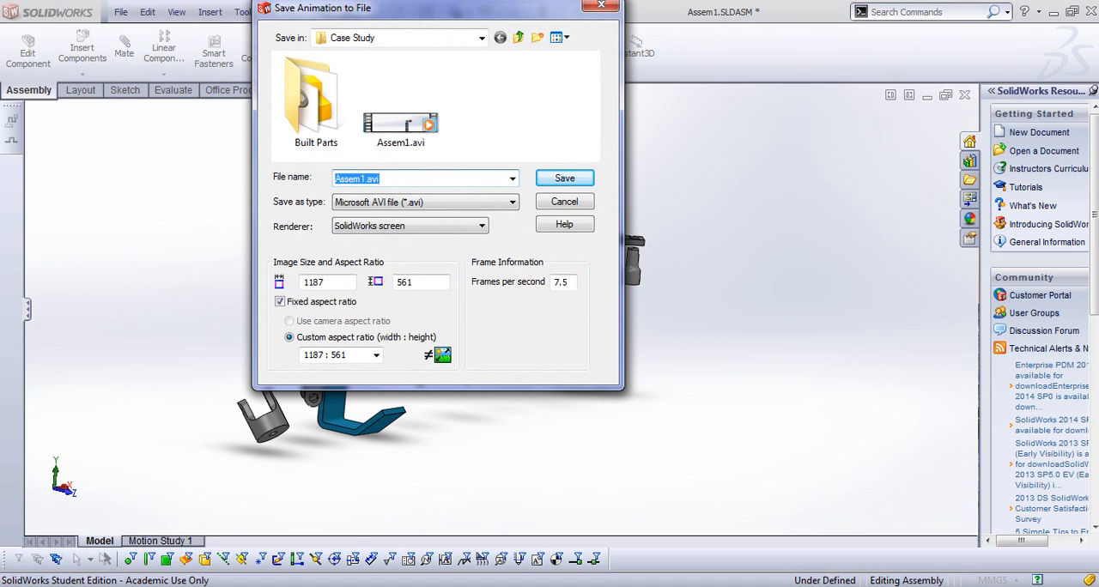
- Save the animation to Desktop as Assem1.avi at 12 frames per second
left_click(511, 179)
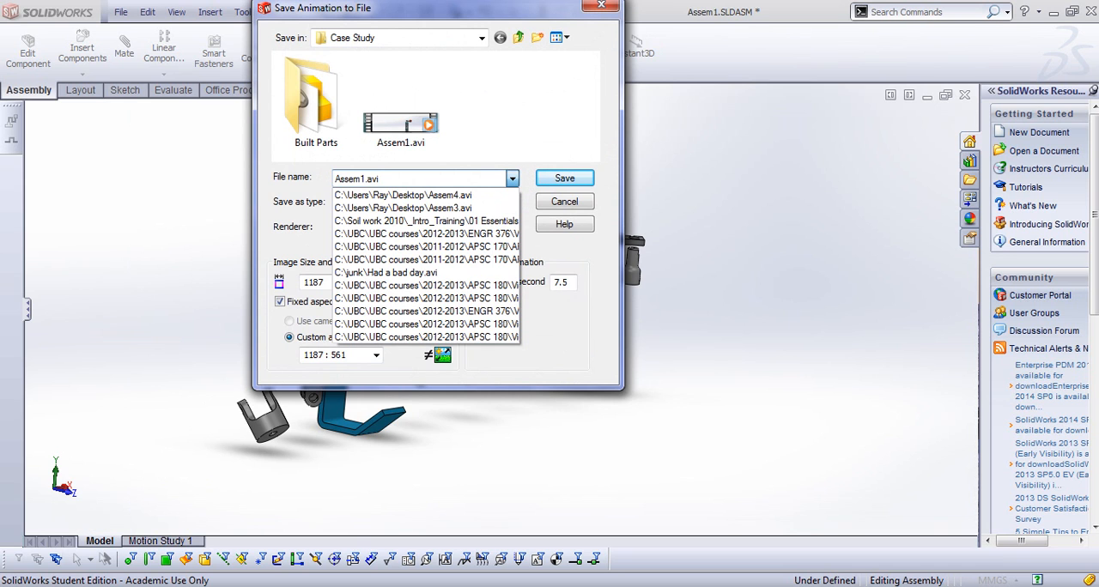
left_click(402, 196)
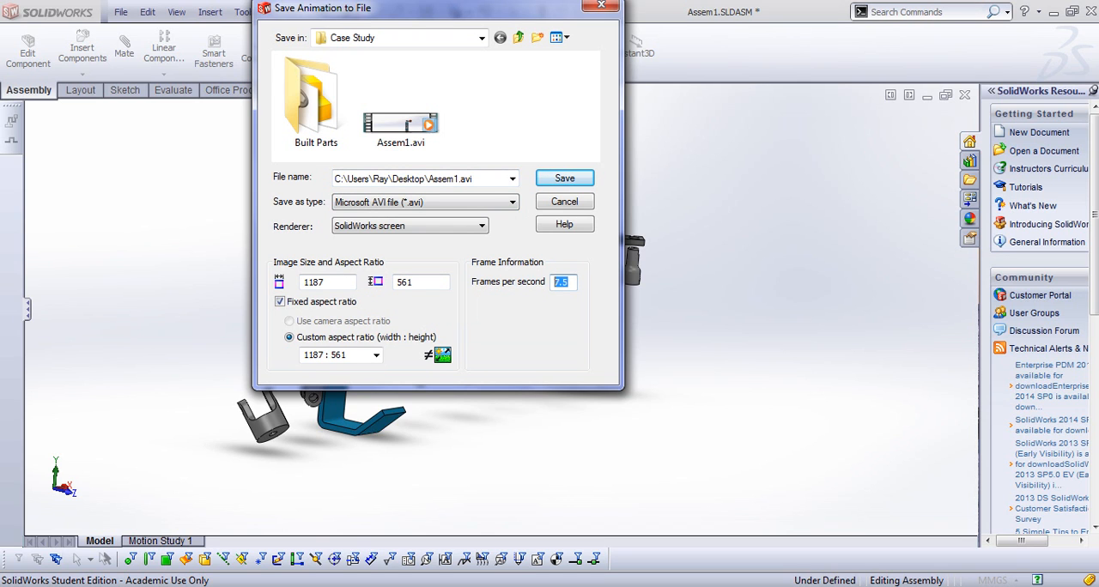
type("12")
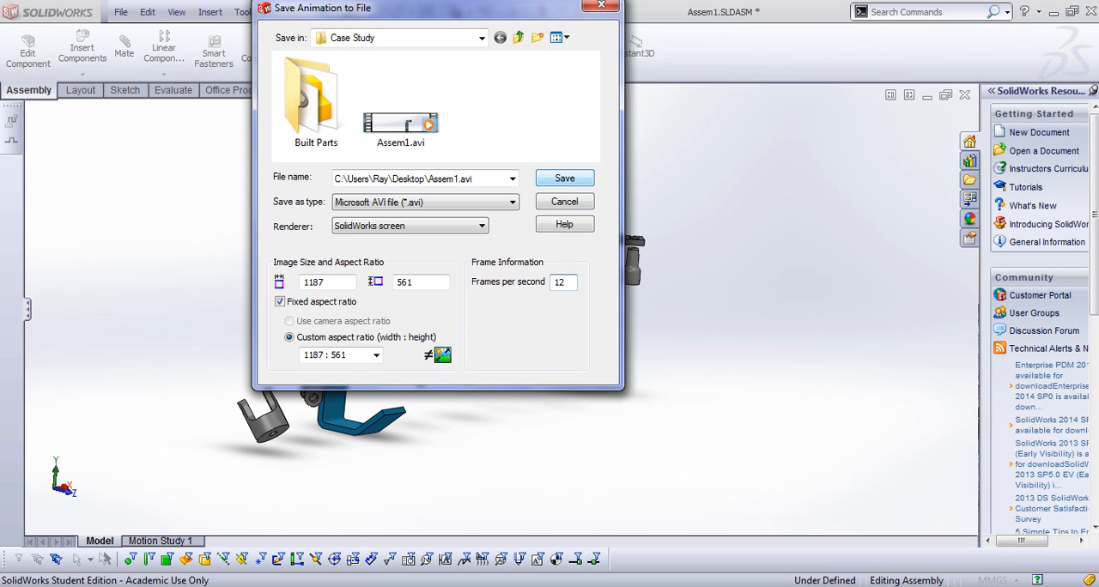
left_click(421, 179)
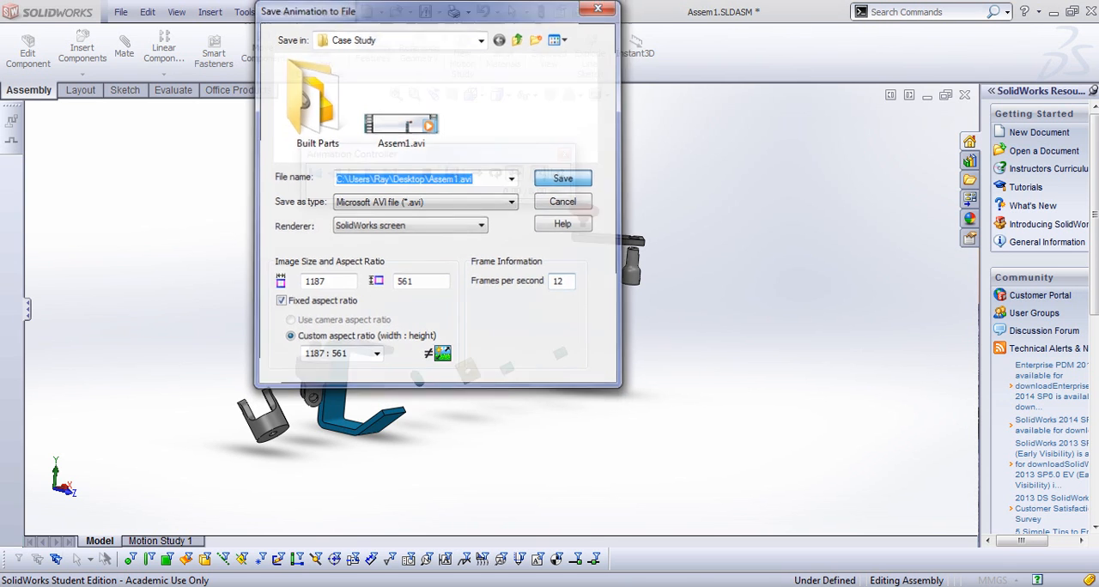
left_click(564, 178)
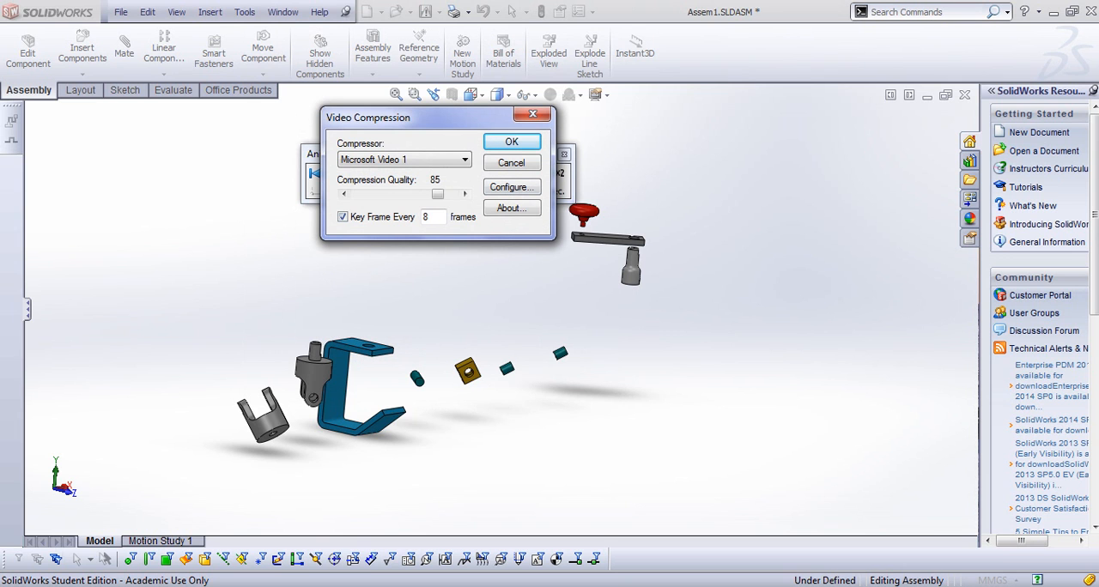
- Accept the video compression settings and record the 8-second explode animation into the AVI
left_click(512, 141)
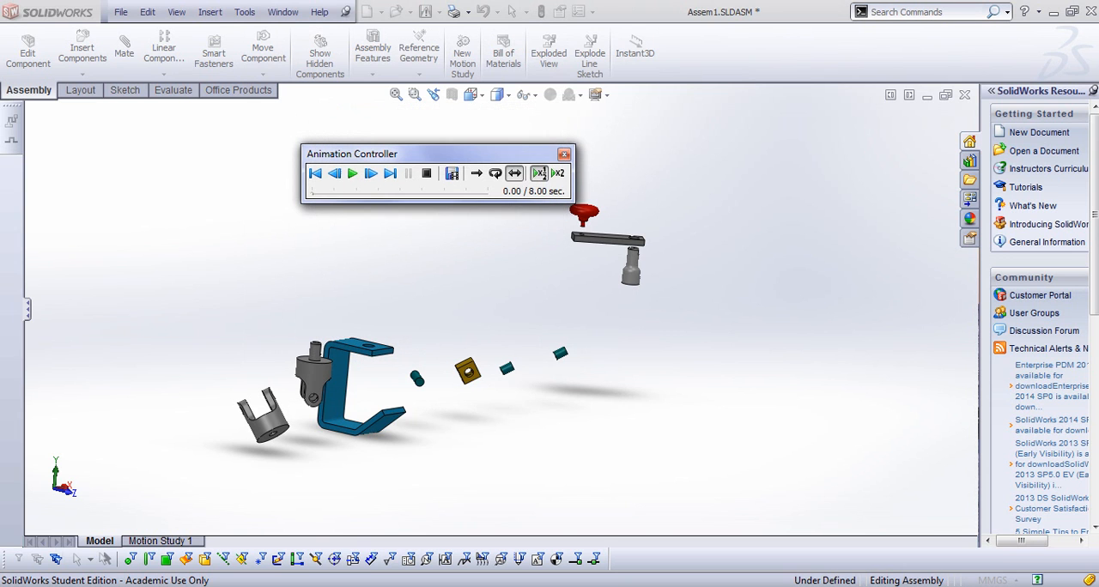
left_click(352, 173)
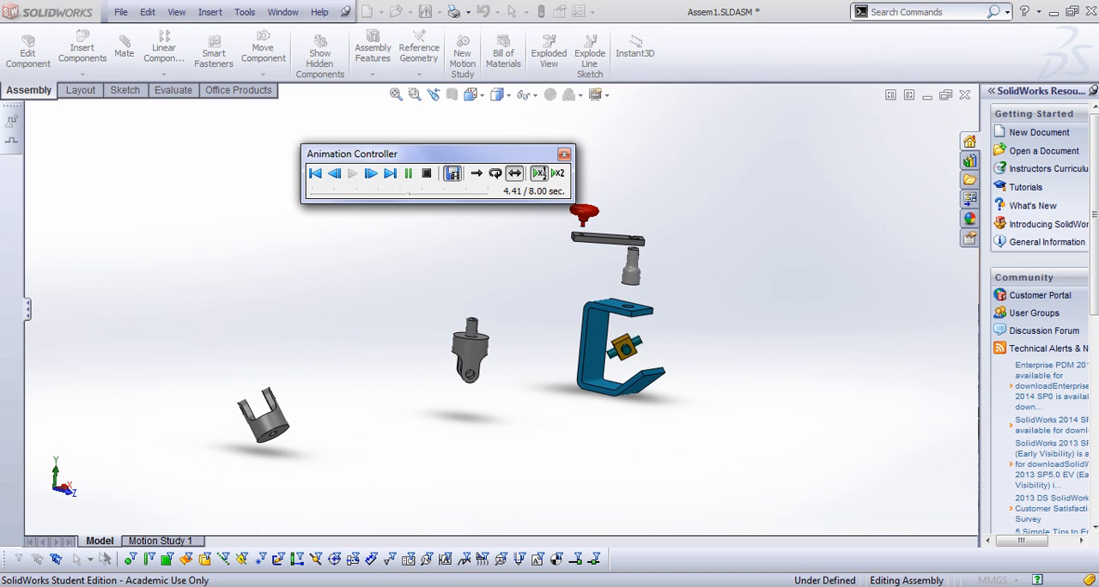
left_click(352, 174)
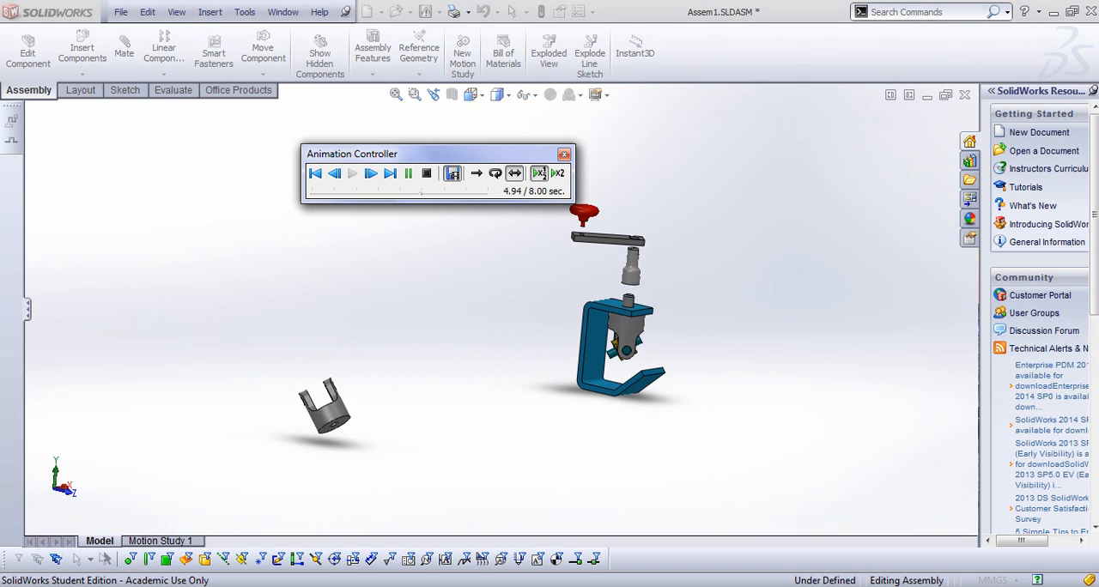
left_click(352, 174)
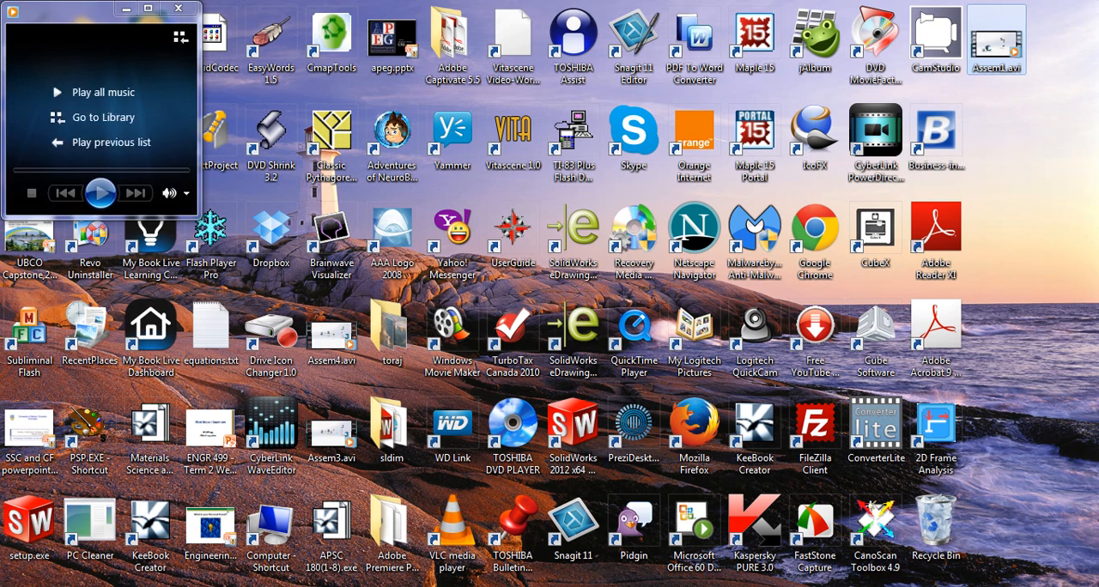
- Play the saved Assem1.avi from the desktop in Windows Media Player
double_click(998, 36)
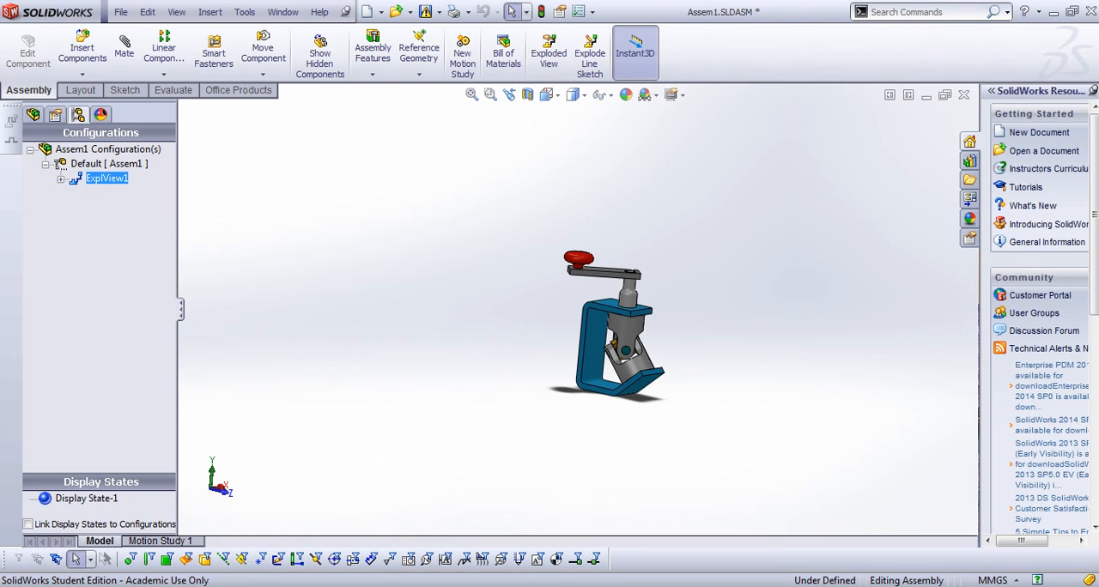
- Delete ExplView1 from the Default configuration and return to the FeatureManager tree
left_click(86, 163)
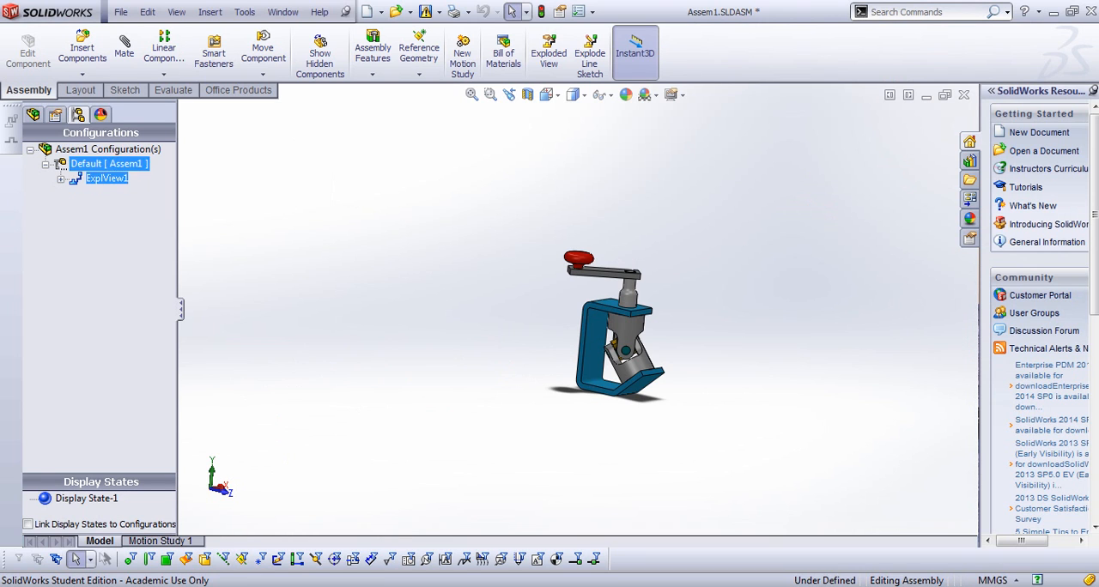
left_click(28, 149)
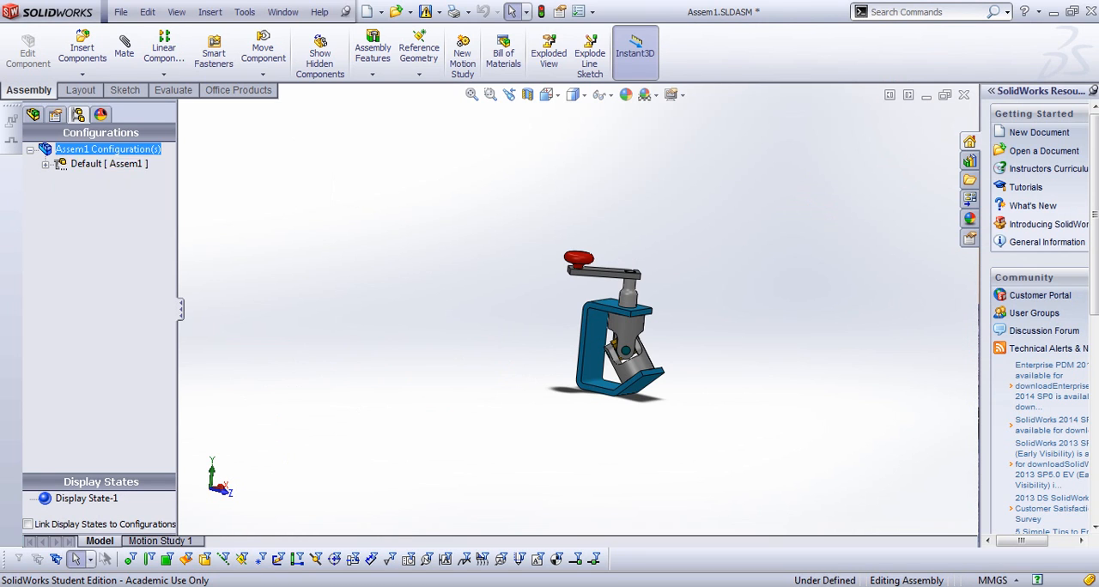
right_click(90, 180)
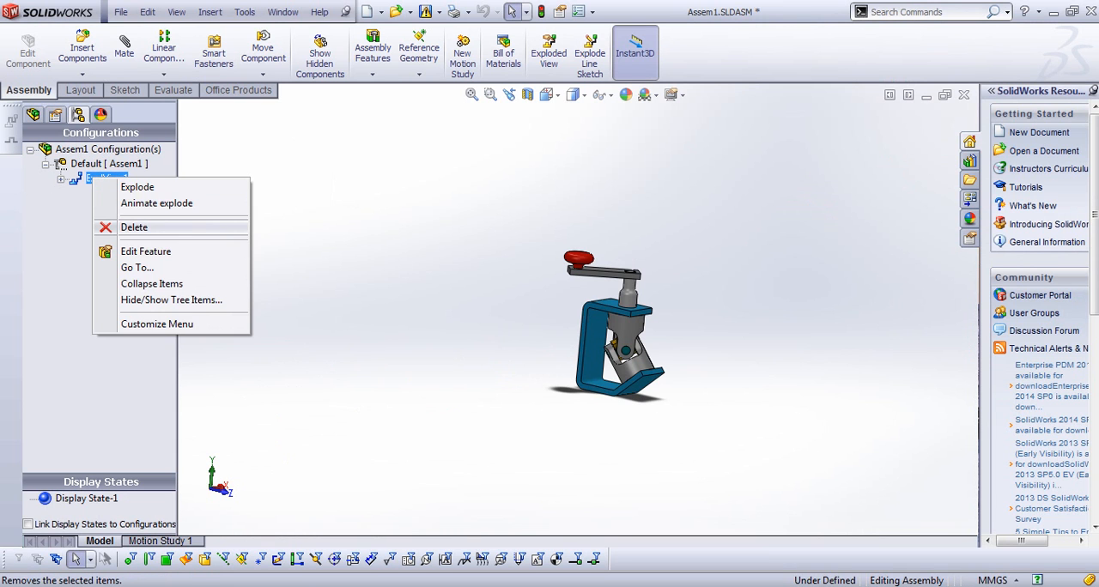
left_click(134, 226)
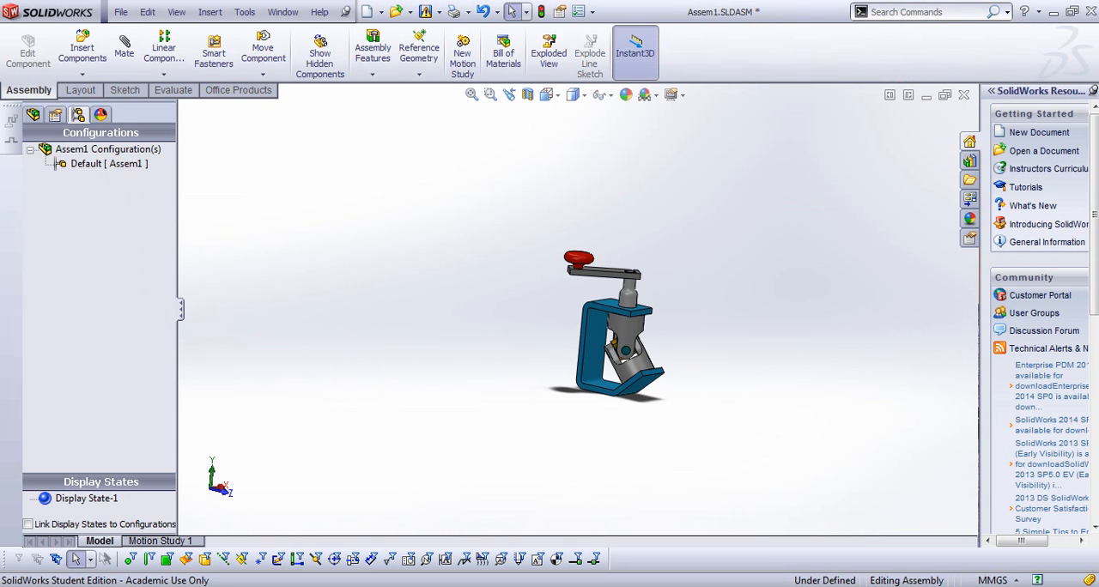
left_click(35, 113)
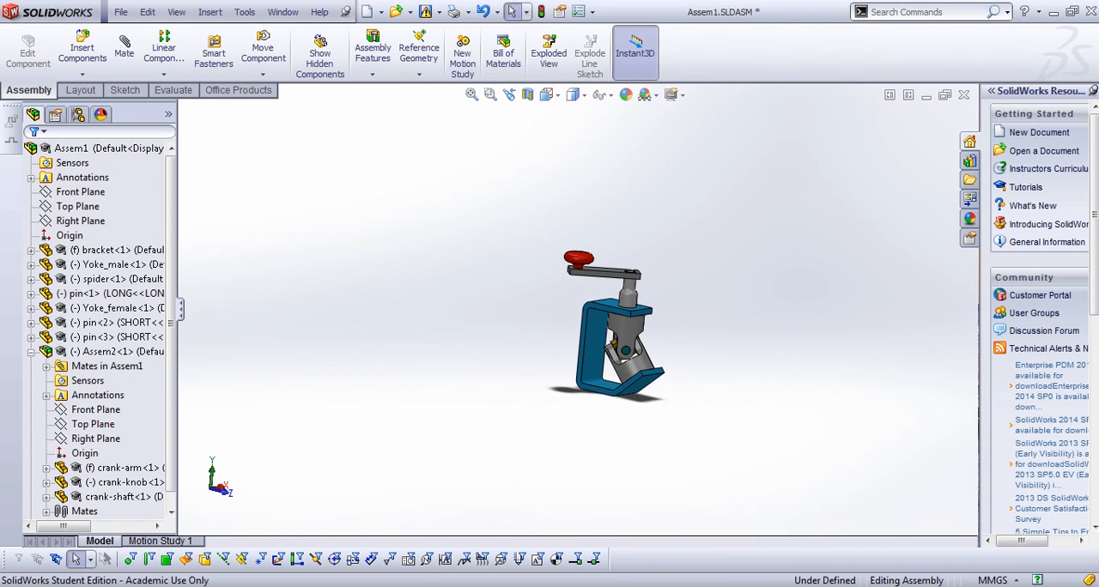
- In Motion Study 1, select the assembly, change the view orientation and reach the Orientation and Camera Views key options
left_click(162, 541)
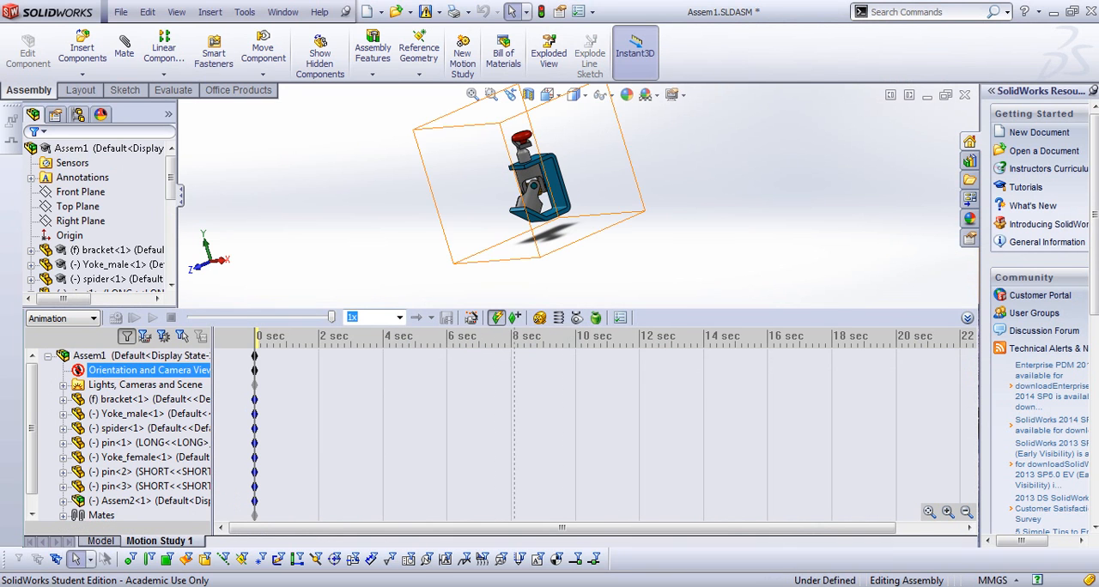
left_click(90, 355)
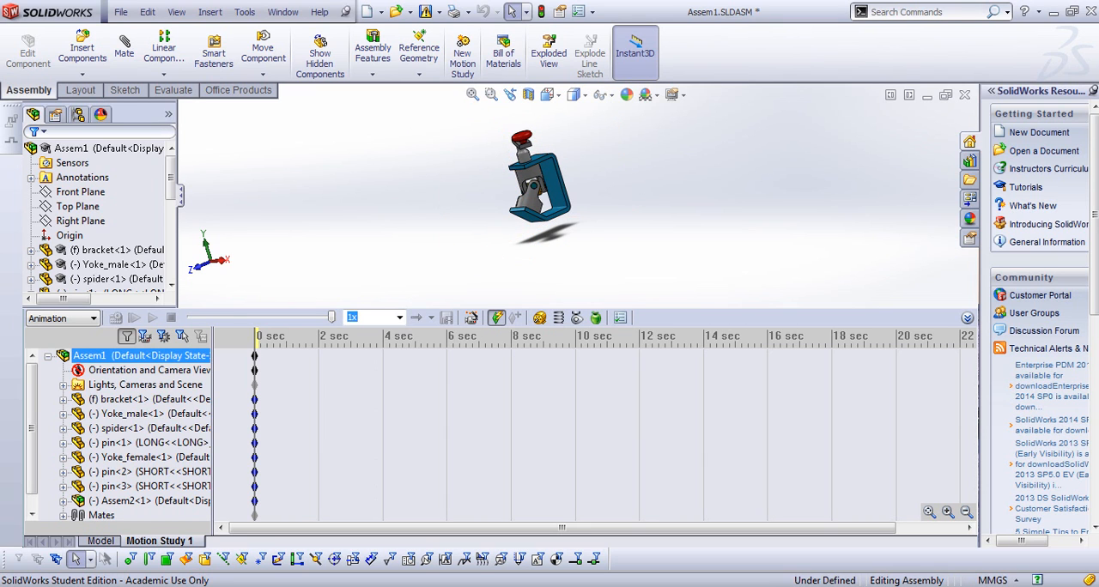
left_click(129, 443)
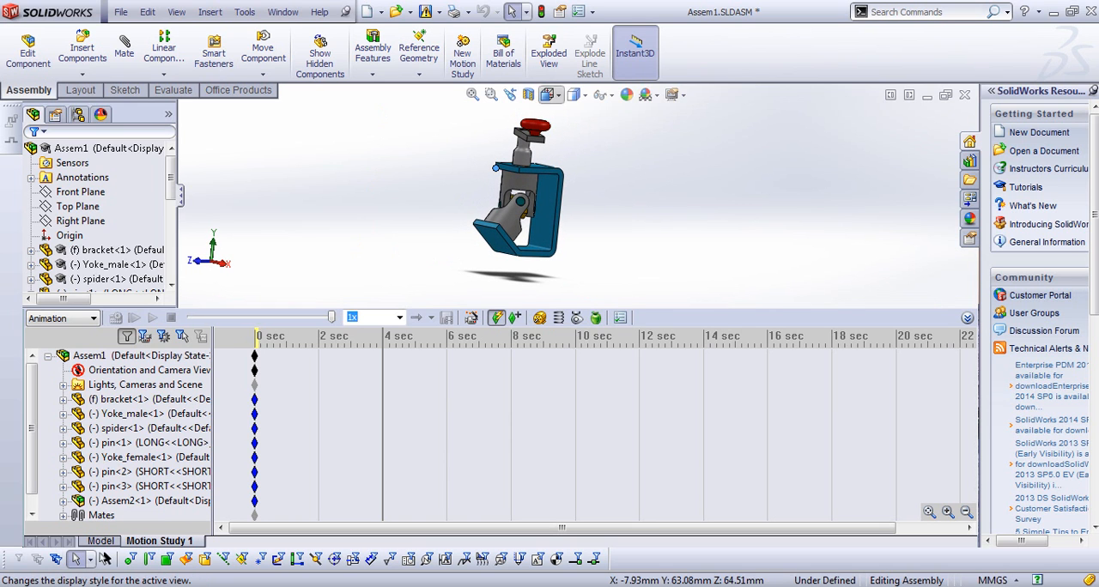
mouse_move(568, 94)
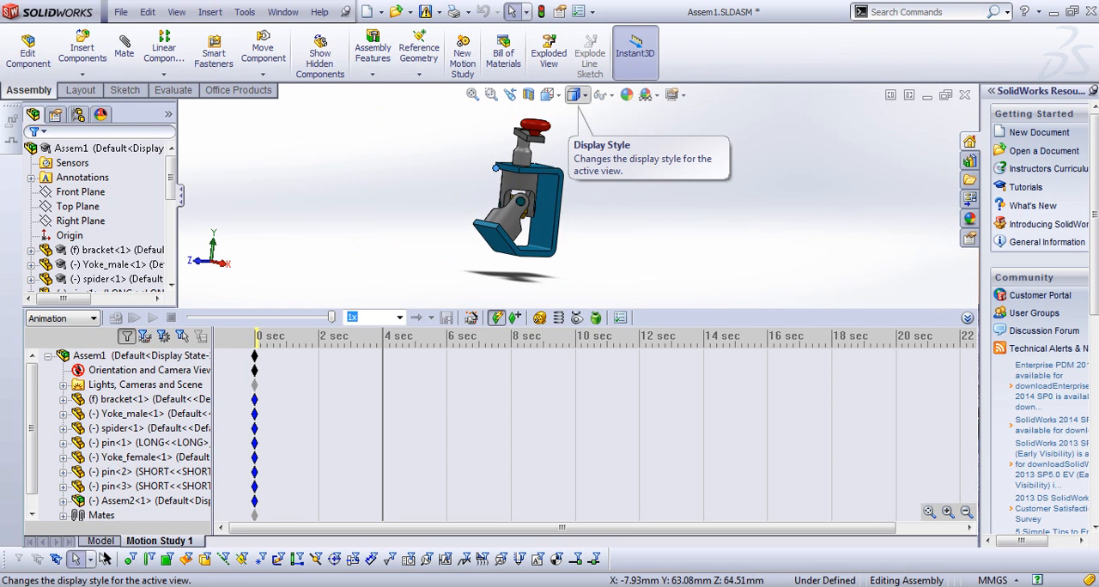
mouse_move(546, 95)
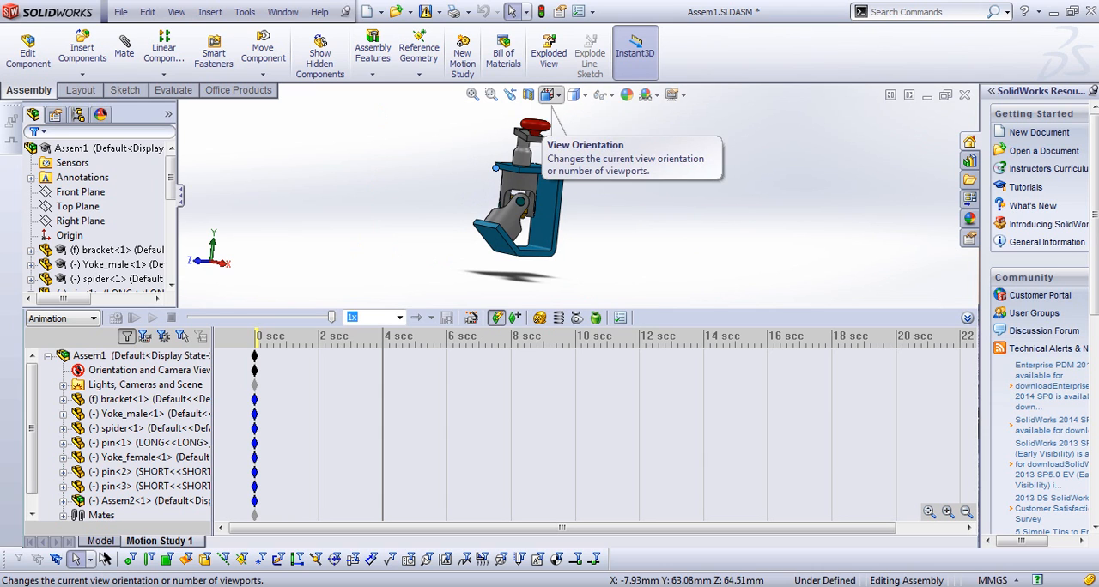
left_click(548, 94)
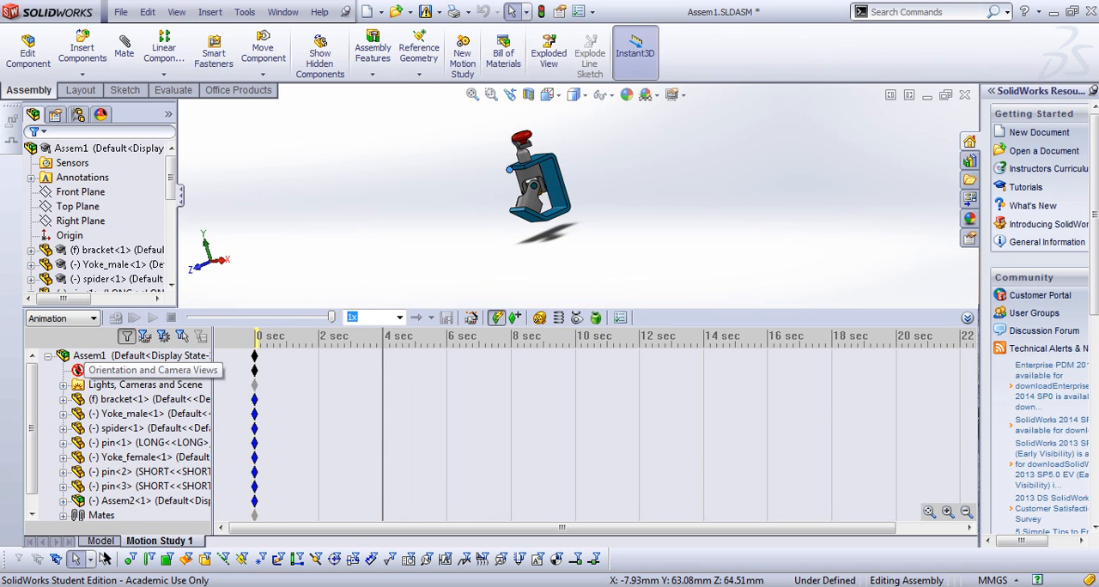
right_click(151, 371)
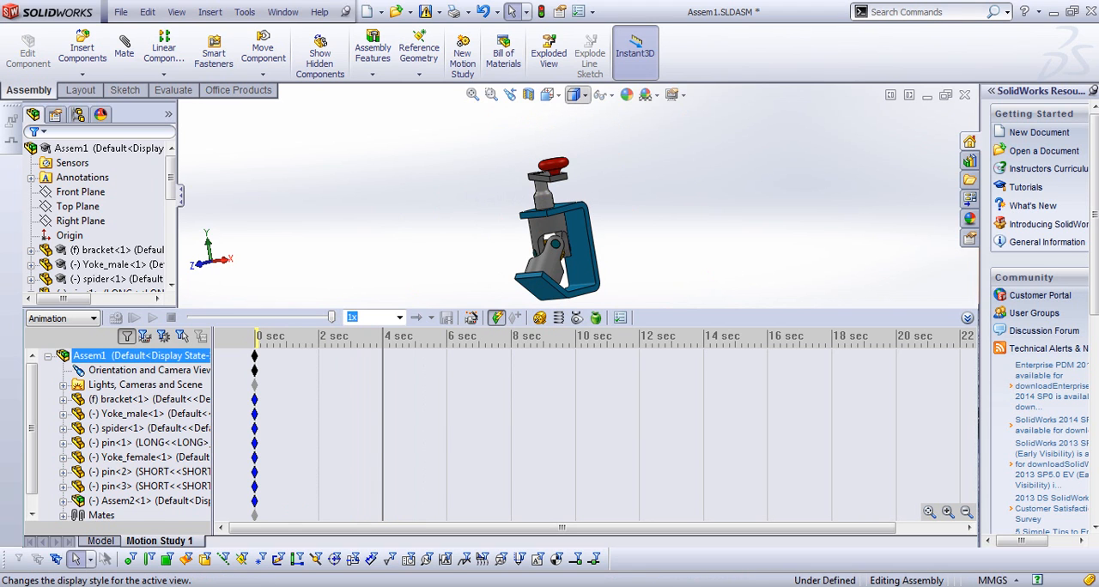
- Key front and top view orientations on the timeline, selecting Yoke_male<1> between views
left_click(546, 96)
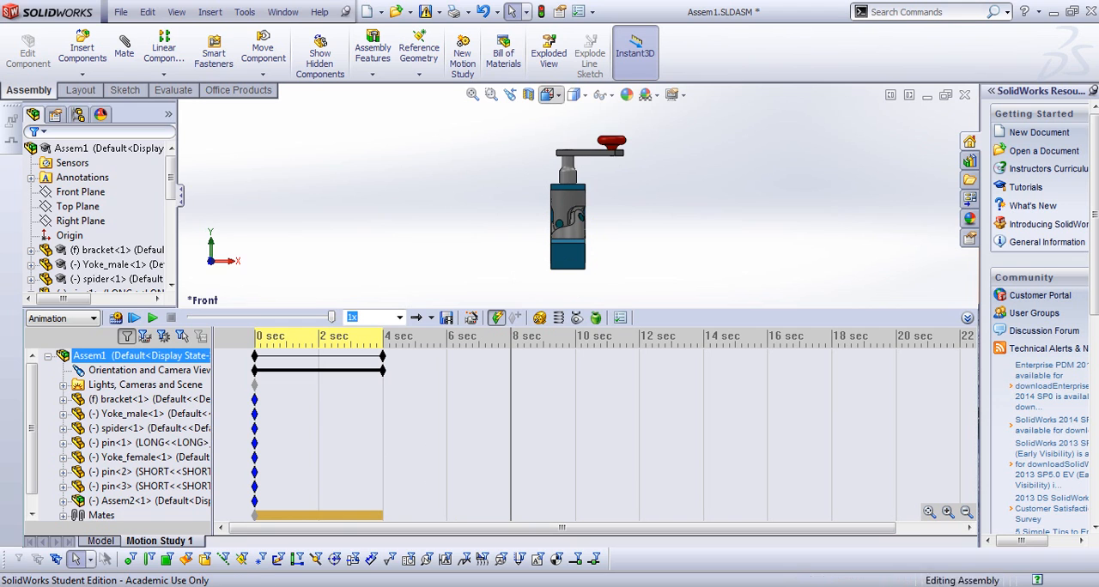
left_click(546, 95)
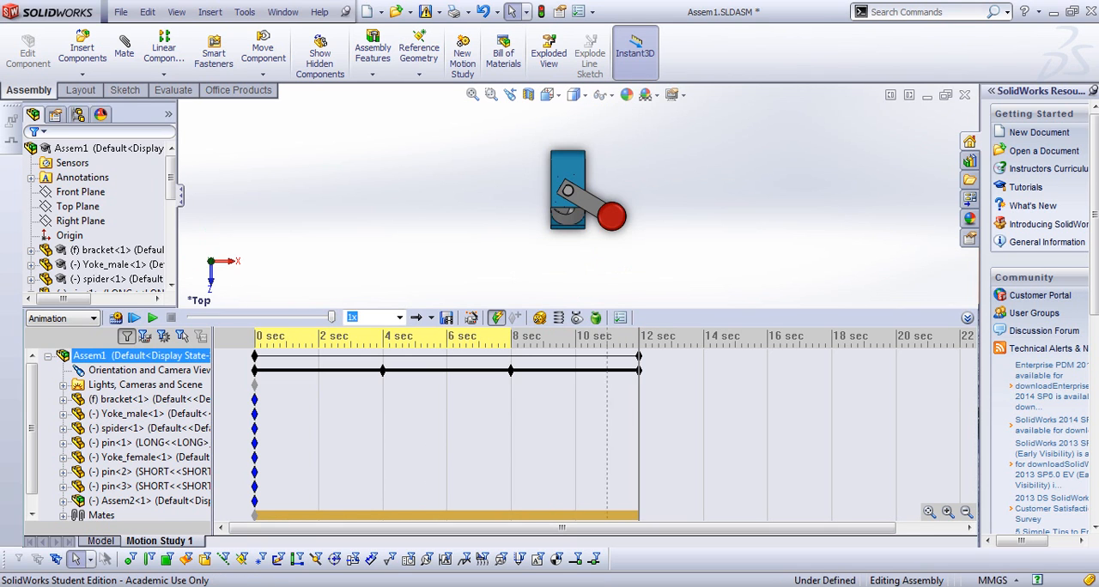
left_click(129, 414)
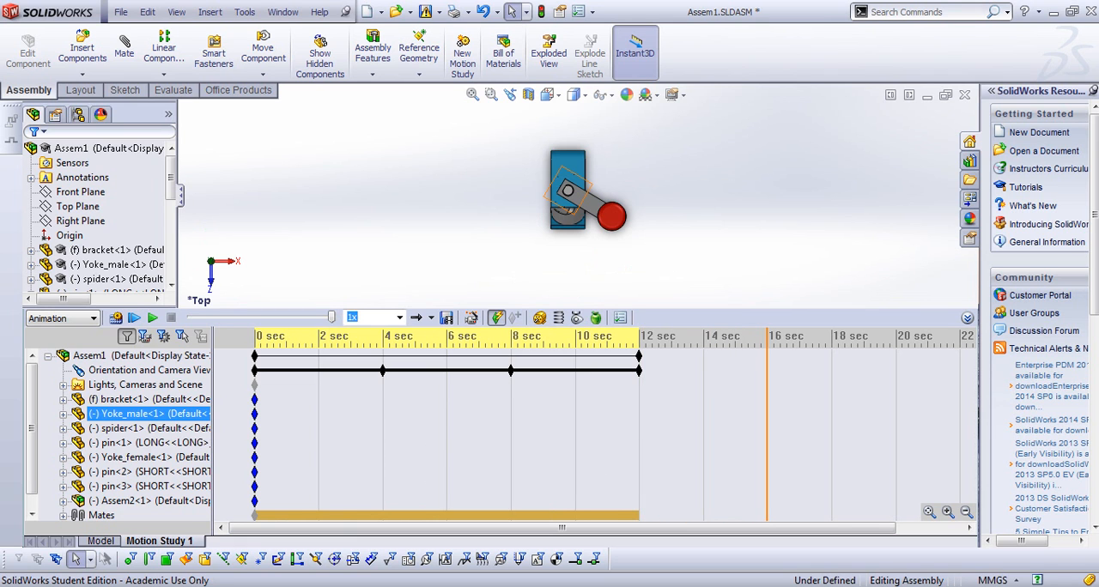
left_click(550, 94)
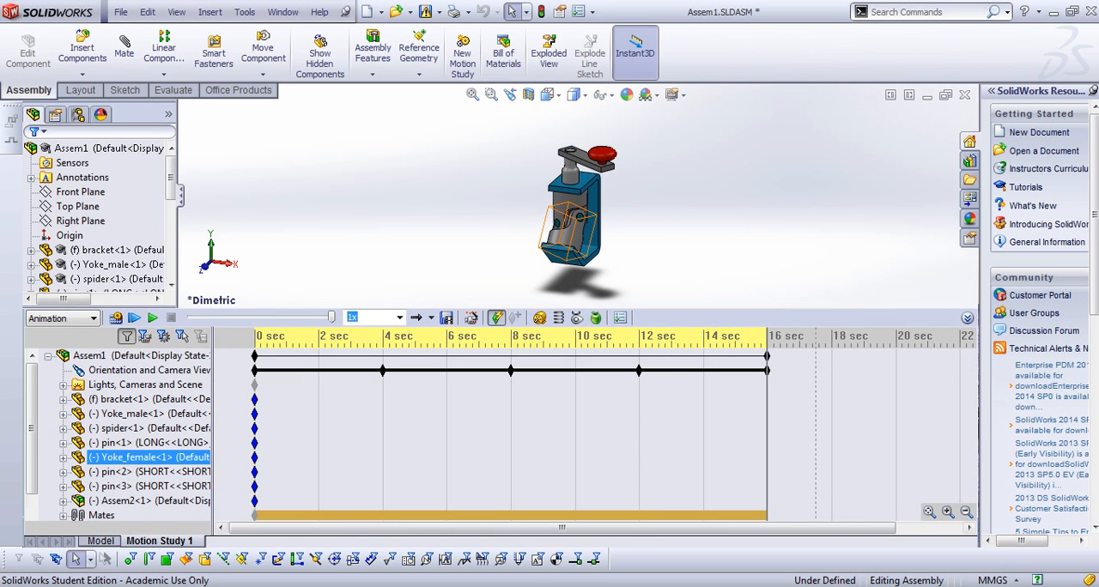
- Place keyframes for pin<1>, bracket<1> and the lights/cameras entry out to about 15 seconds with the clamp assembled
left_click(141, 443)
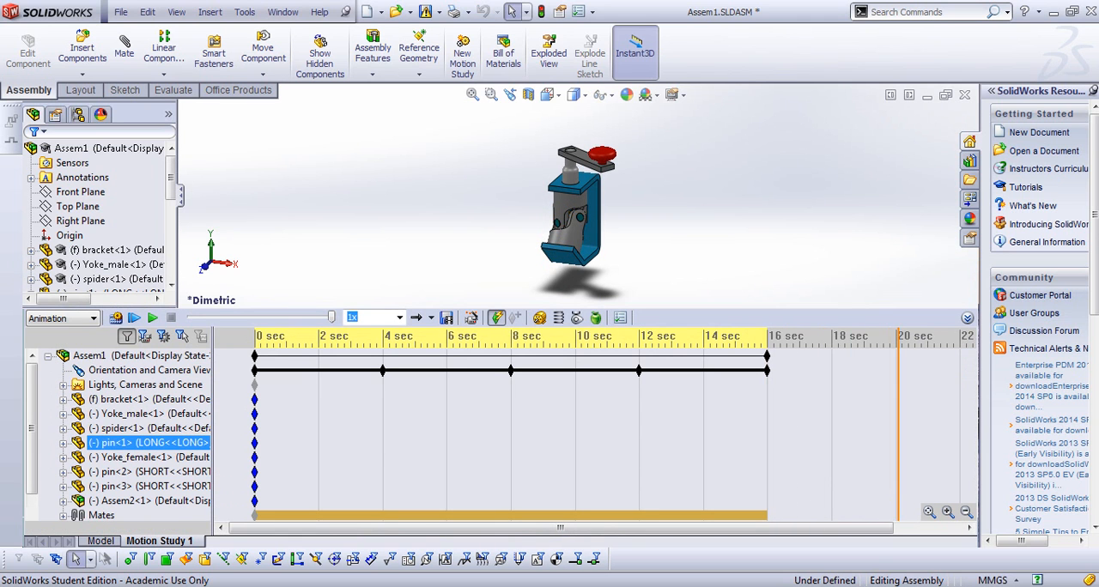
left_click(90, 356)
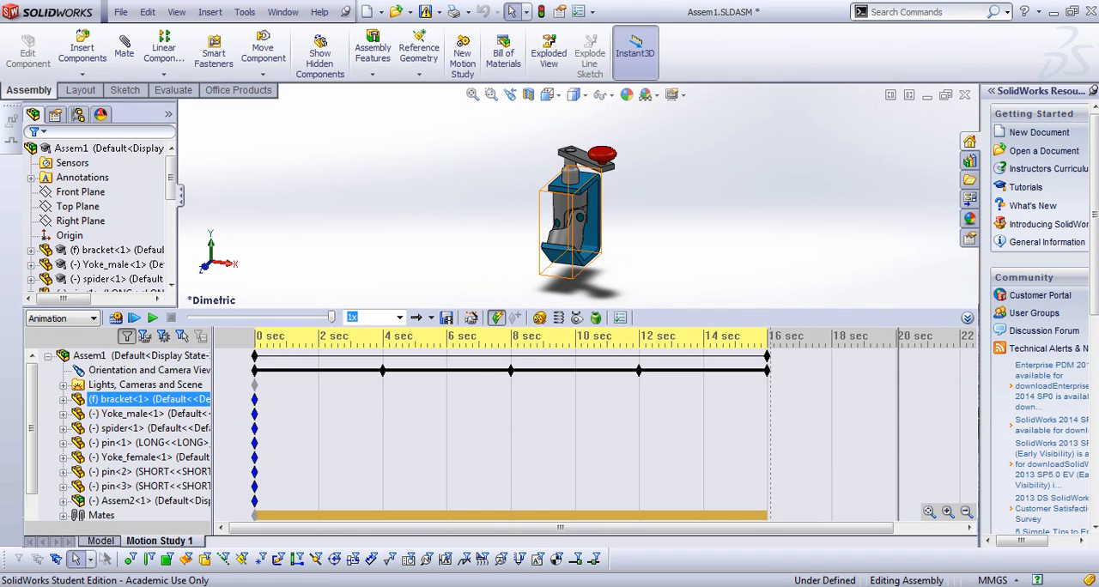
left_click(145, 384)
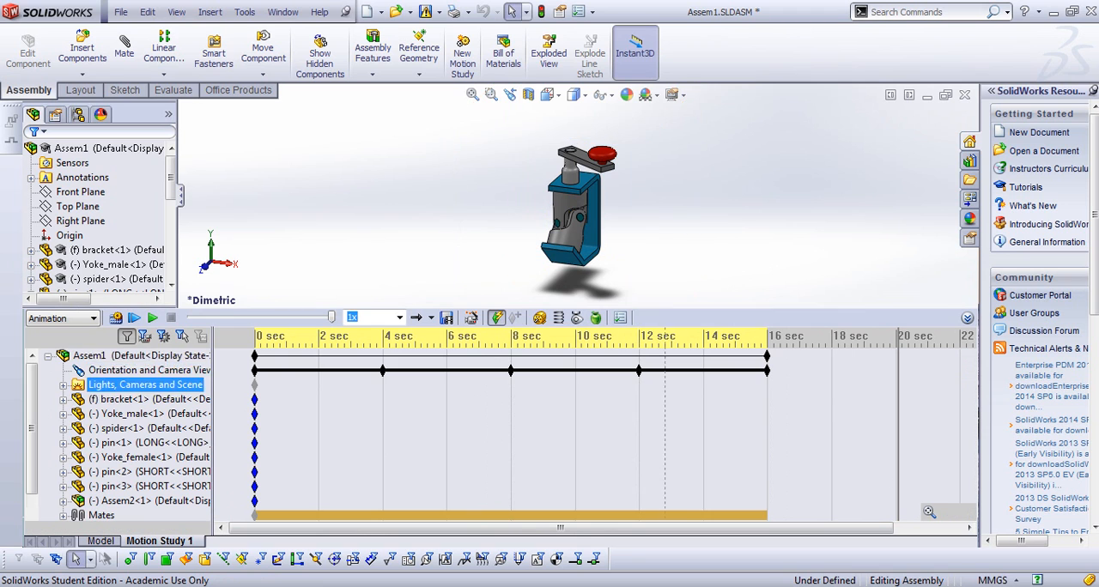
left_click(95, 356)
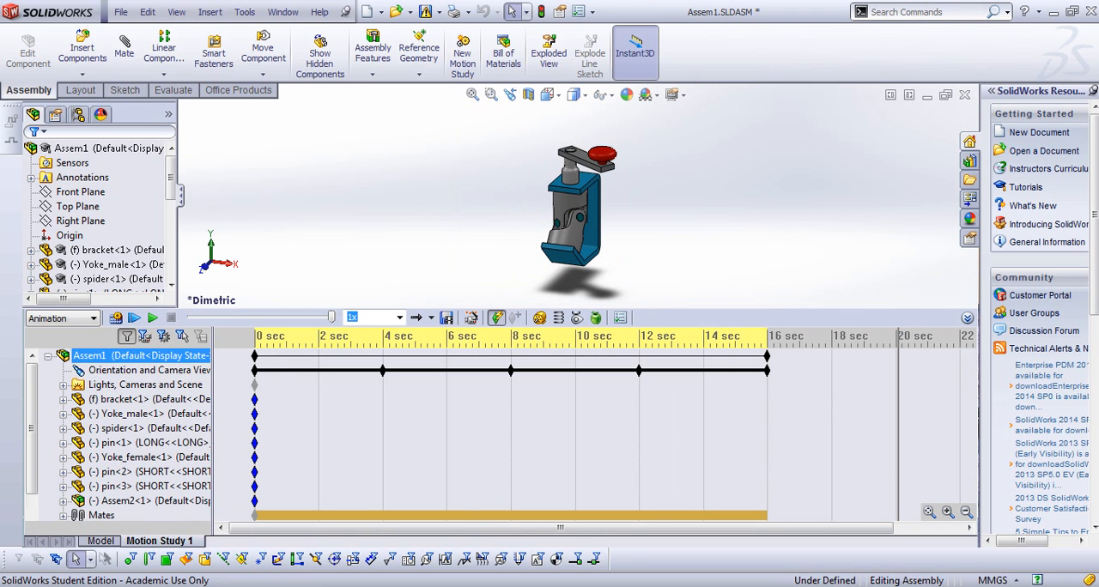
mouse_move(548, 49)
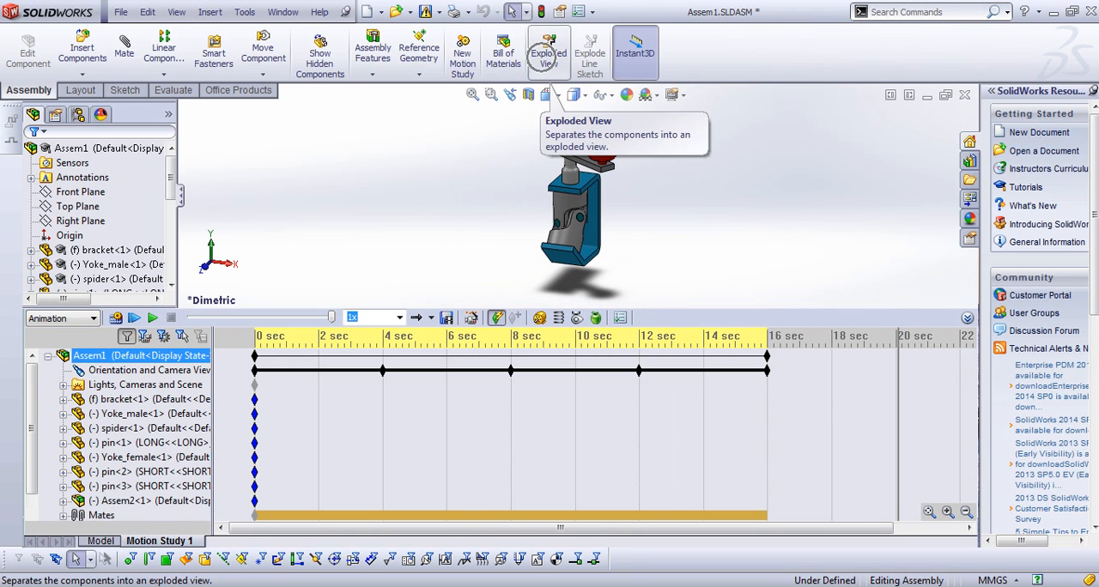
- Explode a pin and the spider away from the bracket, extending the motion study to 20 seconds
left_click(546, 45)
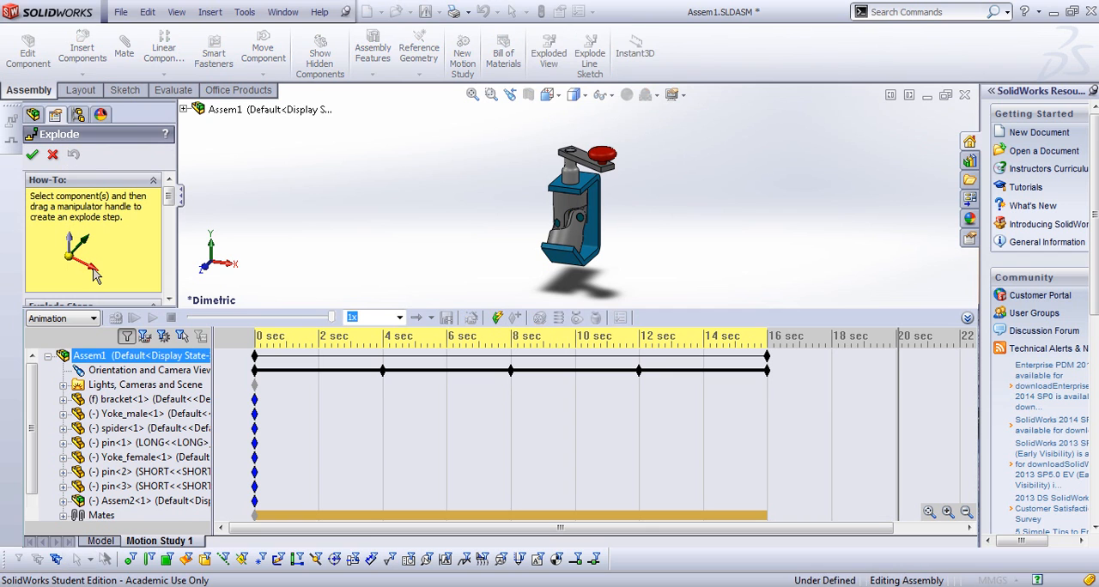
left_click(604, 153)
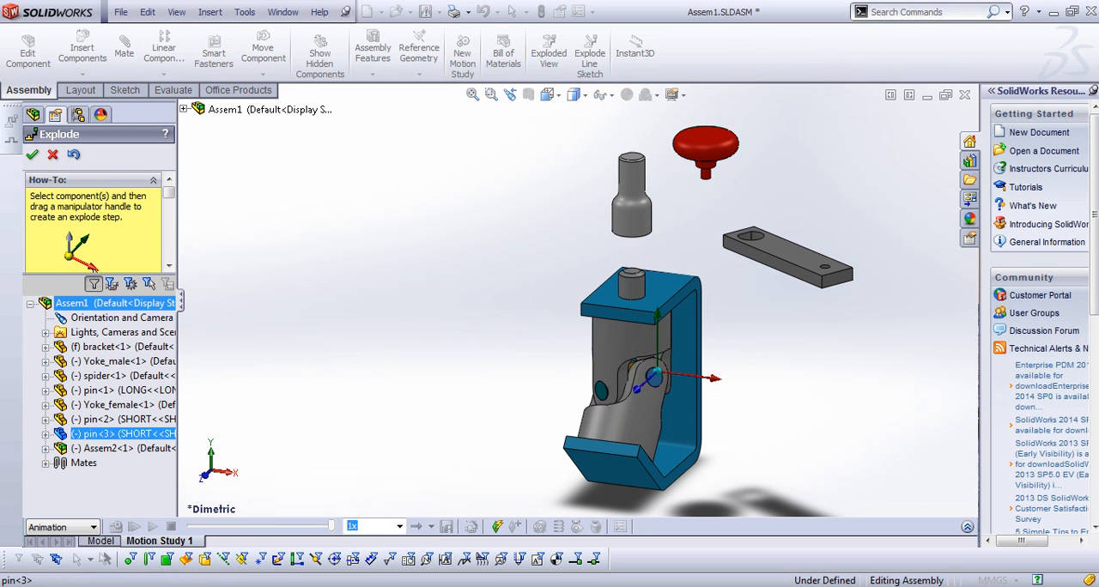
left_click(103, 347)
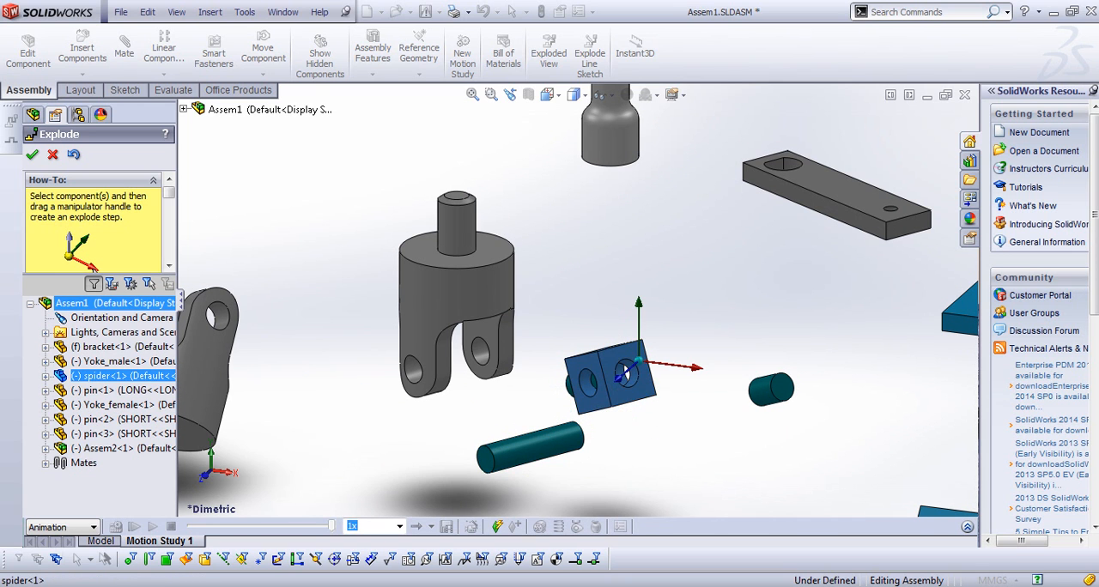
left_click_drag(618, 360, 611, 283)
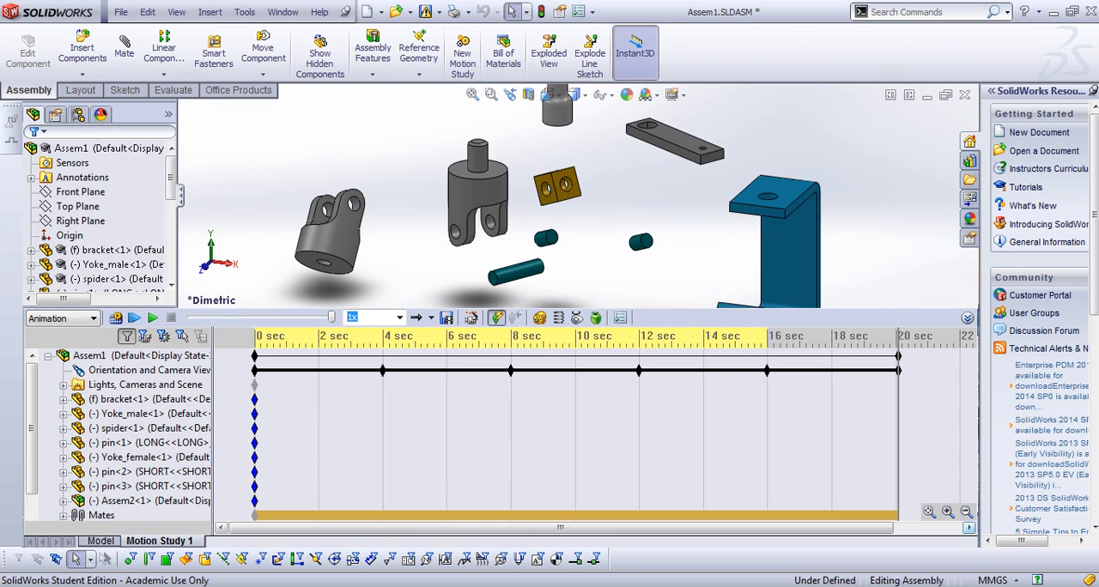
- Create an Explode animation via the Animation Wizard with start time 20.1 s and duration 9 s
left_click(93, 354)
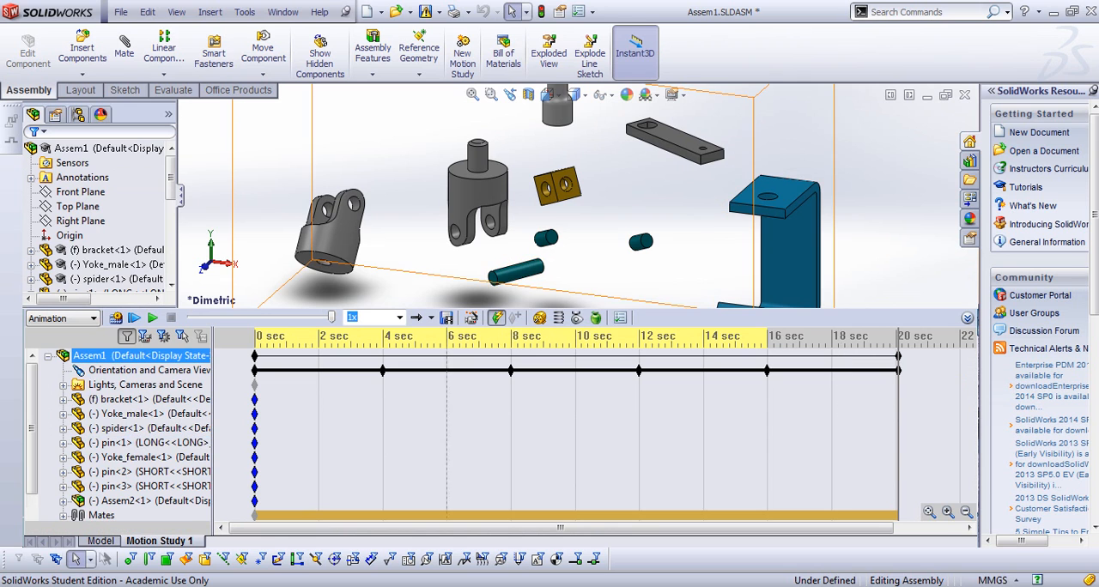
mouse_move(470, 318)
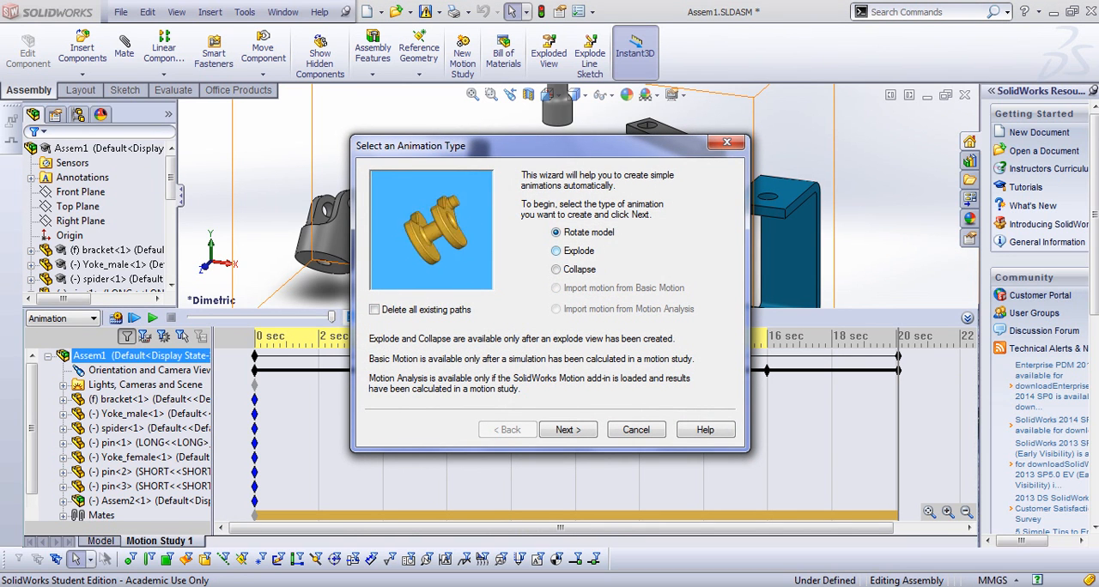
left_click(557, 251)
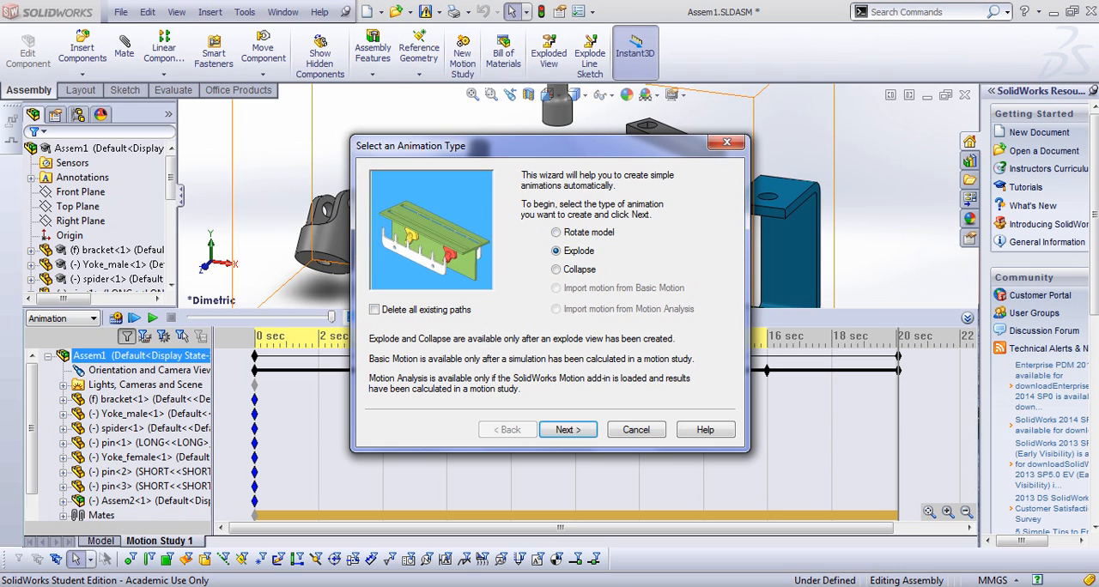
left_click(566, 429)
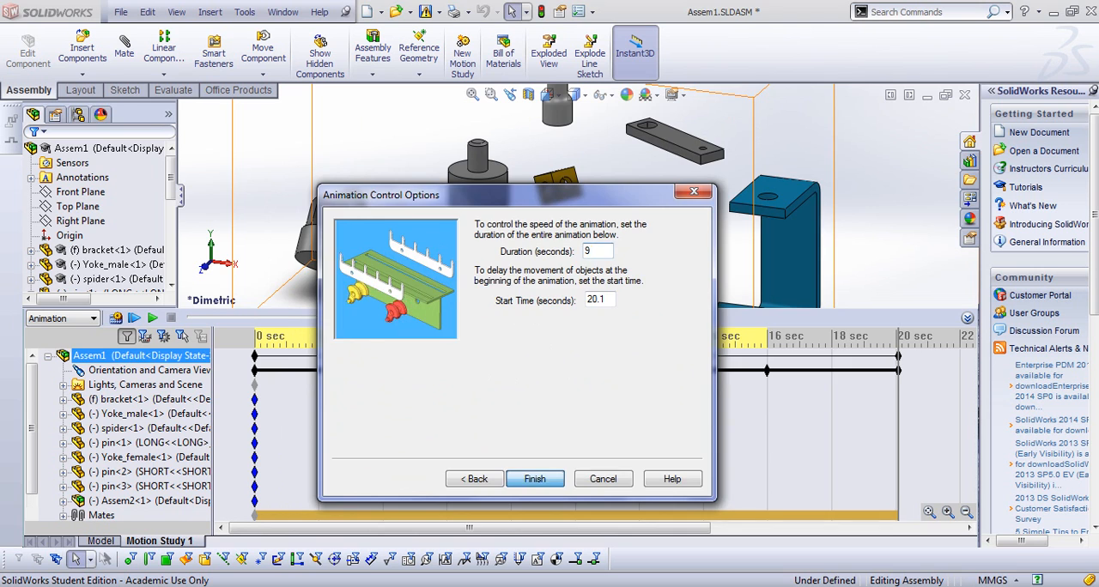
left_click(535, 477)
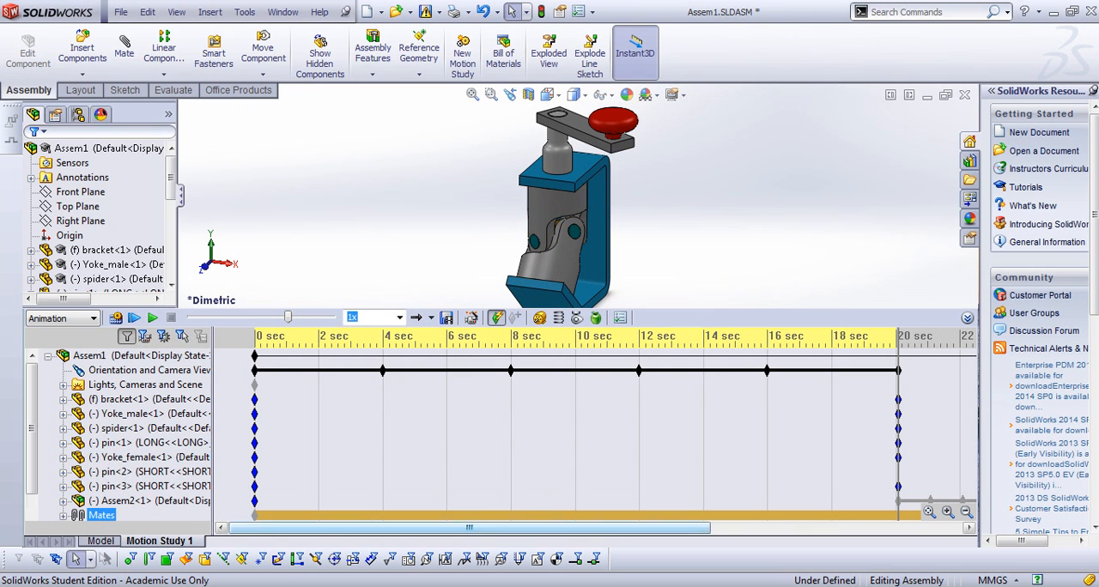
scroll("right", 3)
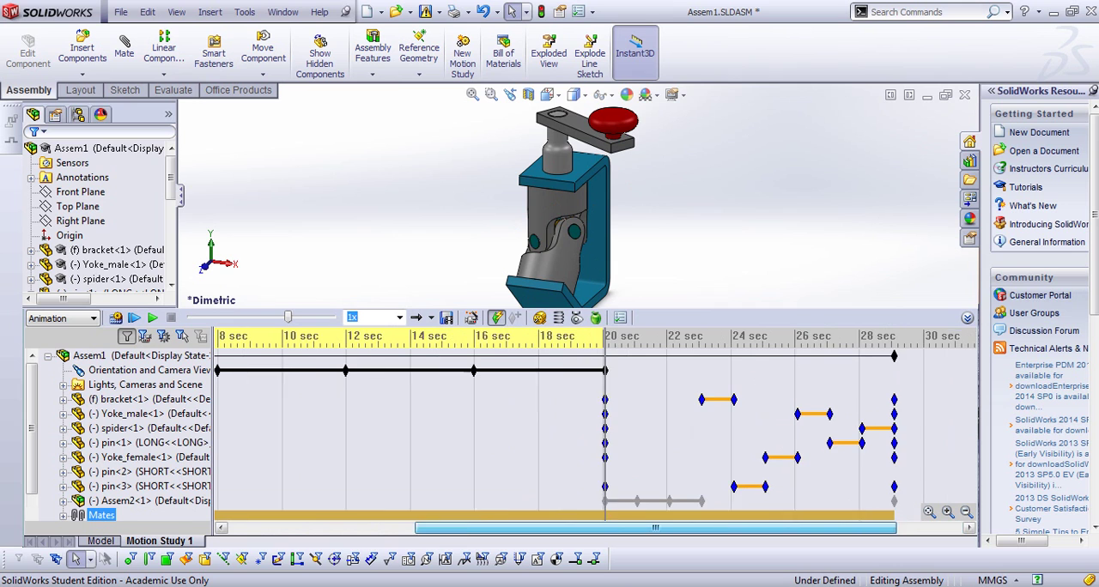
left_click(90, 354)
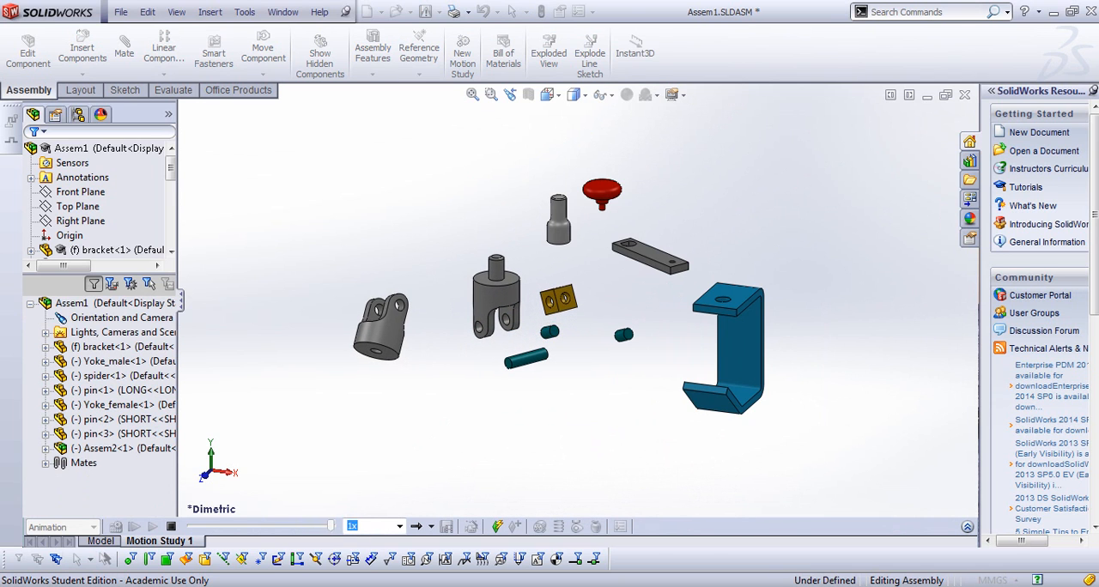
- Restore the MotionManager timeline showing the staggered explode keys from 20 to about 29 s
left_click(636, 51)
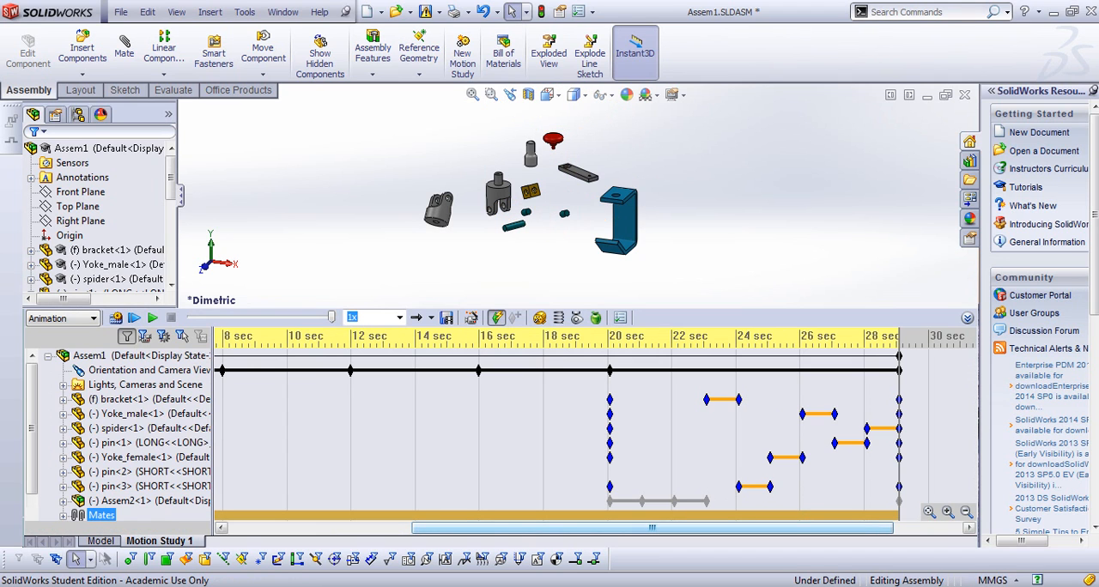
left_click(144, 385)
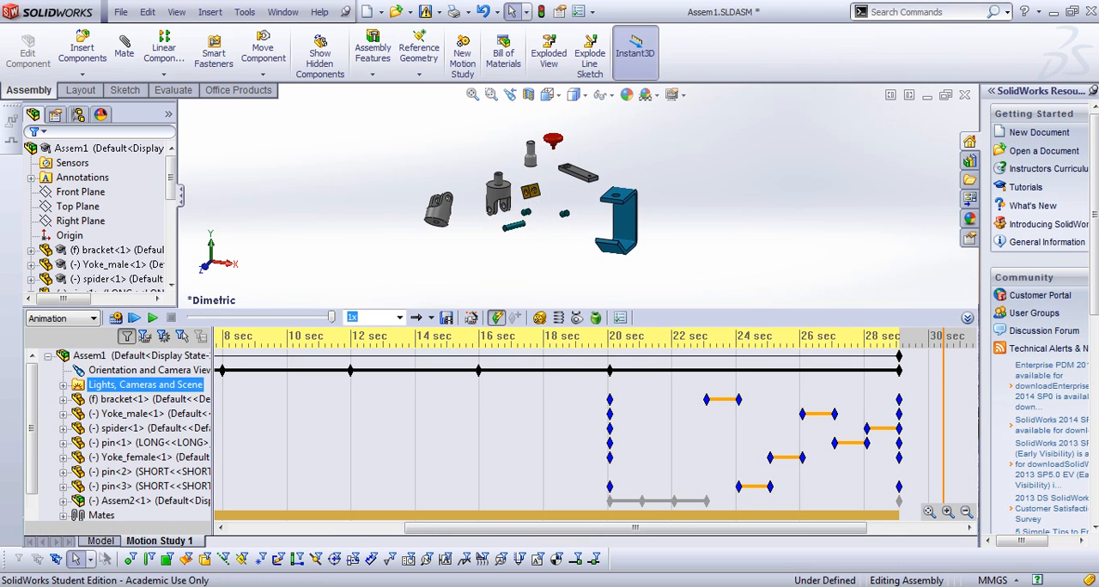
left_click(90, 356)
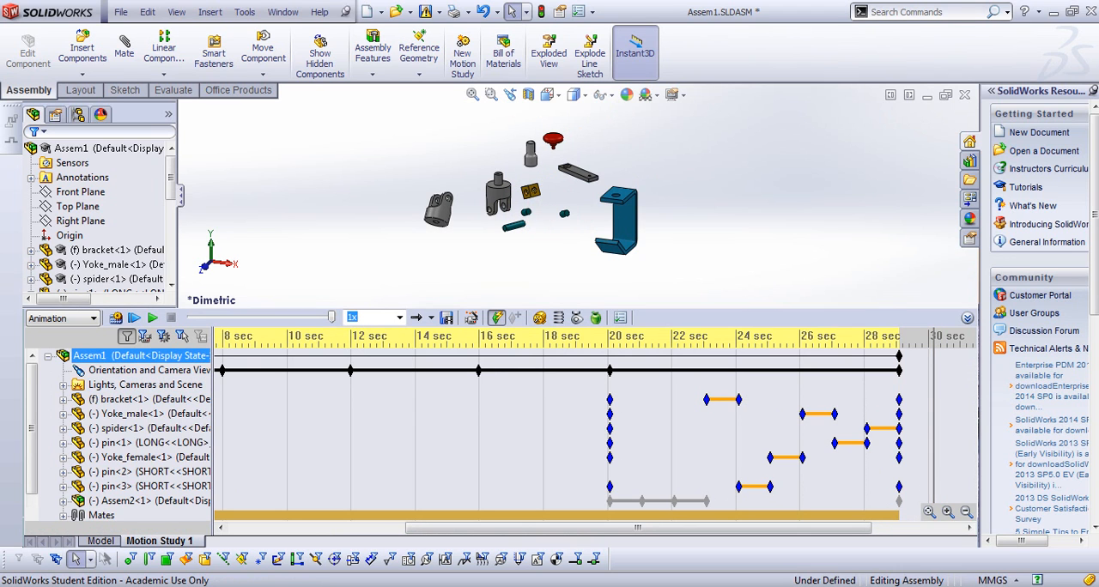
mouse_move(470, 318)
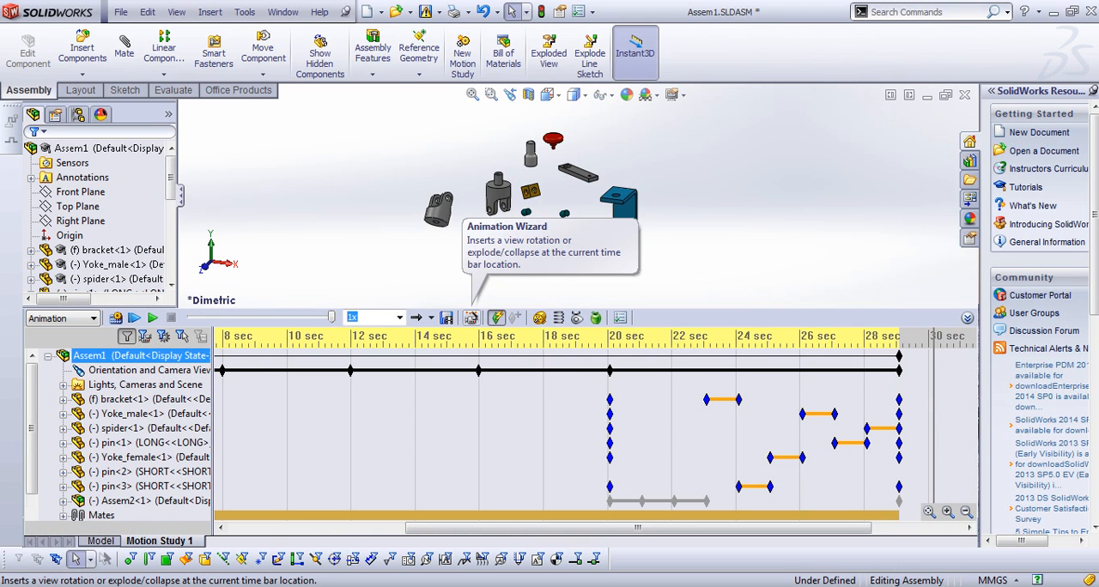
- Create a Collapse animation starting at 30.2 s that reassembles the clamp, extending the study to about 39 s
left_click(515, 317)
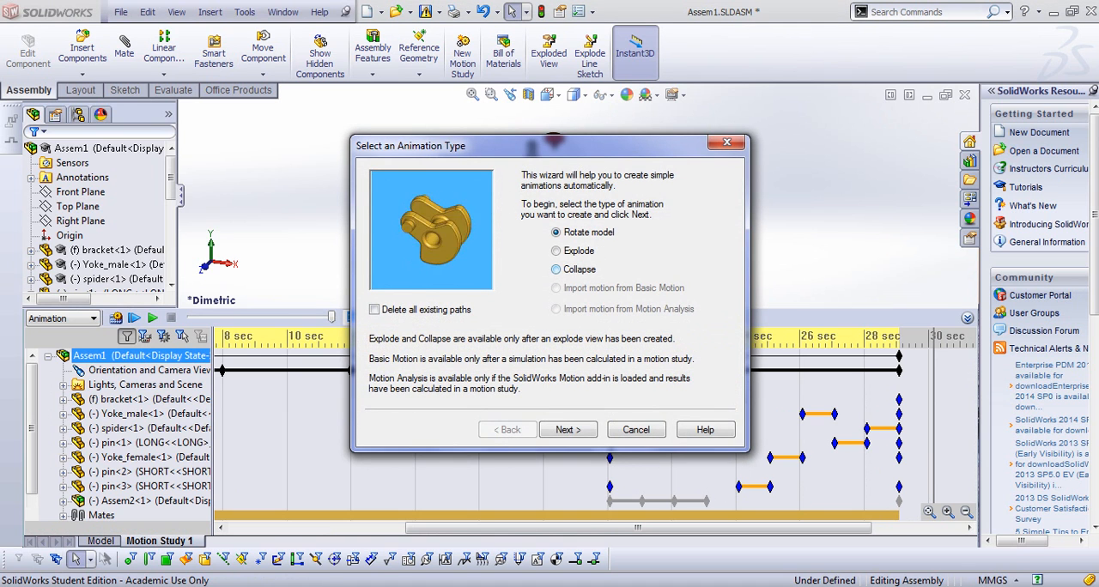
left_click(567, 429)
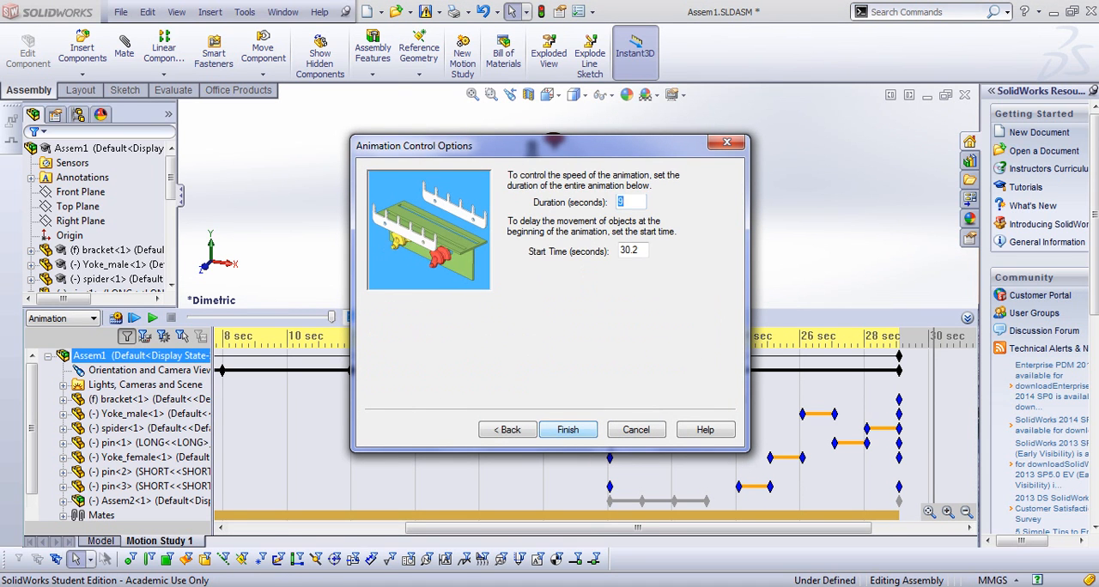
left_click(567, 430)
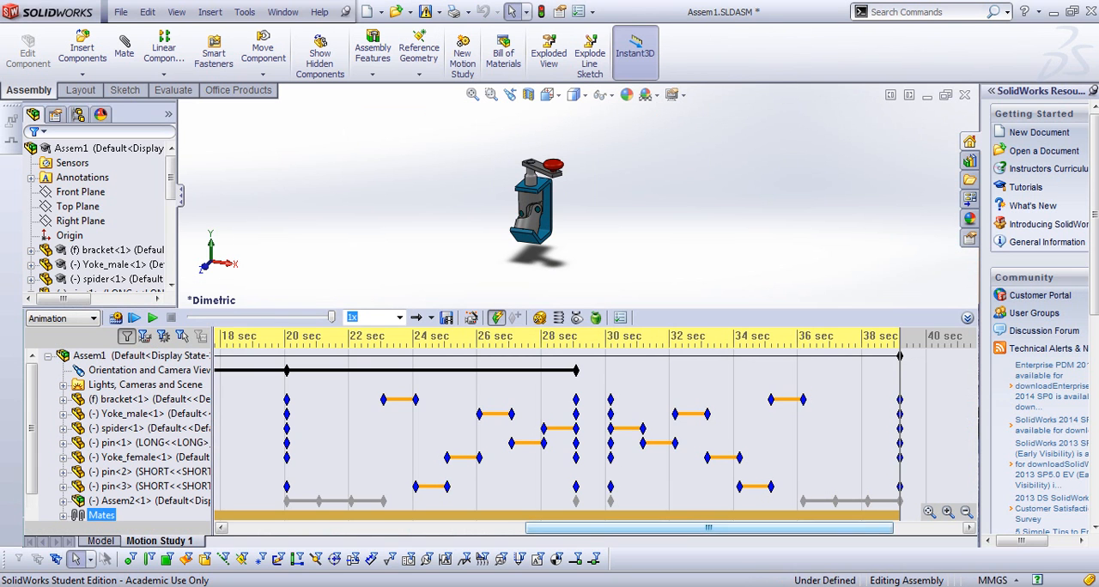
scroll("right", 3)
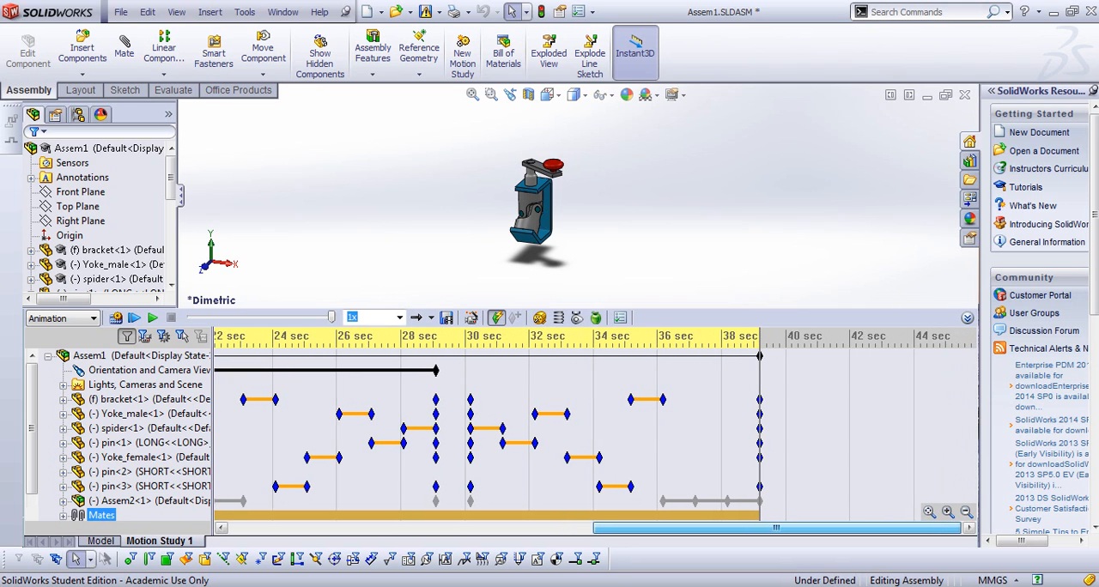
- Extend the study end time to 42 s and set the clamp to an Isometric view orientation
left_click(138, 414)
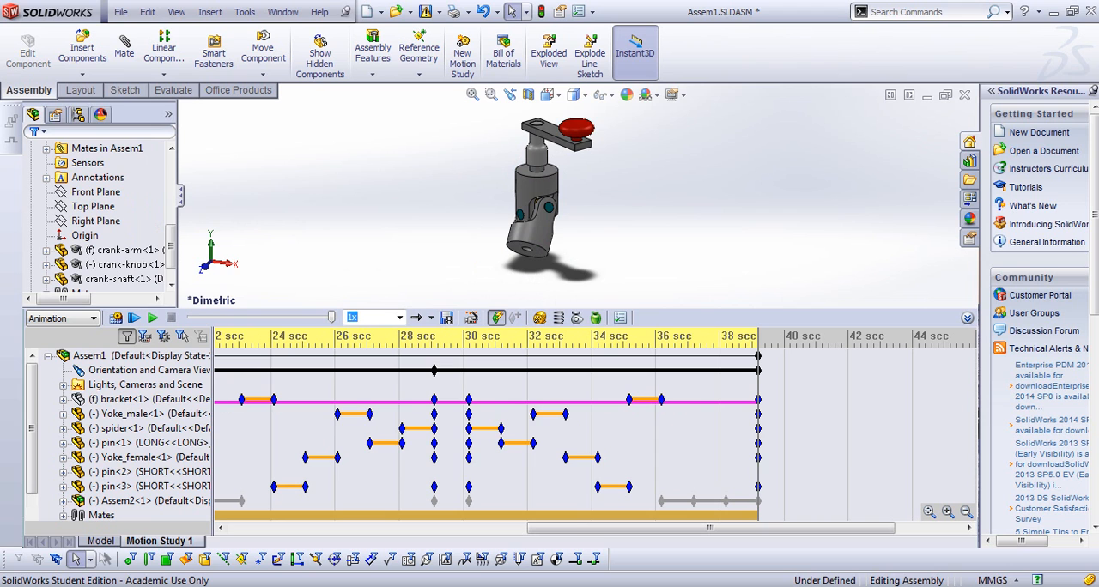
left_click(90, 354)
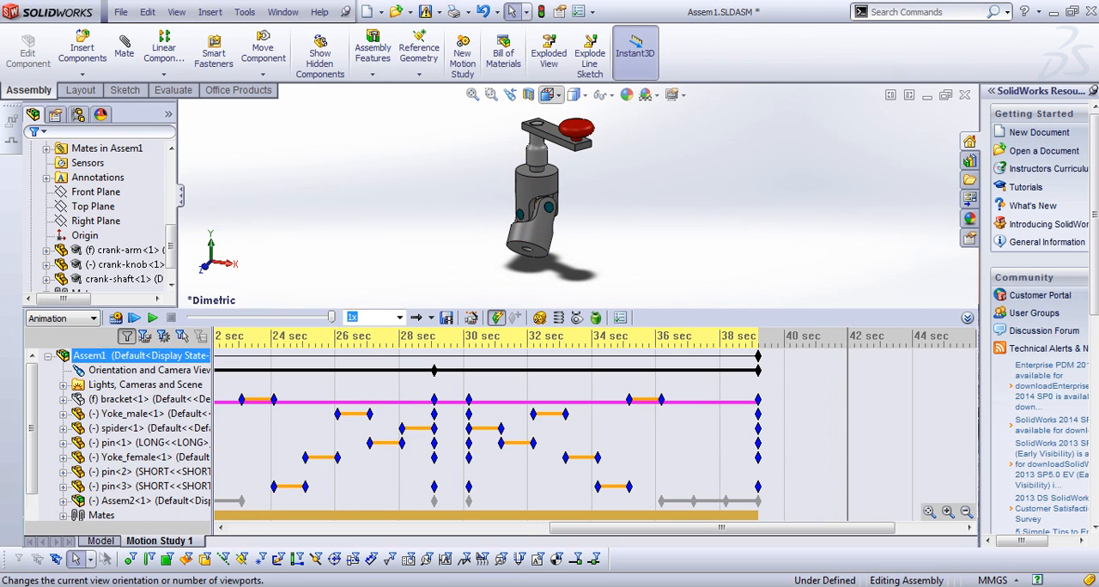
left_click(546, 95)
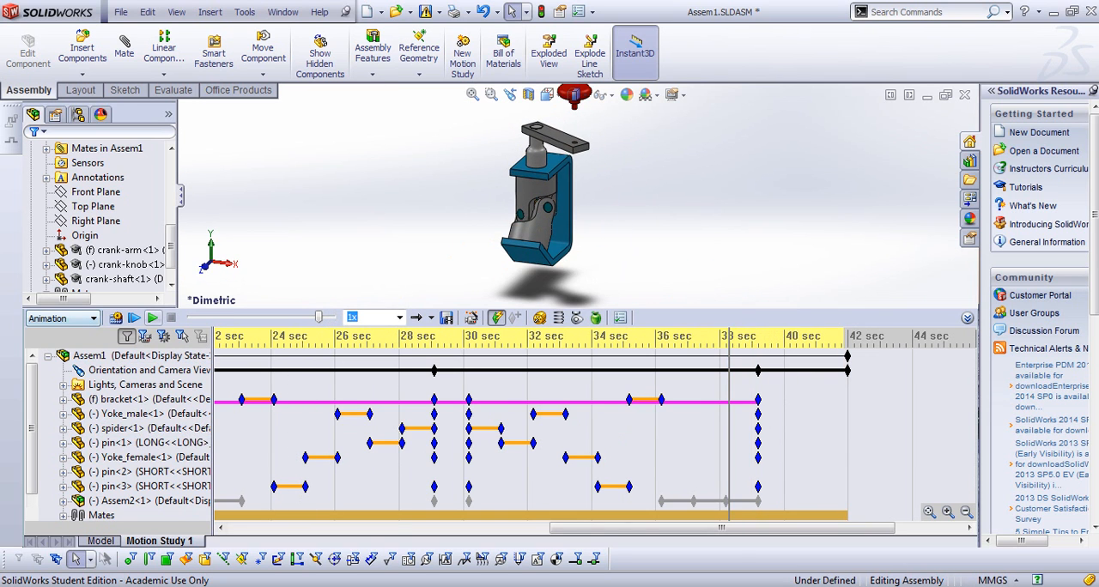
left_click(152, 317)
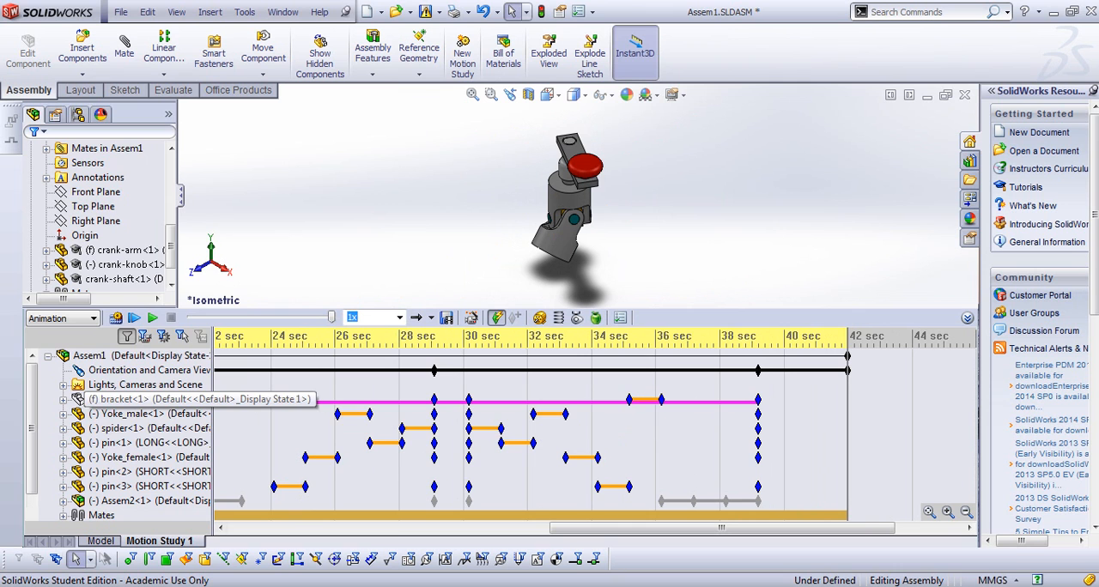
left_click(120, 399)
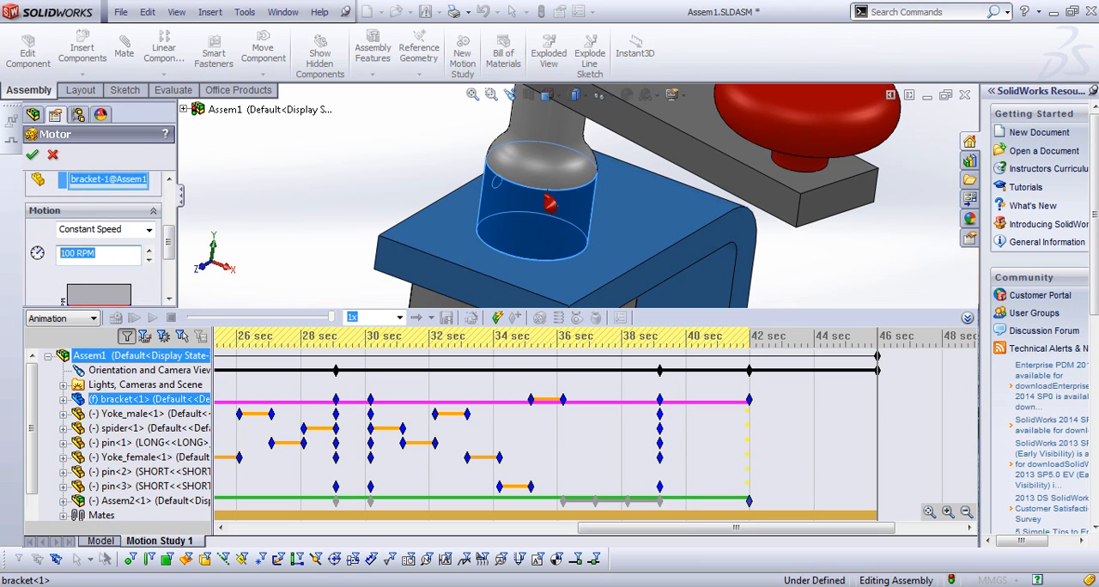
- Define a constant-speed rotary motor of 60 RPM on the bracket's round post
type("60")
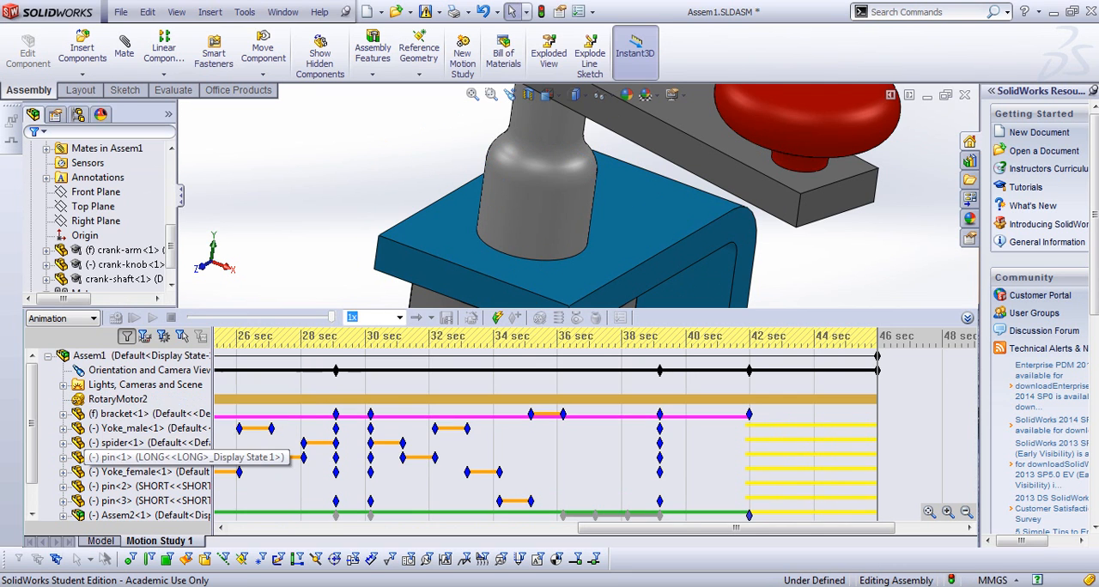
- Fit the whole clamp in view and run the motion study past 42 s with the motor turning it
left_click(117, 398)
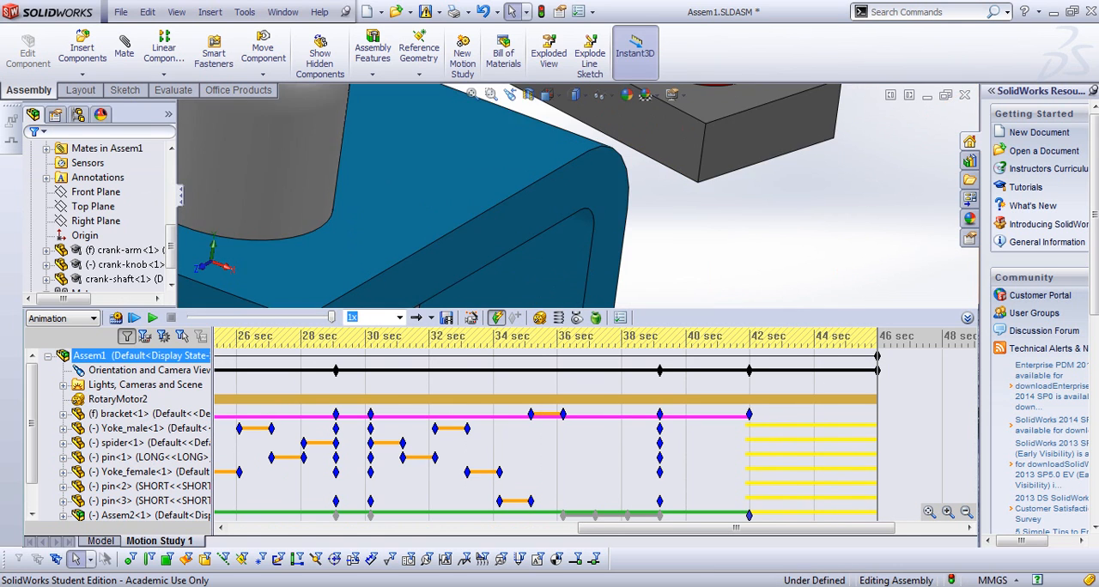
left_click(120, 414)
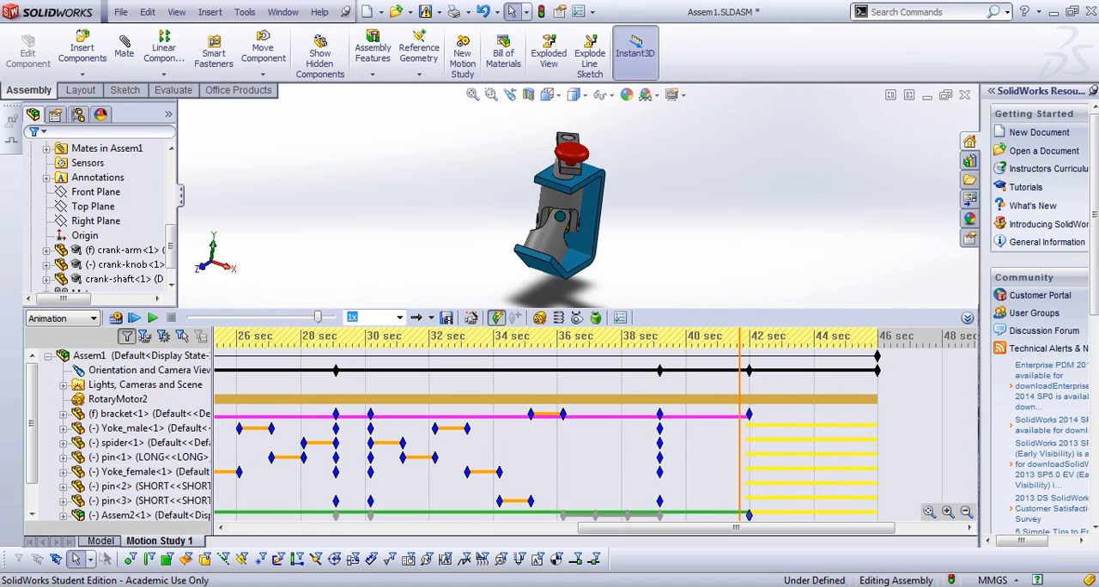
left_click(89, 354)
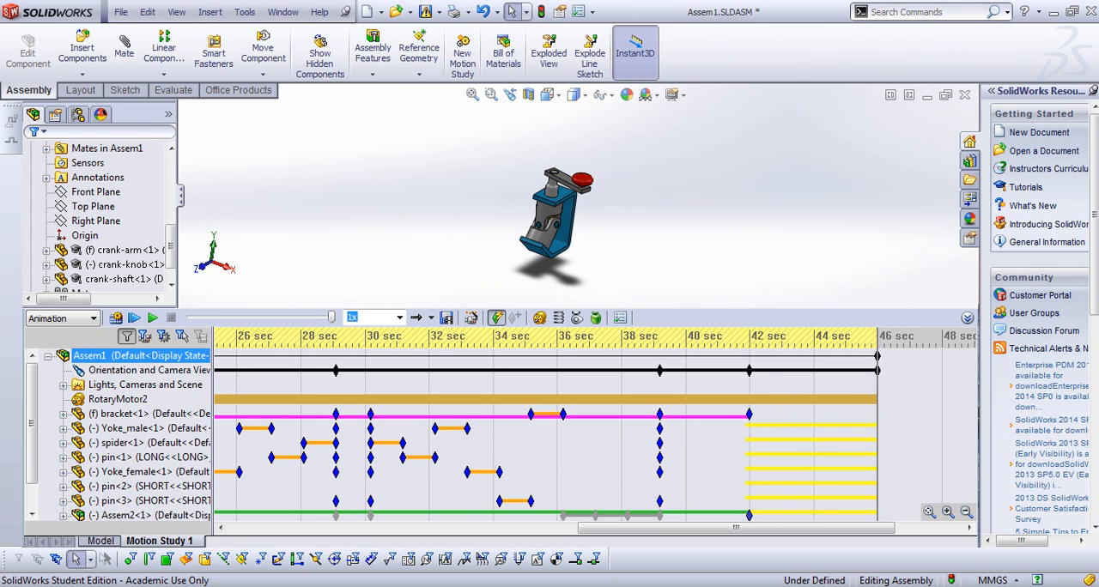
mouse_move(516, 317)
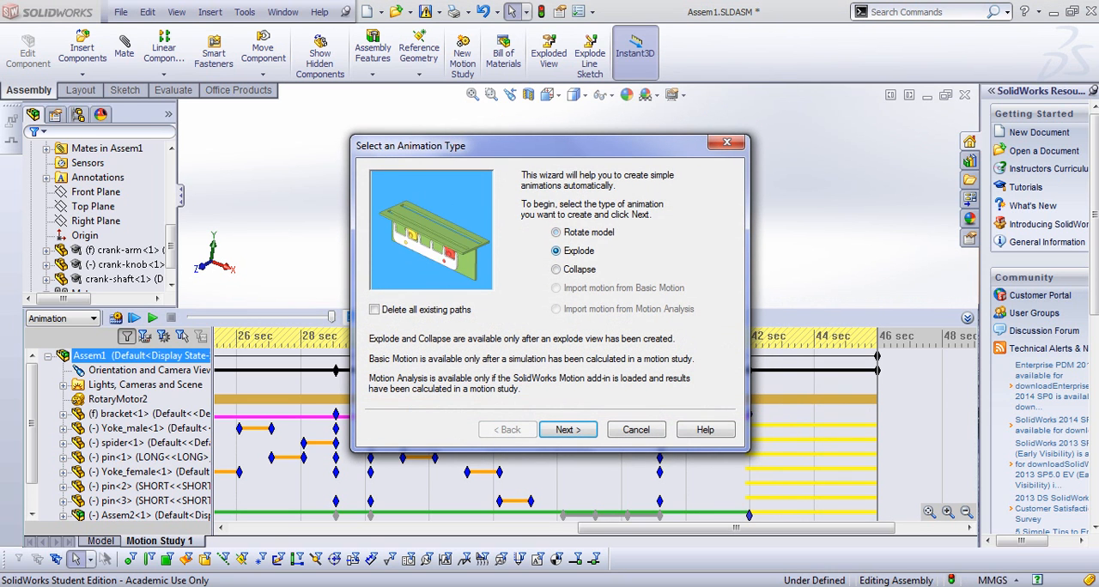
- Finish a second Explode animation starting at 45 s, play the study to about 54 s and show the timeline
left_click(567, 429)
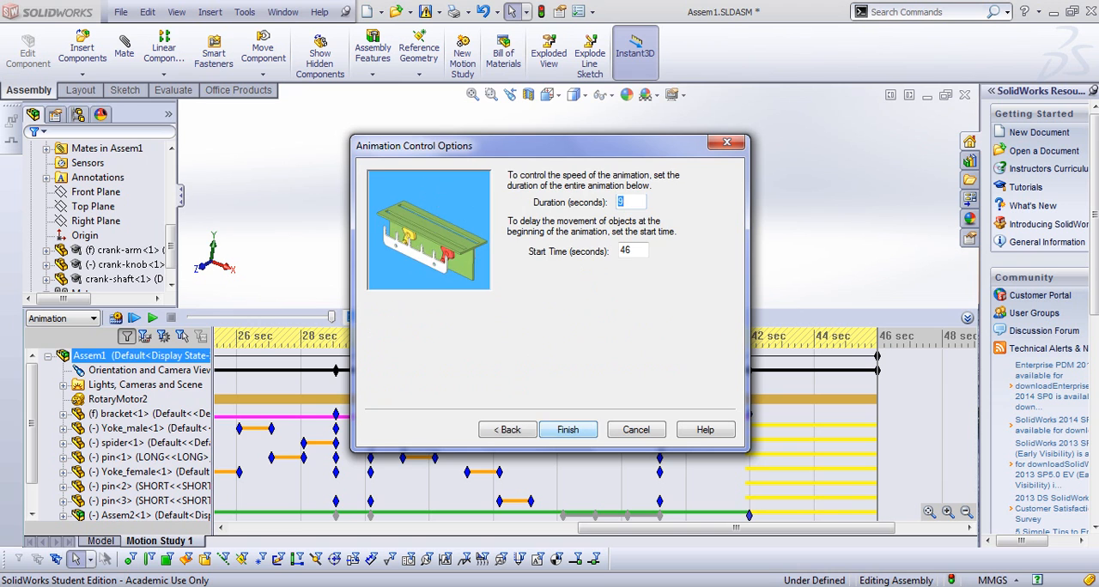
left_click(566, 430)
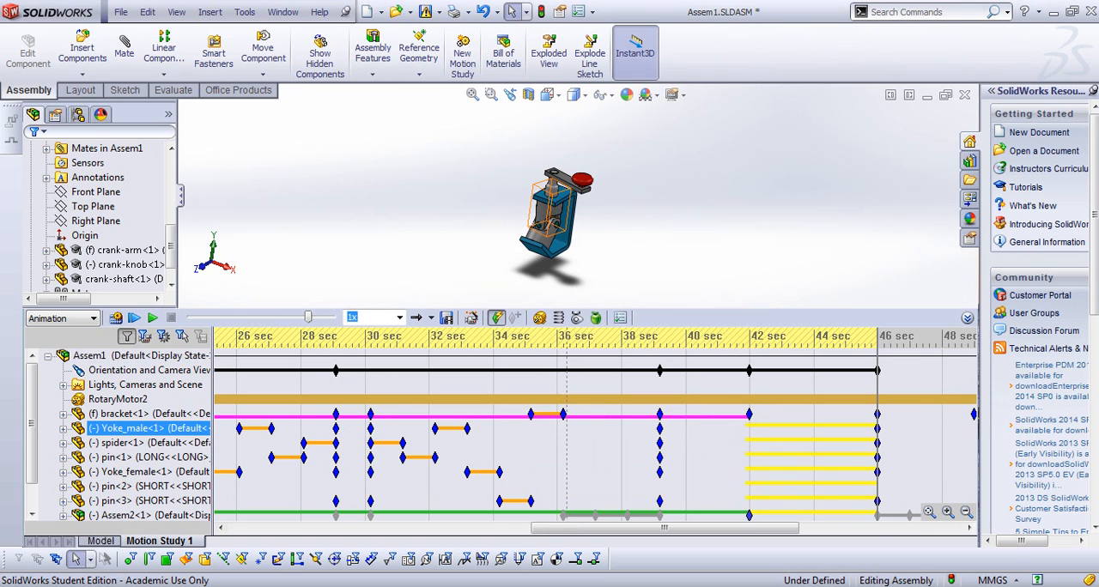
left_click(89, 354)
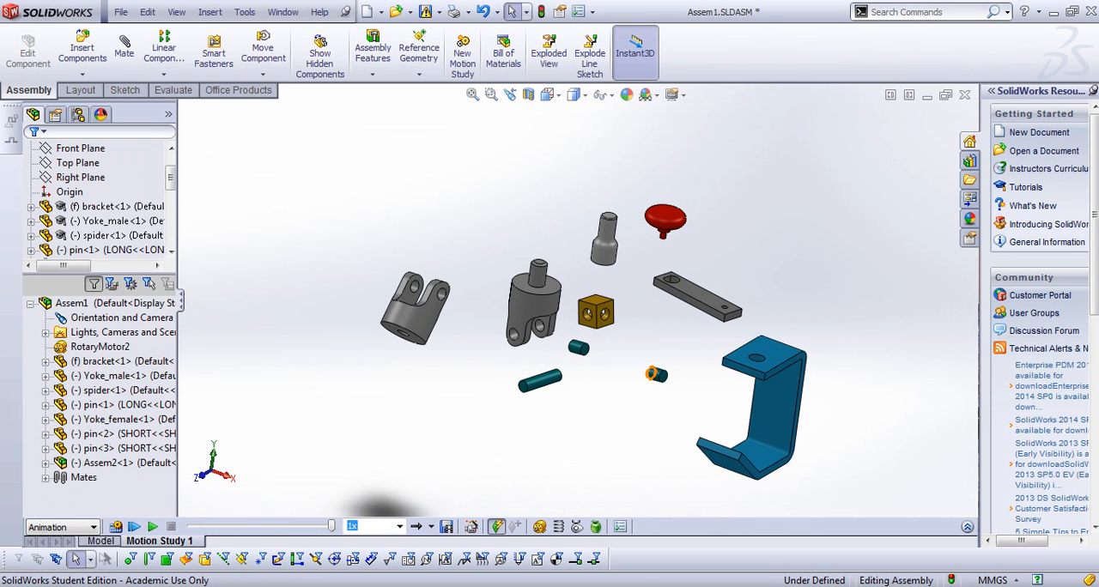
left_click(158, 541)
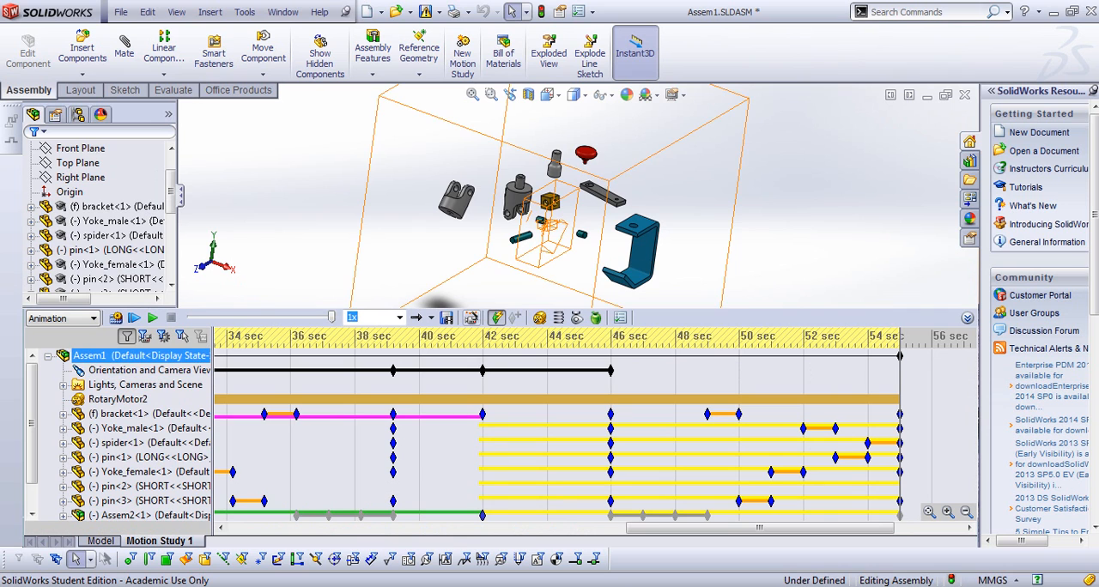
mouse_move(539, 318)
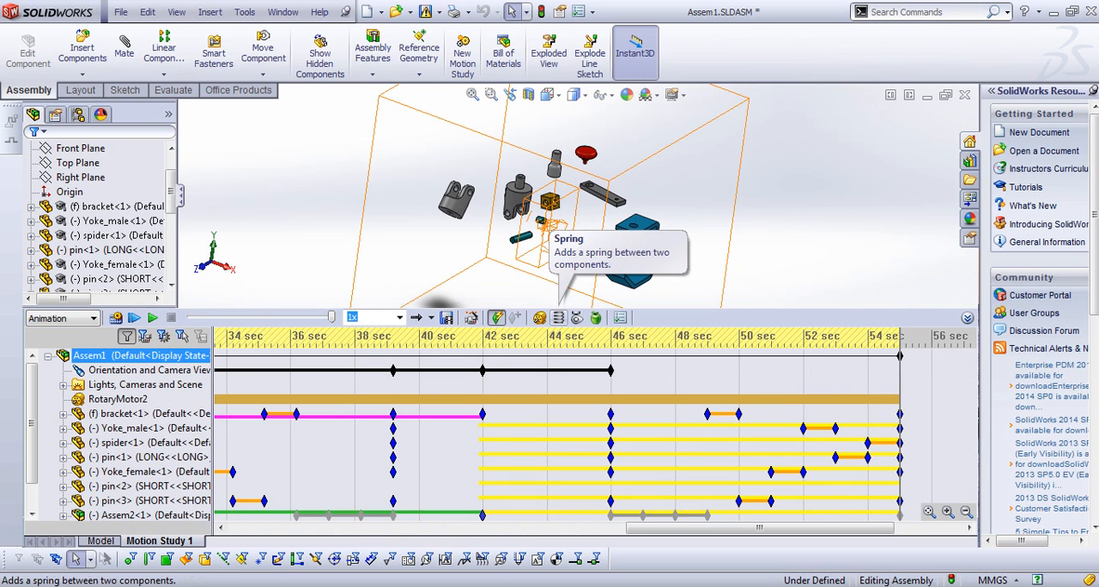
mouse_move(594, 318)
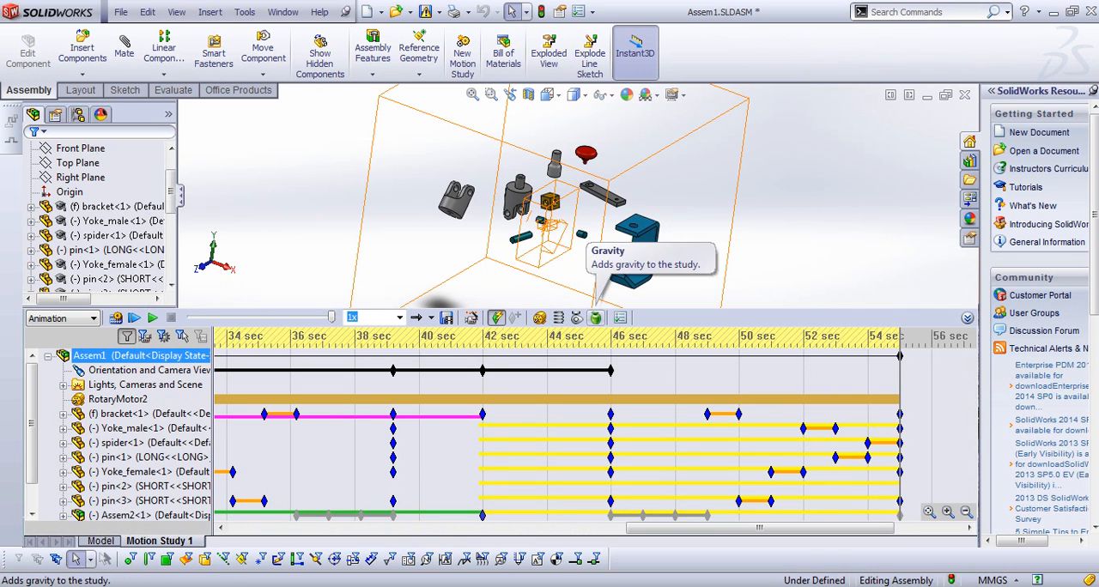
mouse_move(577, 317)
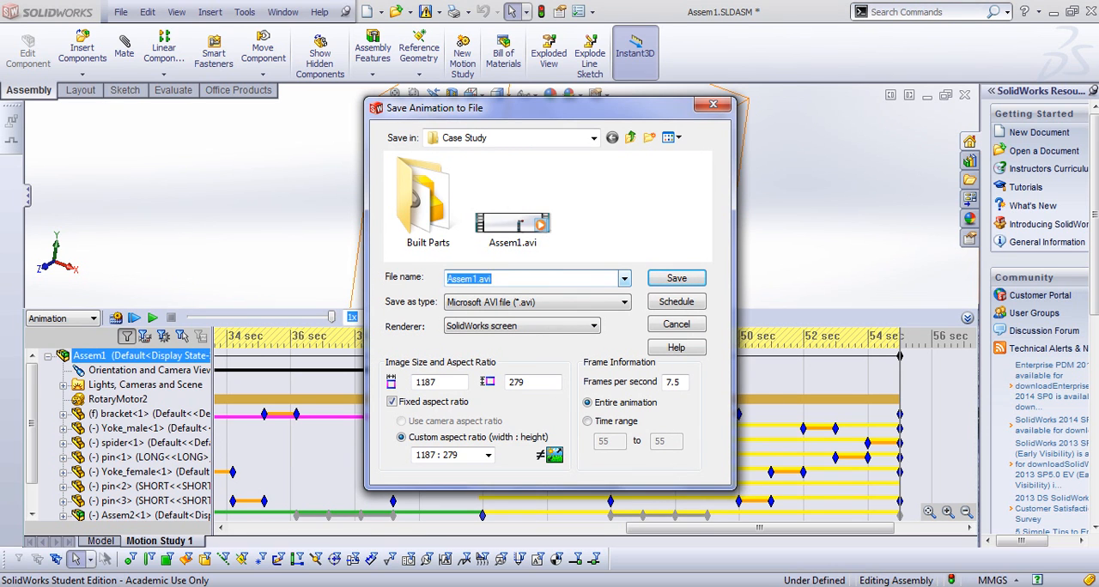
- Save Assem1.avi to the Desktop at 24 fps, replacing the old file, with compression quality 100
left_click(626, 278)
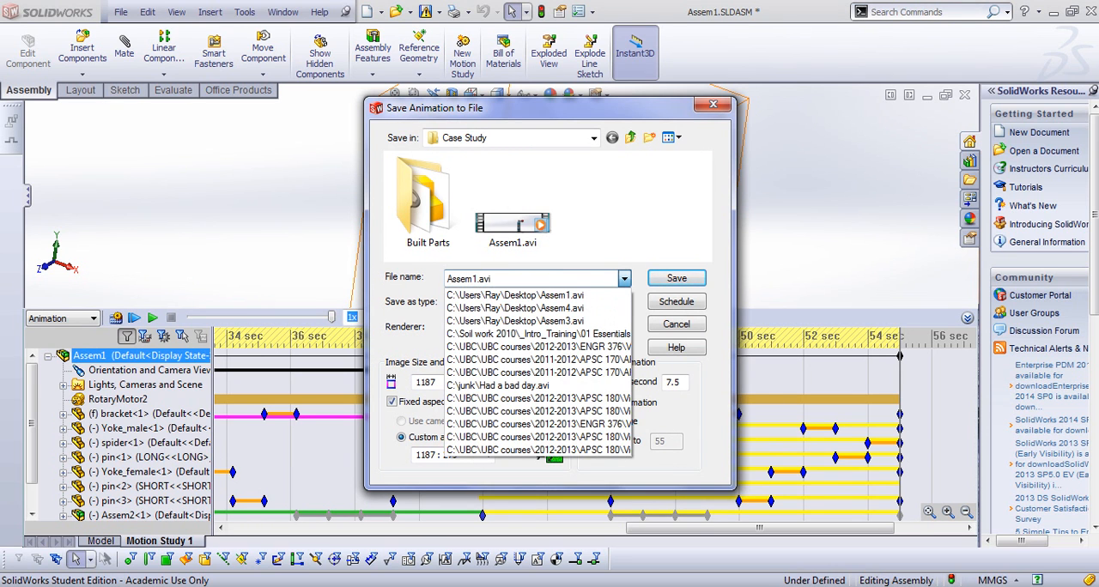
left_click(524, 296)
type("24")
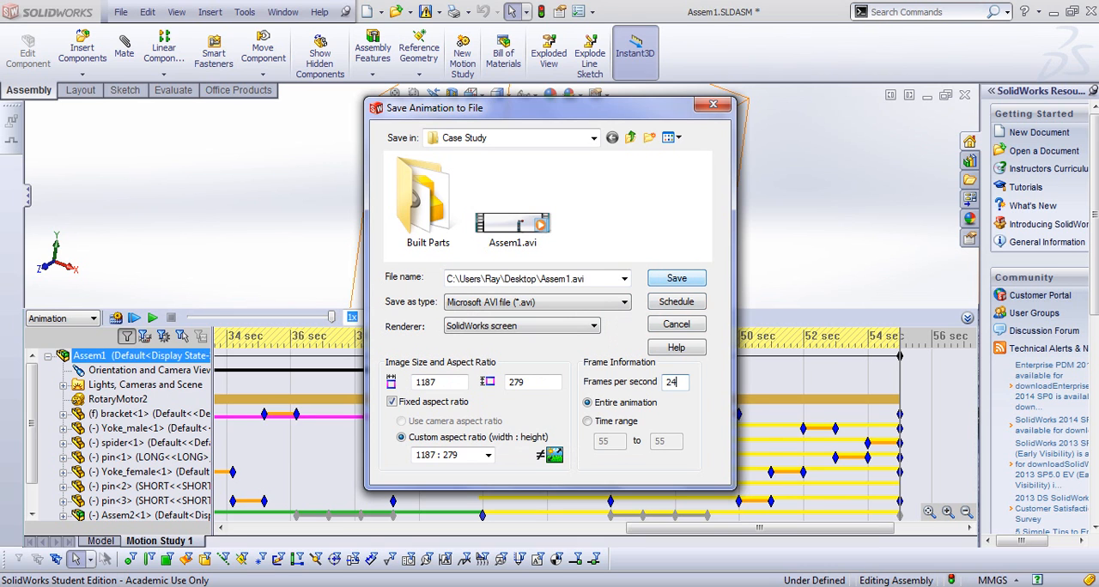
left_click(676, 279)
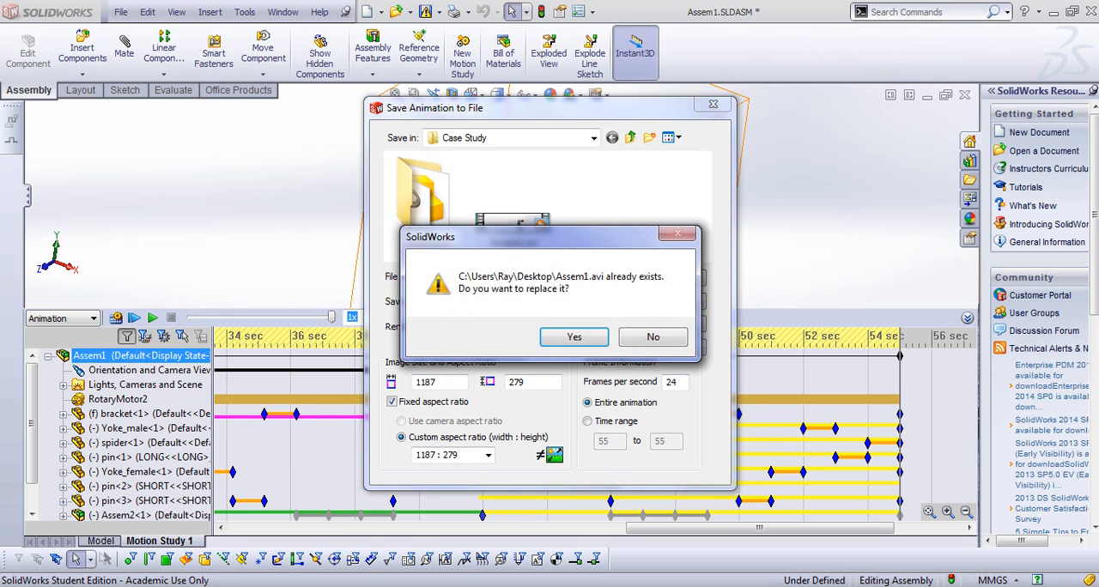
left_click(573, 337)
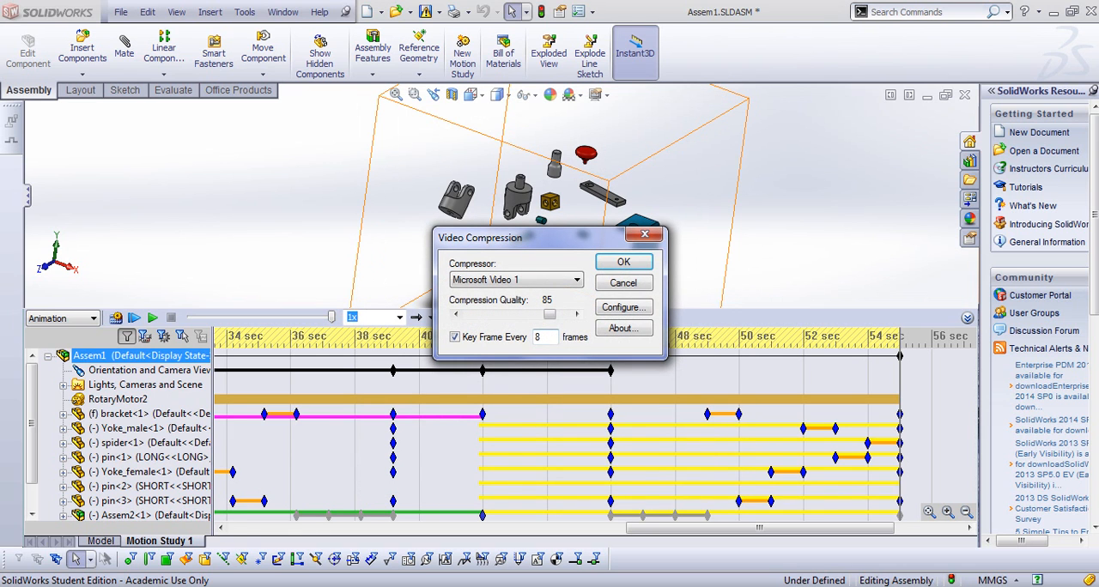
left_click_drag(548, 315, 553, 314)
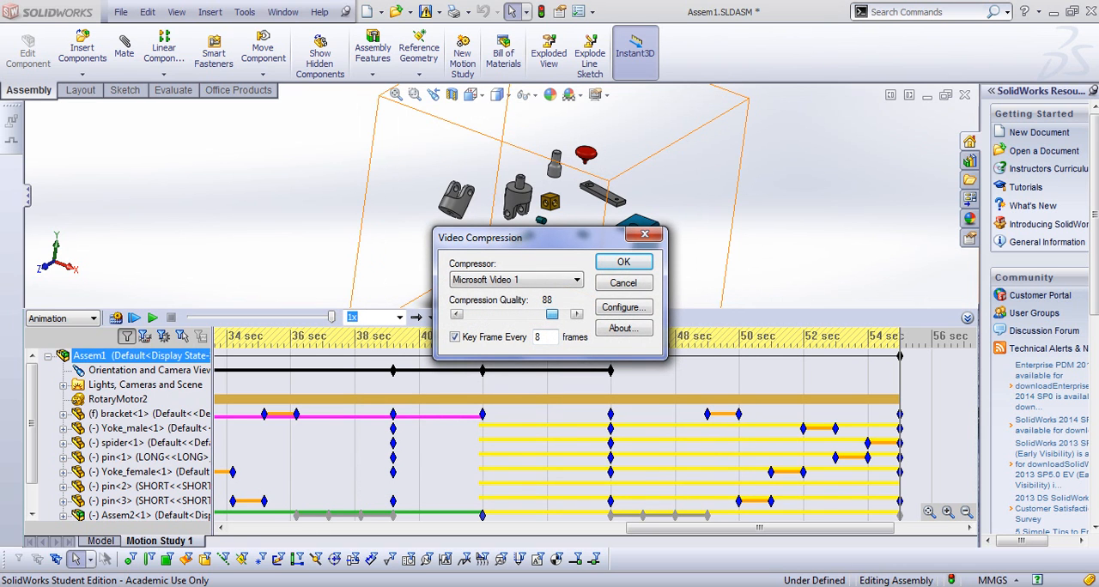
left_click_drag(553, 313, 580, 312)
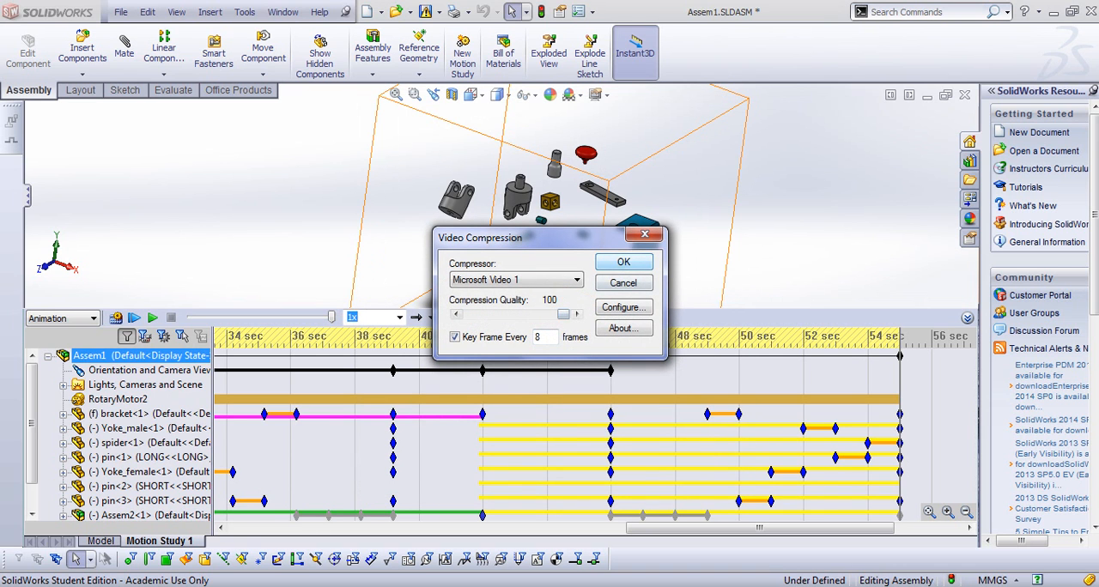
left_click(577, 280)
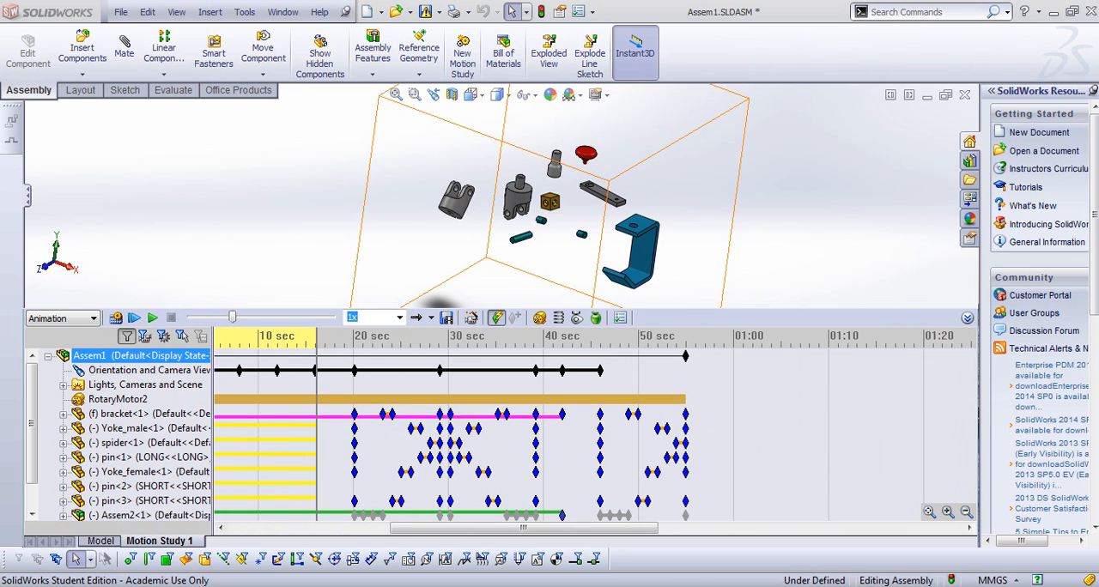
- Let the motion study finish rendering to the AVI and leave the Windows desktop showing
scroll("right", 3)
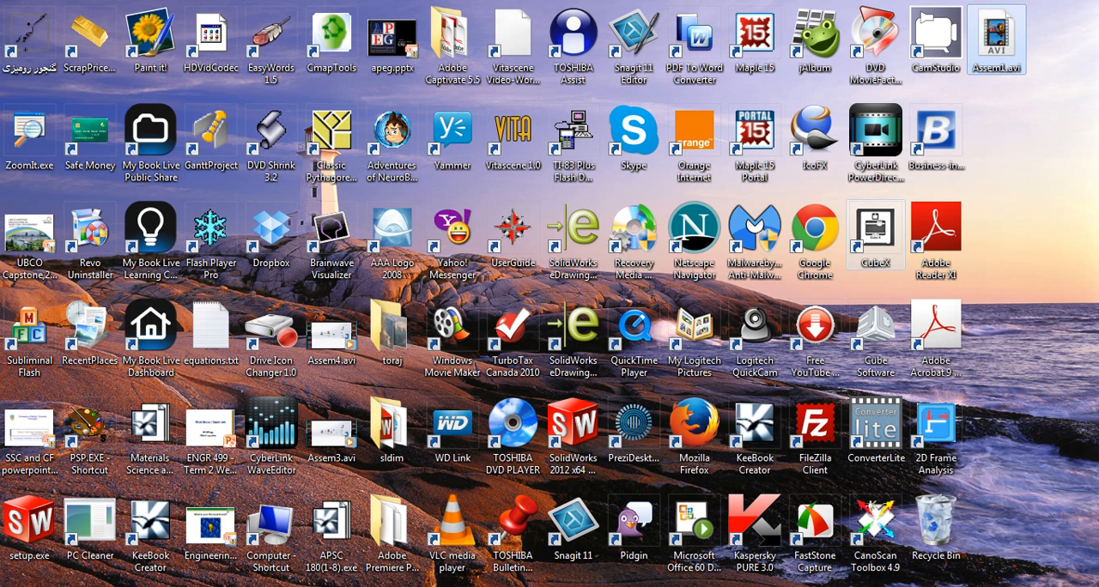
- Try to play Assem1.avi in Windows Media Player and dismiss the file-in-use error
double_click(1000, 35)
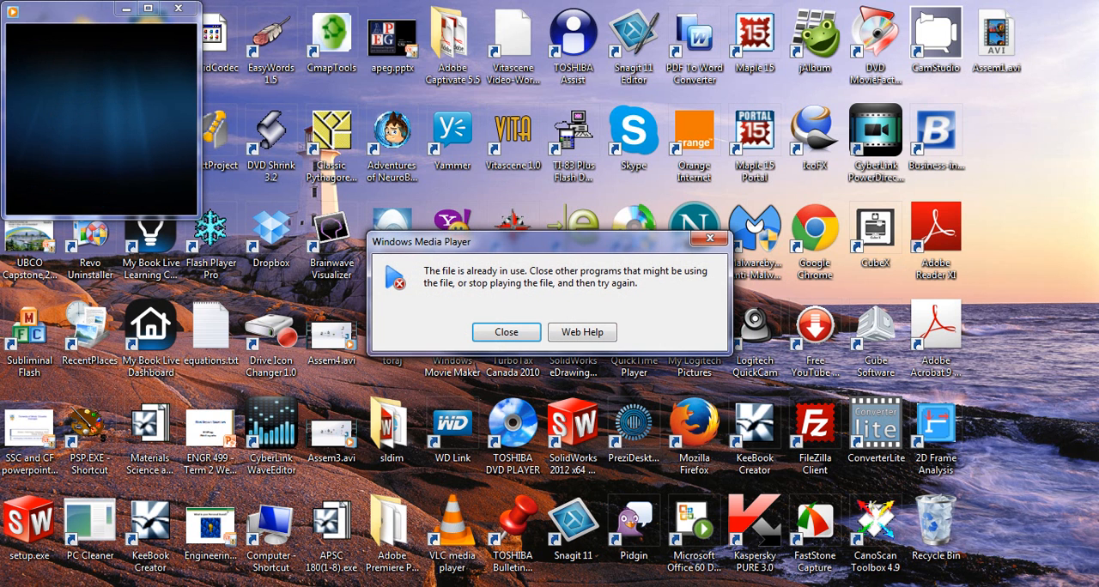
left_click(505, 331)
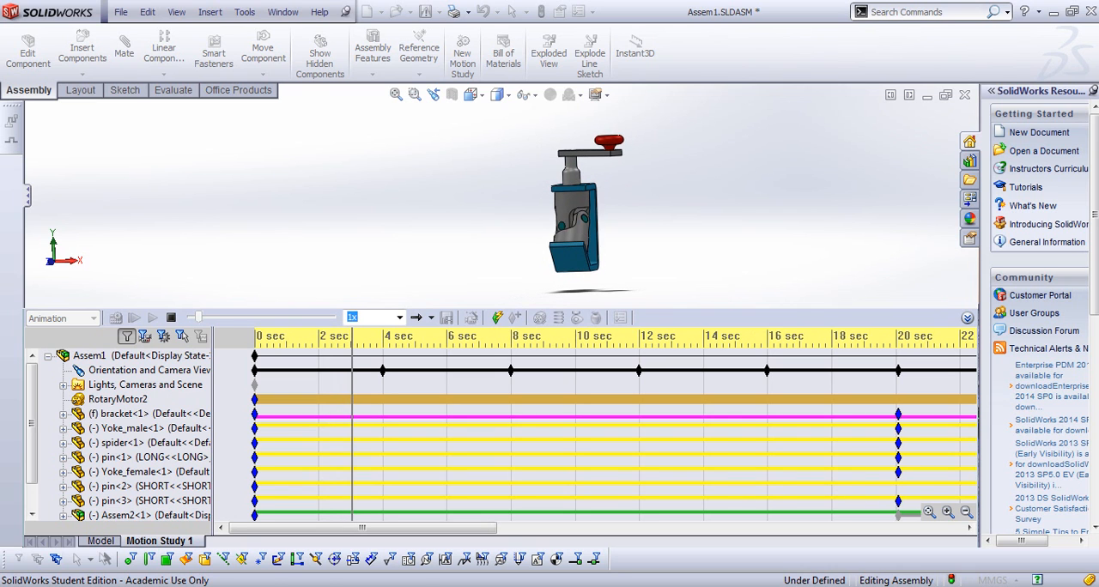
mouse_move(498, 318)
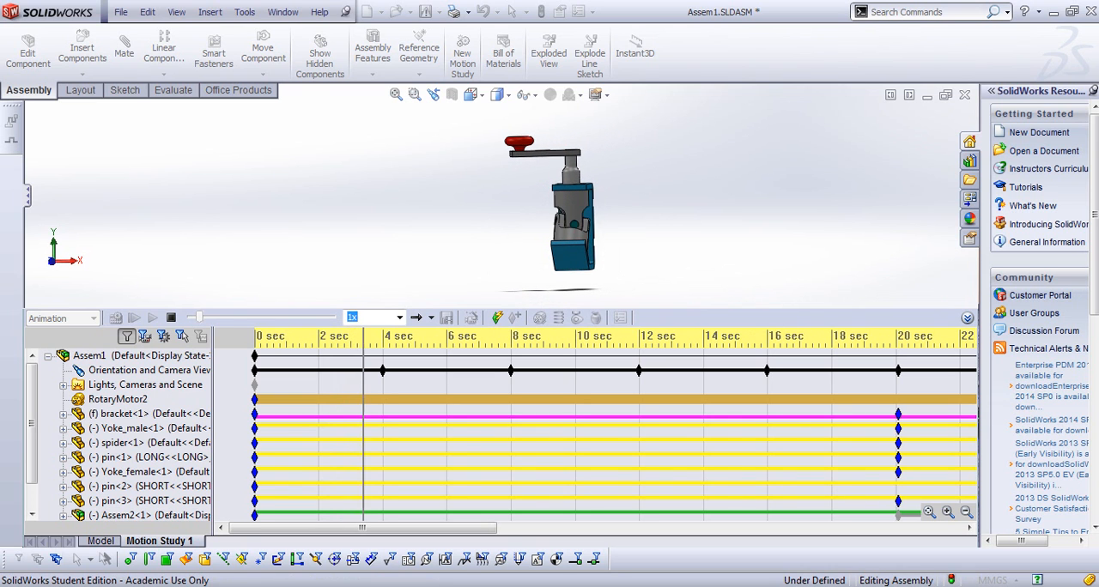
mouse_move(374, 316)
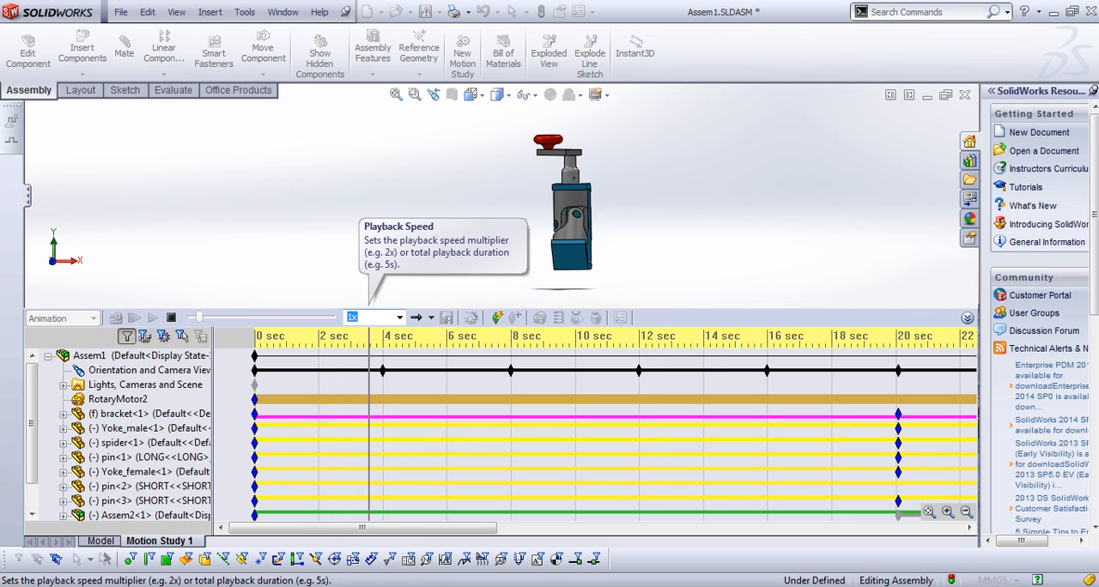
- Play the study at a chosen playback speed to the exploded end, then minimize to the desktop
left_click(8, 581)
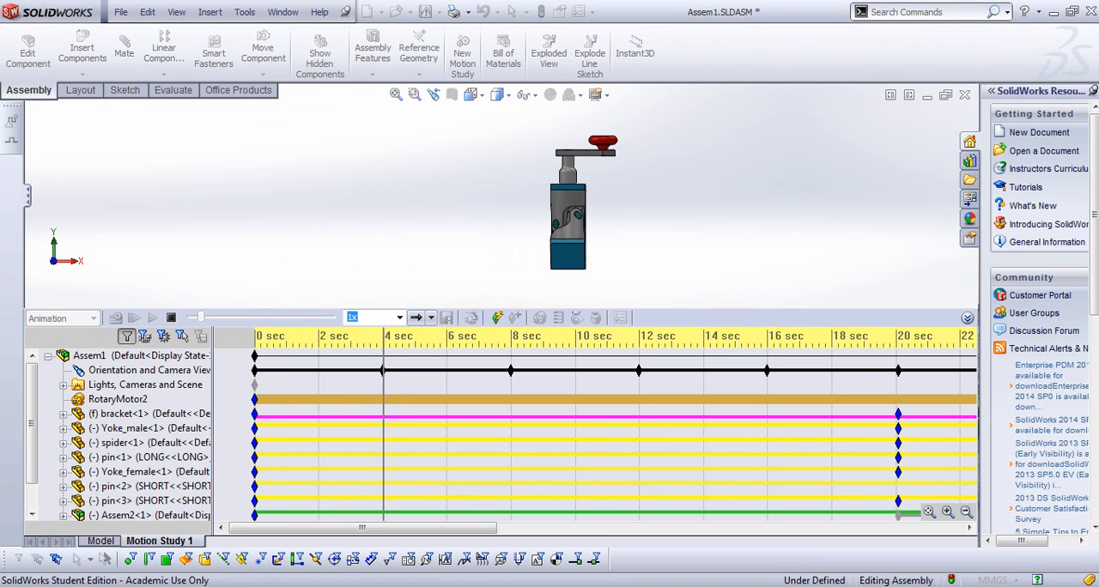
left_click(395, 317)
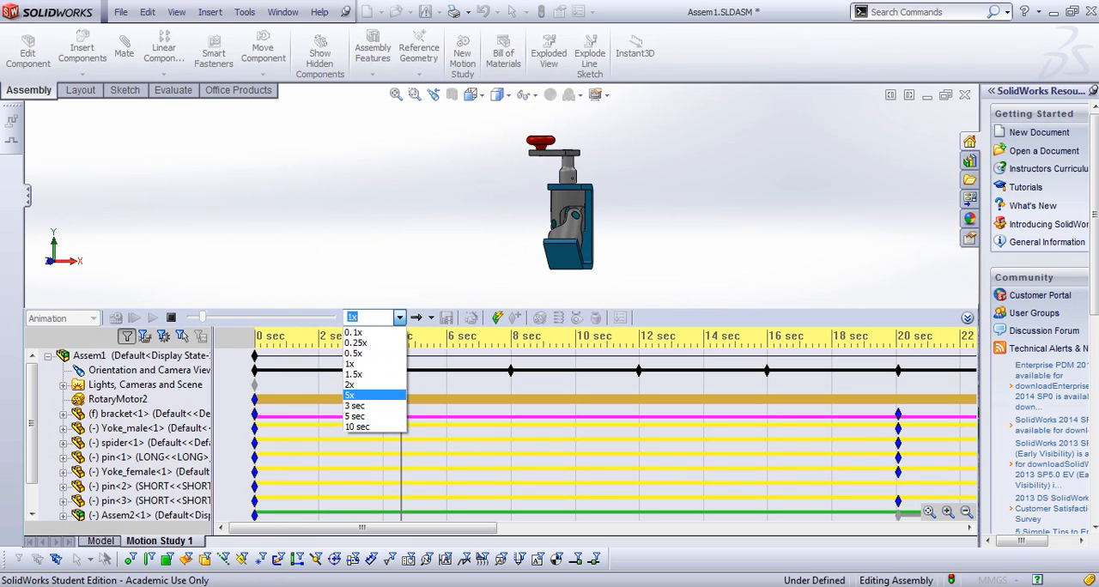
left_click(351, 395)
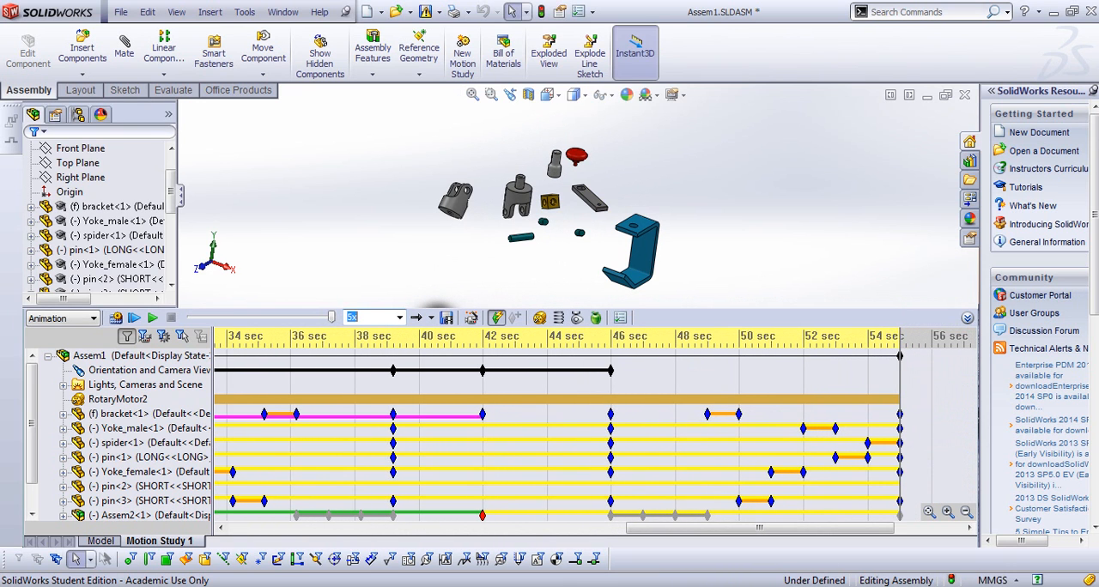
left_click(141, 471)
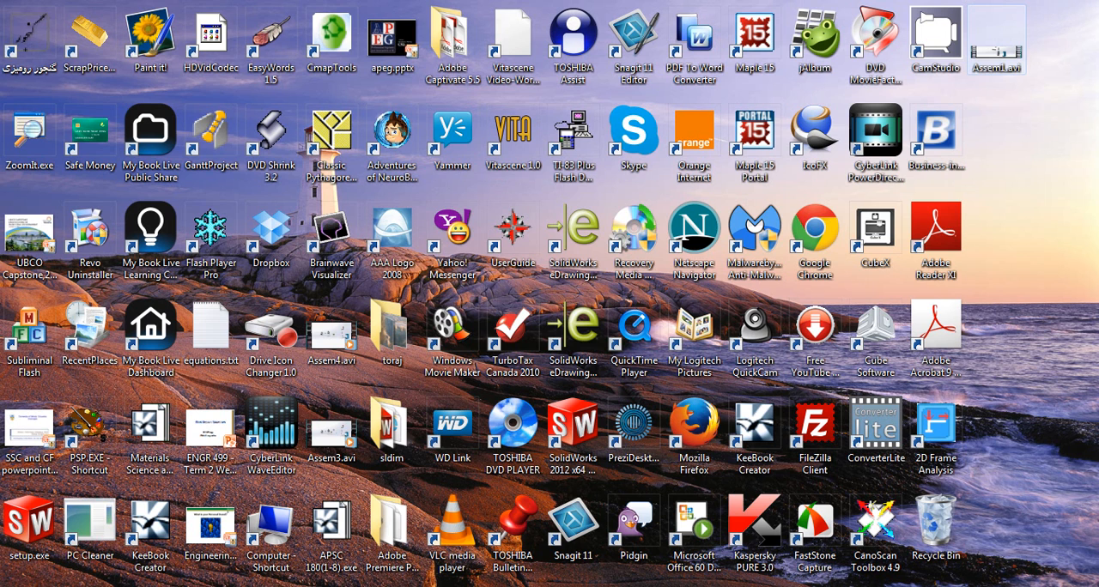
- Inspect Assem1.avi's properties on the desktop, confirming an 8.96 MB video clip
left_click(1003, 38)
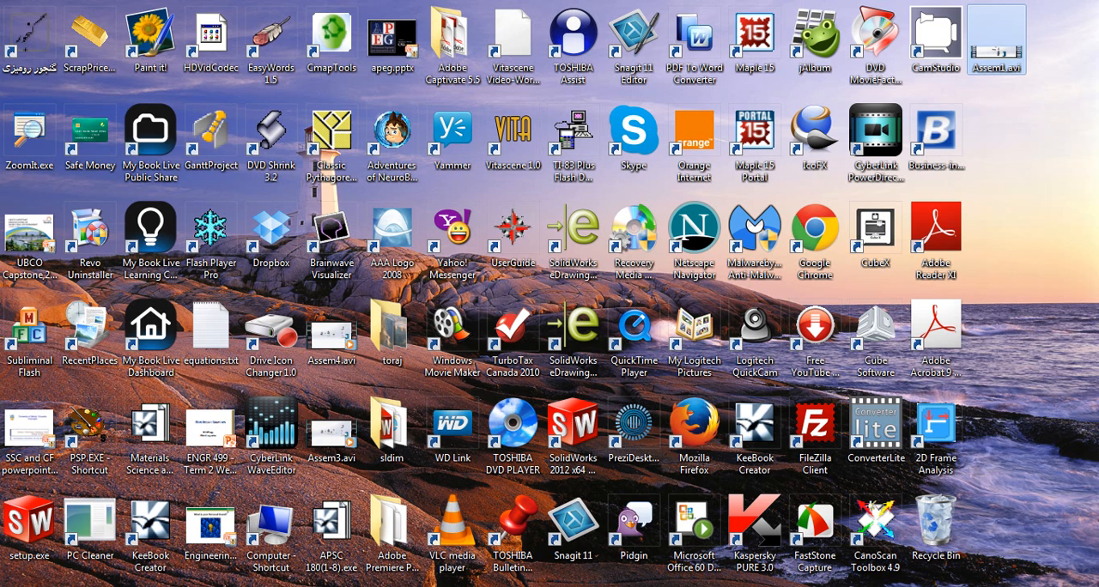
right_click(1012, 35)
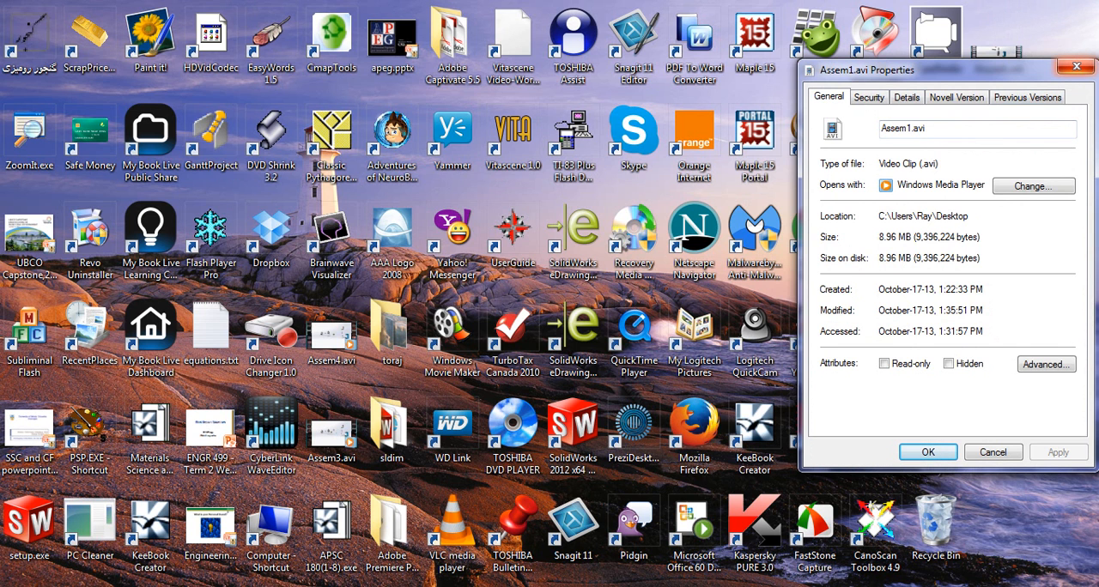
left_click(993, 452)
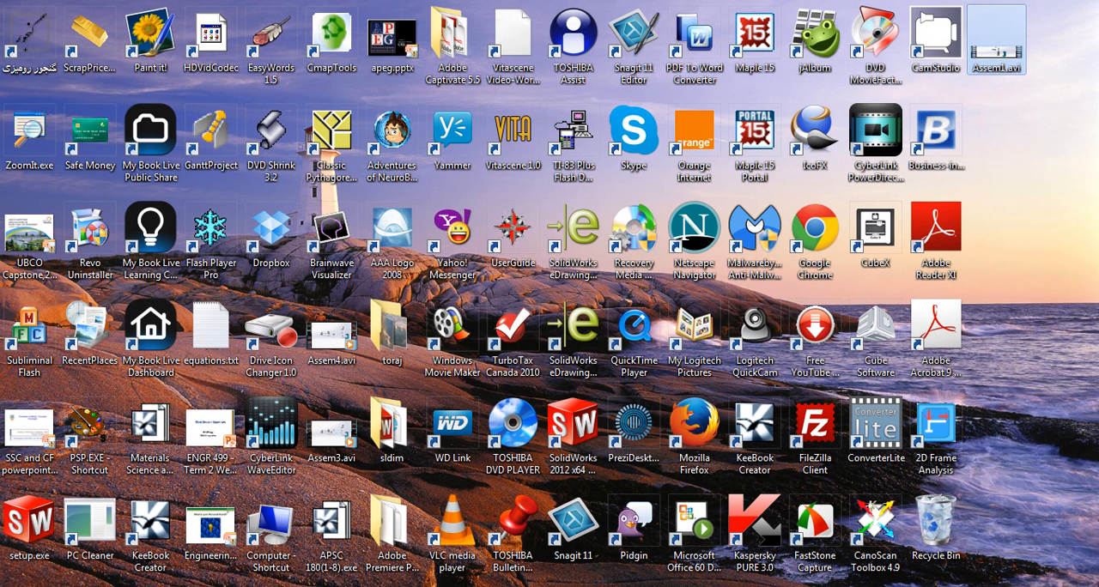